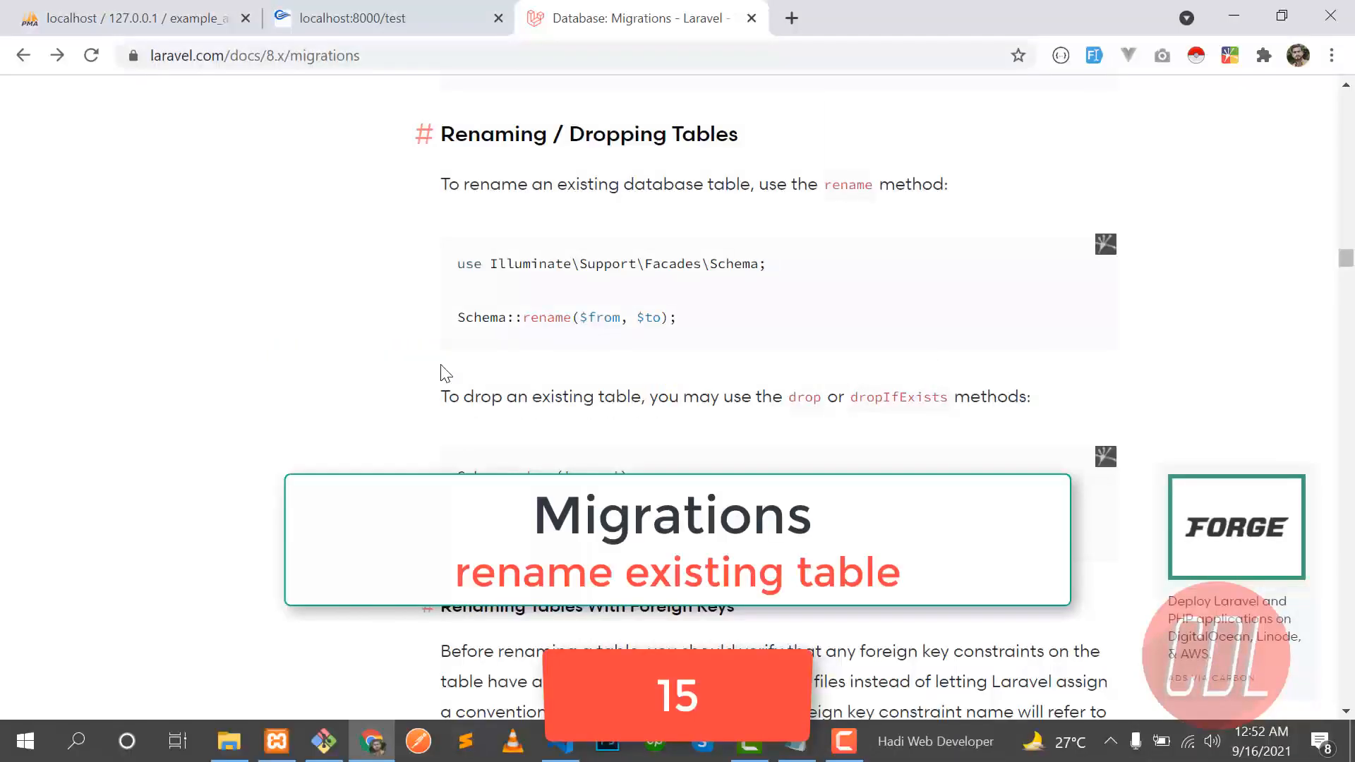
{"action": "mouse_move", "coordinate": [601, 219]}
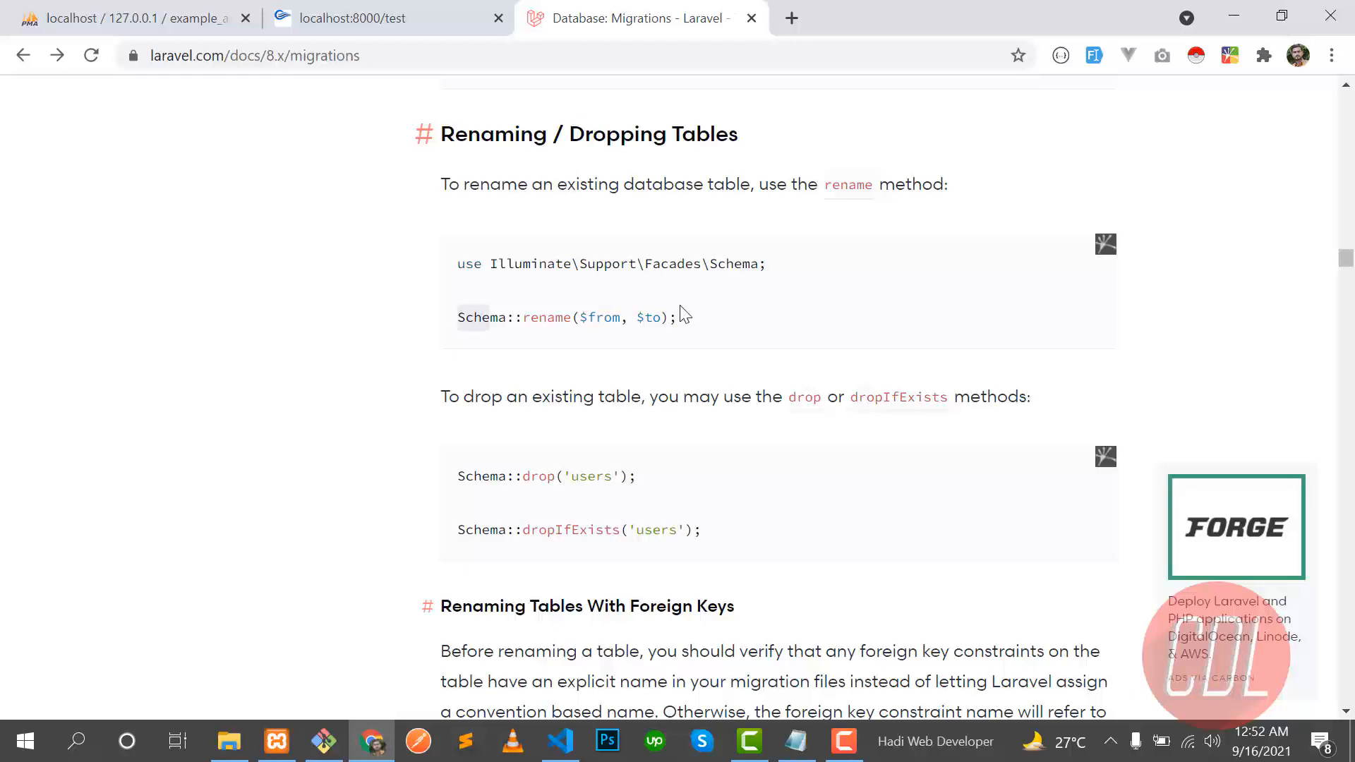
{"action": "mouse_move", "coordinate": [602, 317]}
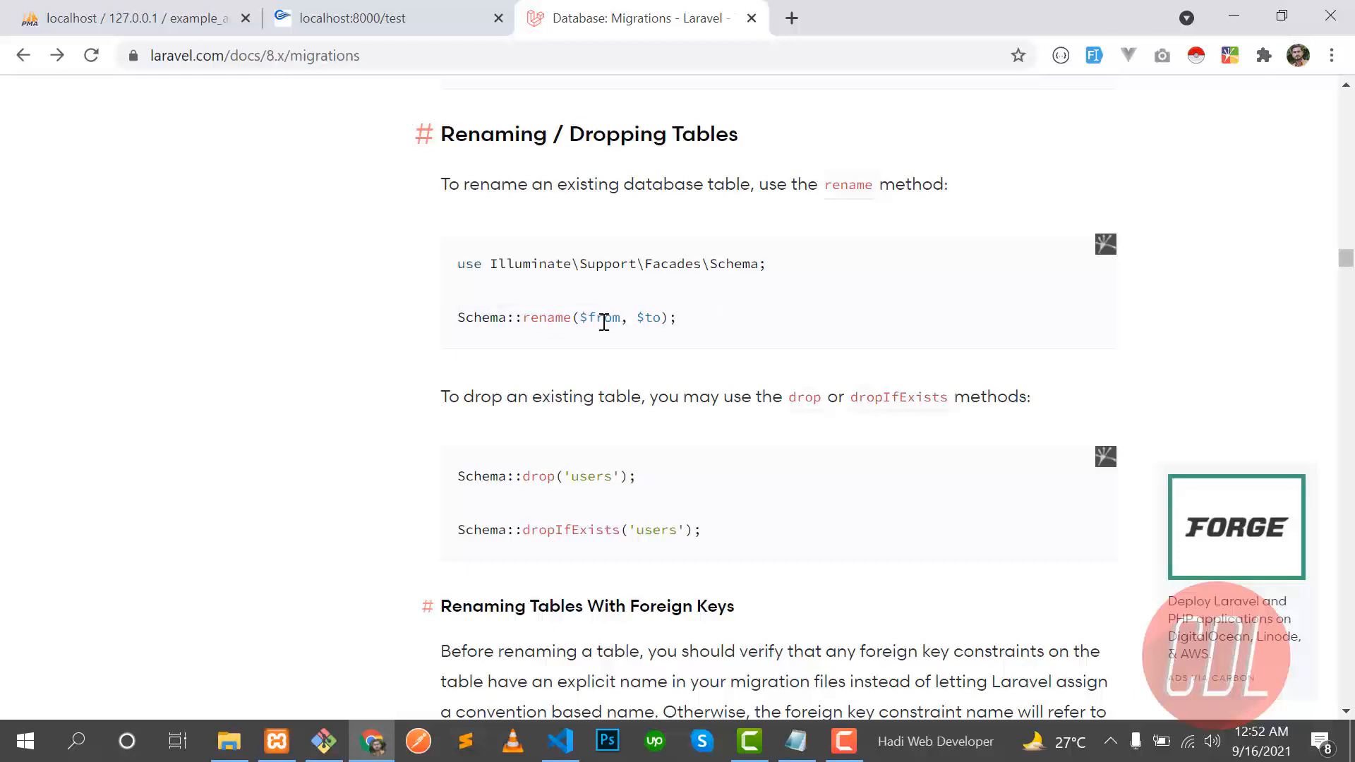
- Add Schema::rename('posts', 'verbs'); below Schema::create in create_posts_table.php up() and save
{"action": "double_click", "coordinate": [602, 317]}
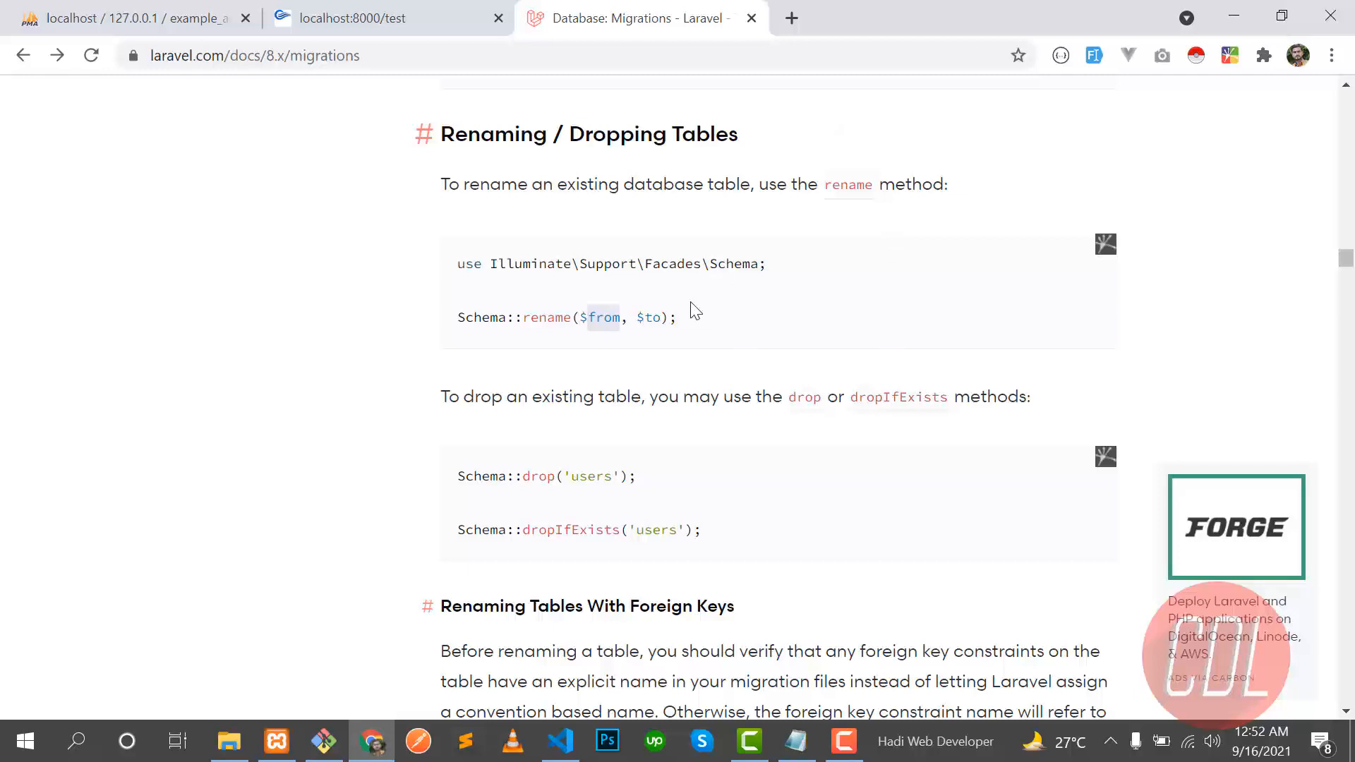
{"action": "mouse_move", "coordinate": [713, 331]}
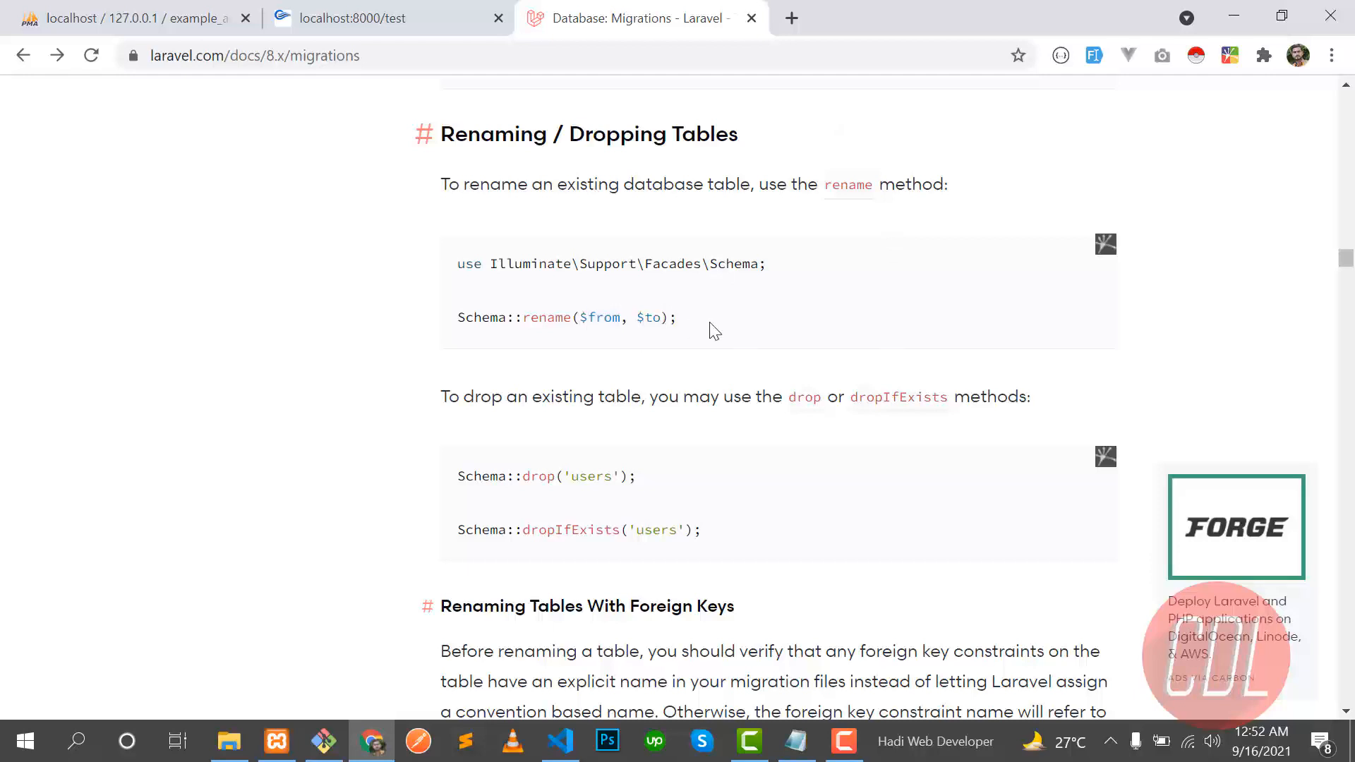
{"action": "left_click", "coordinate": [561, 741]}
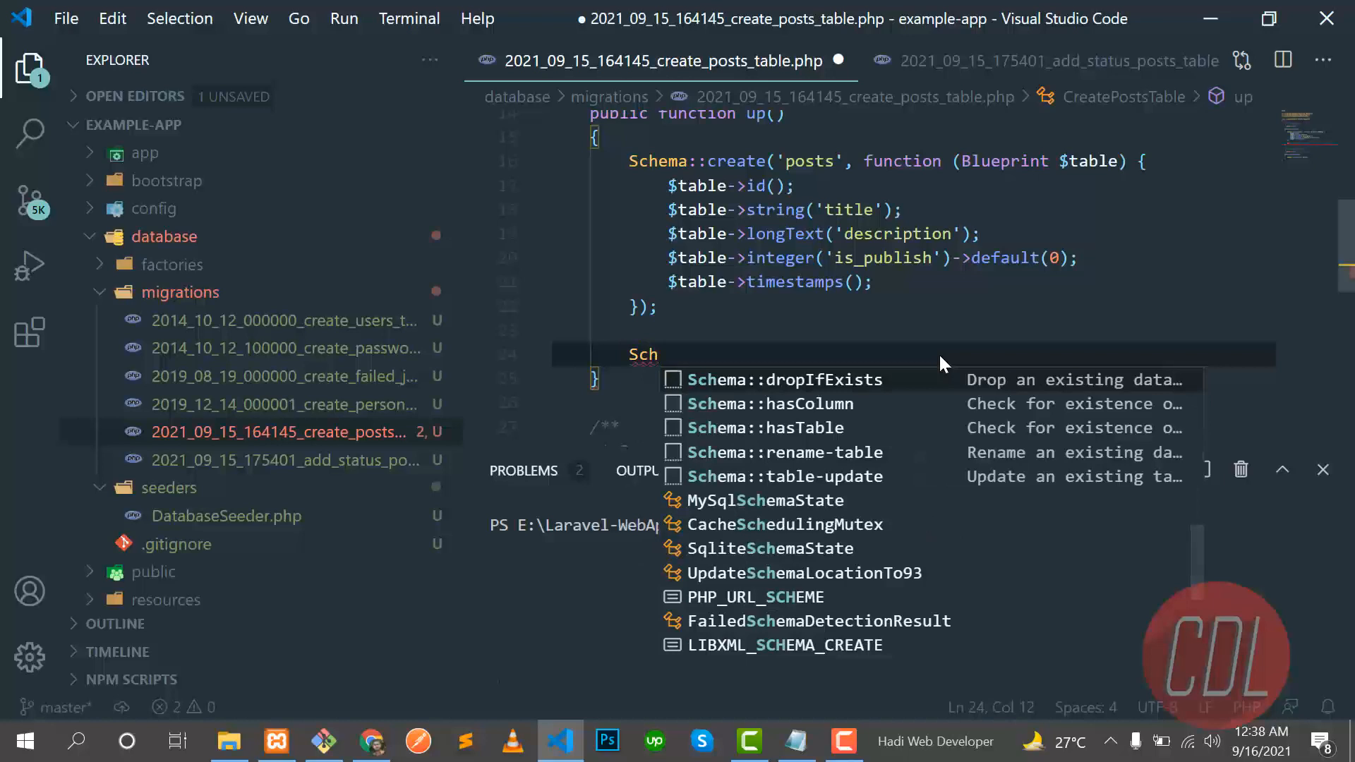
{"action": "type", "text": "e"}
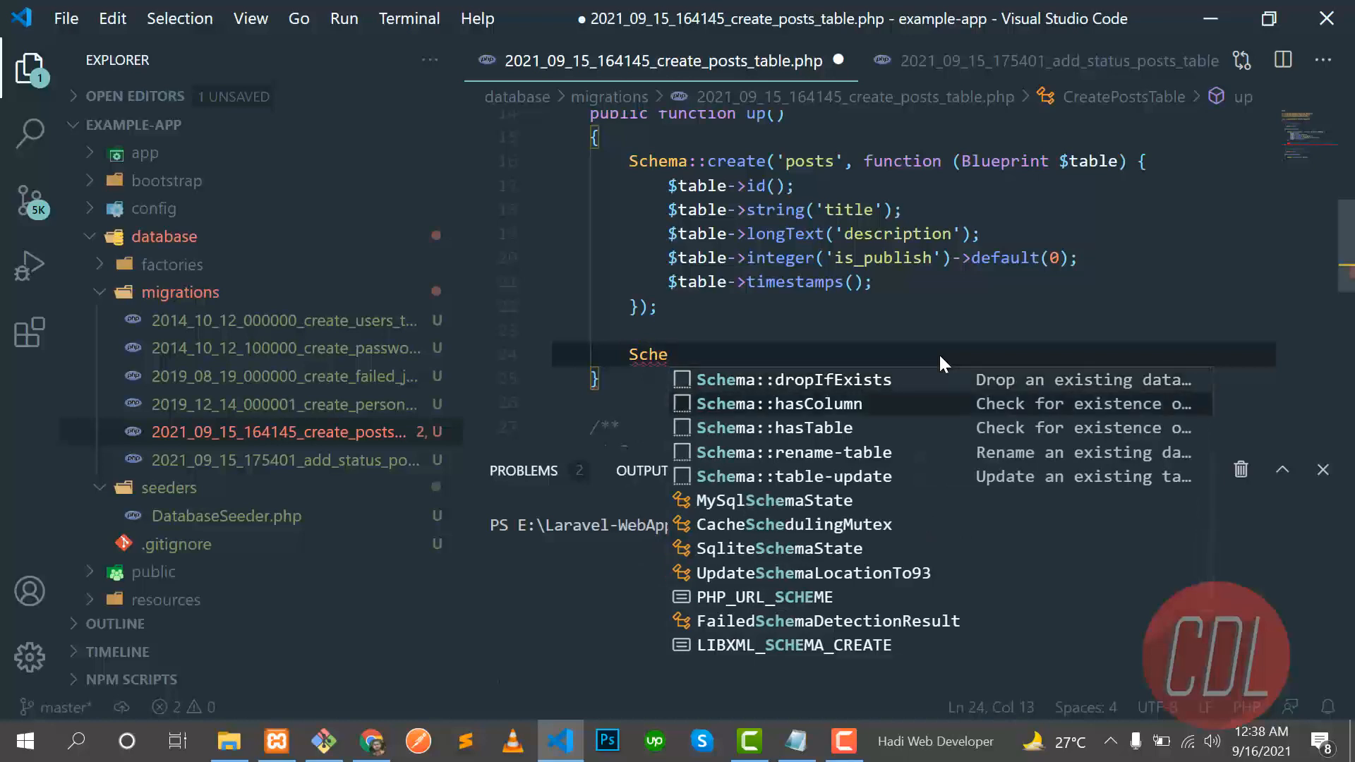
{"action": "type", "text": "ma"}
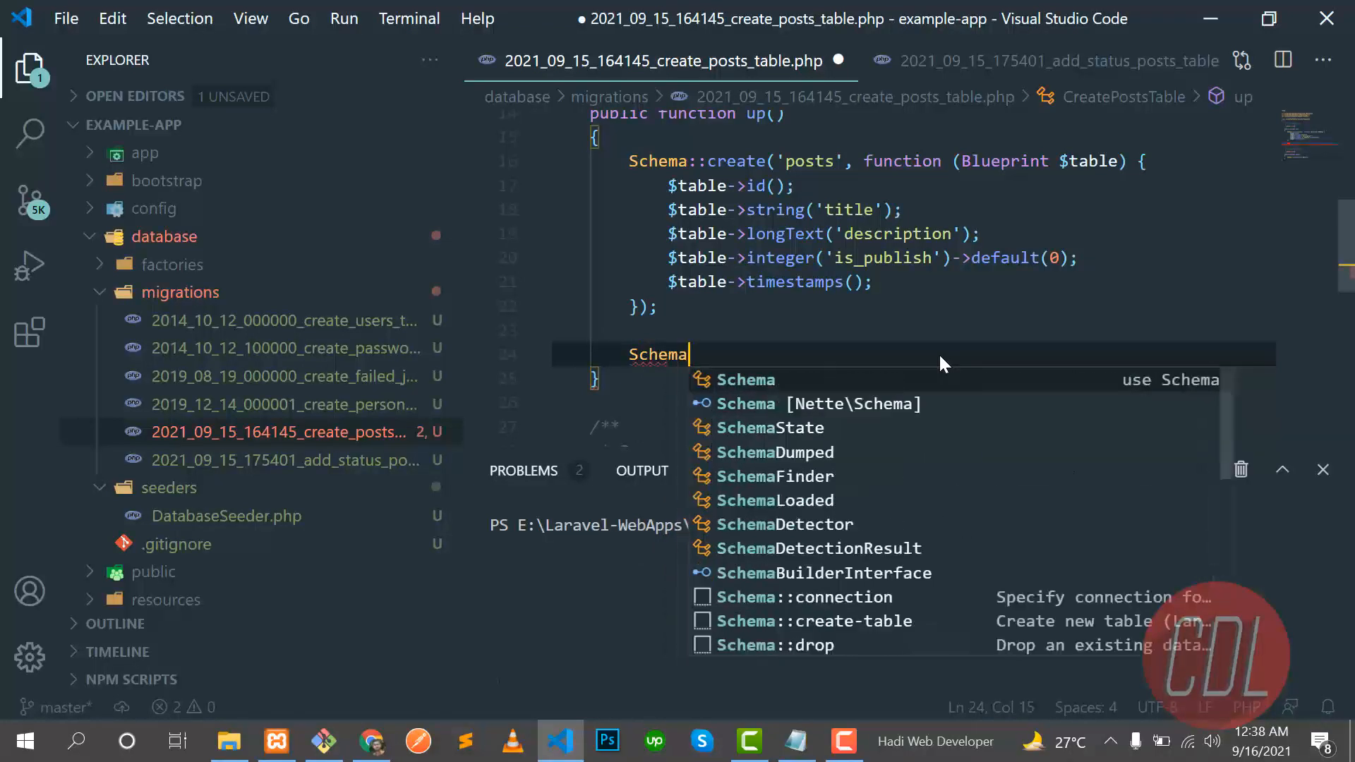
{"action": "key", "text": "Escape"}
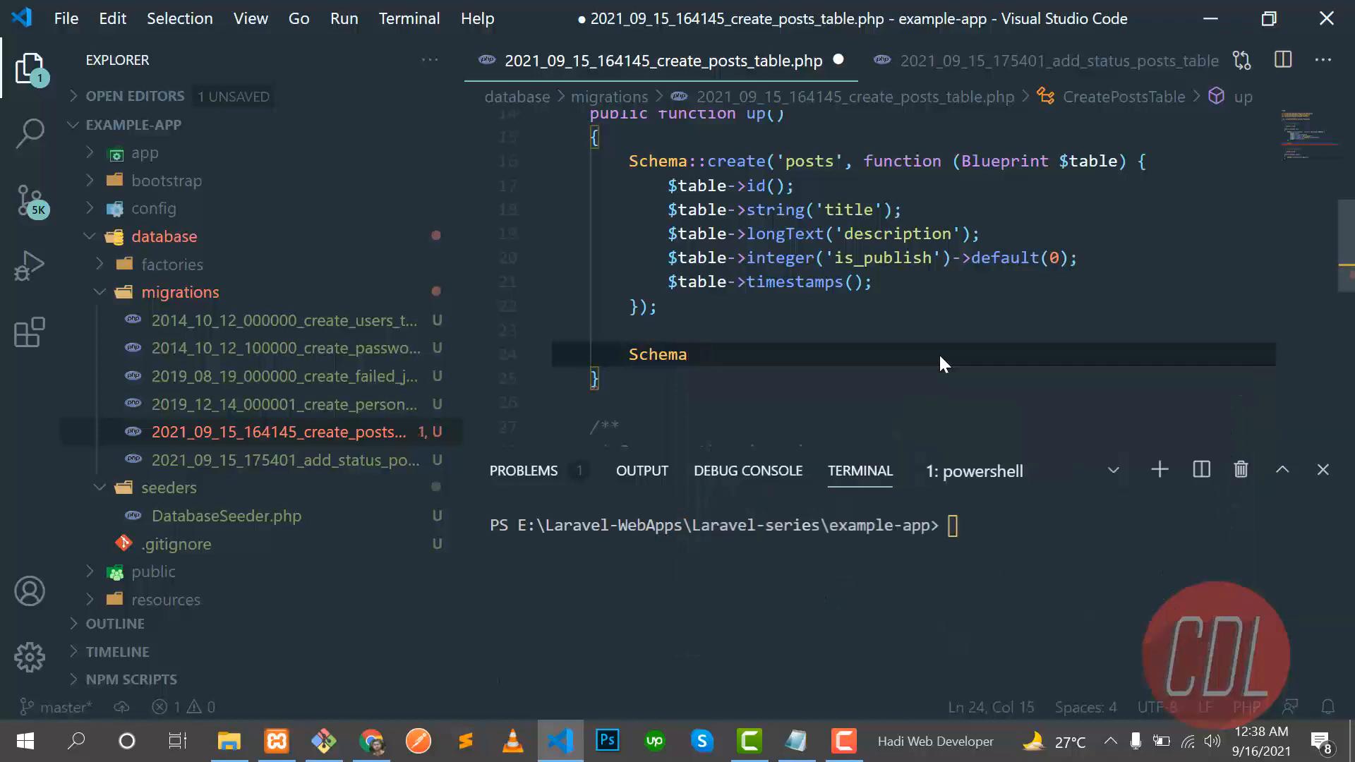
{"action": "type", "text": ":"}
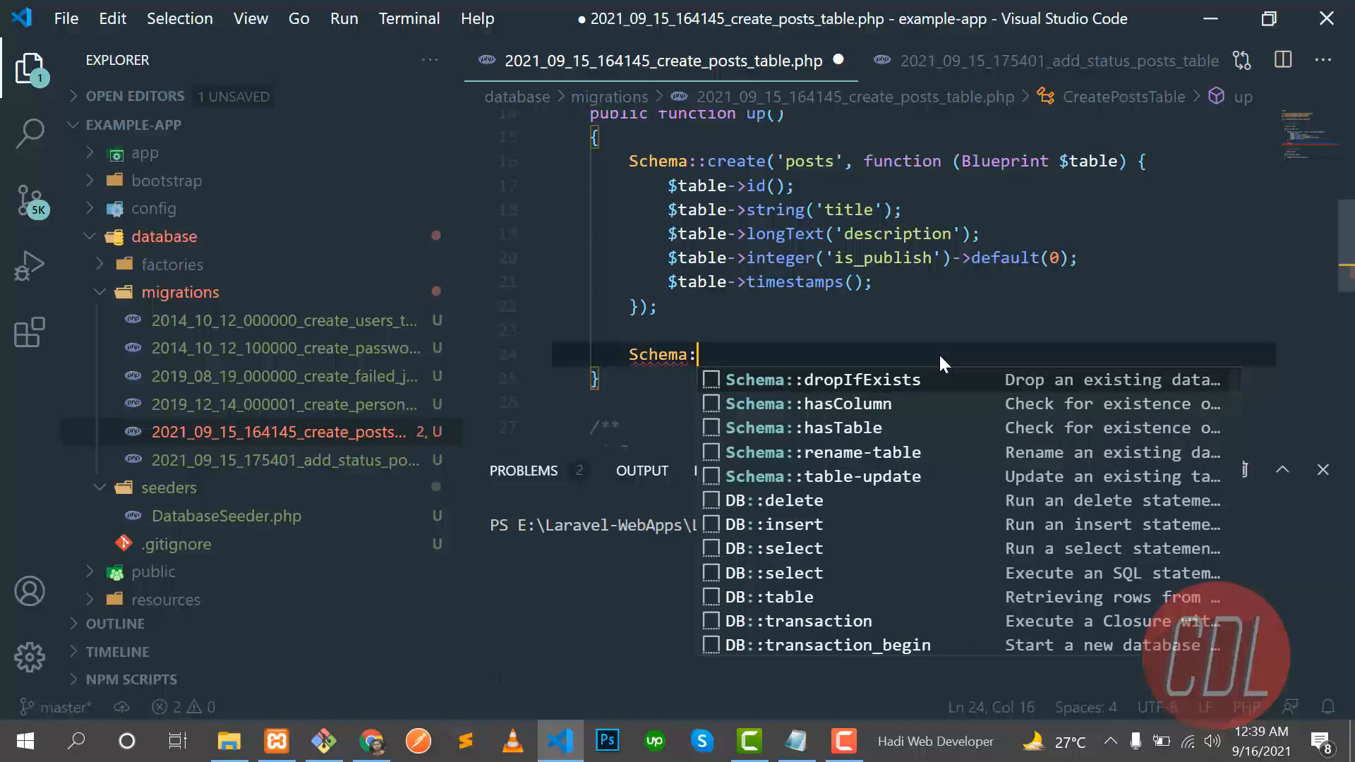
{"action": "type", "text": ":rename('"}
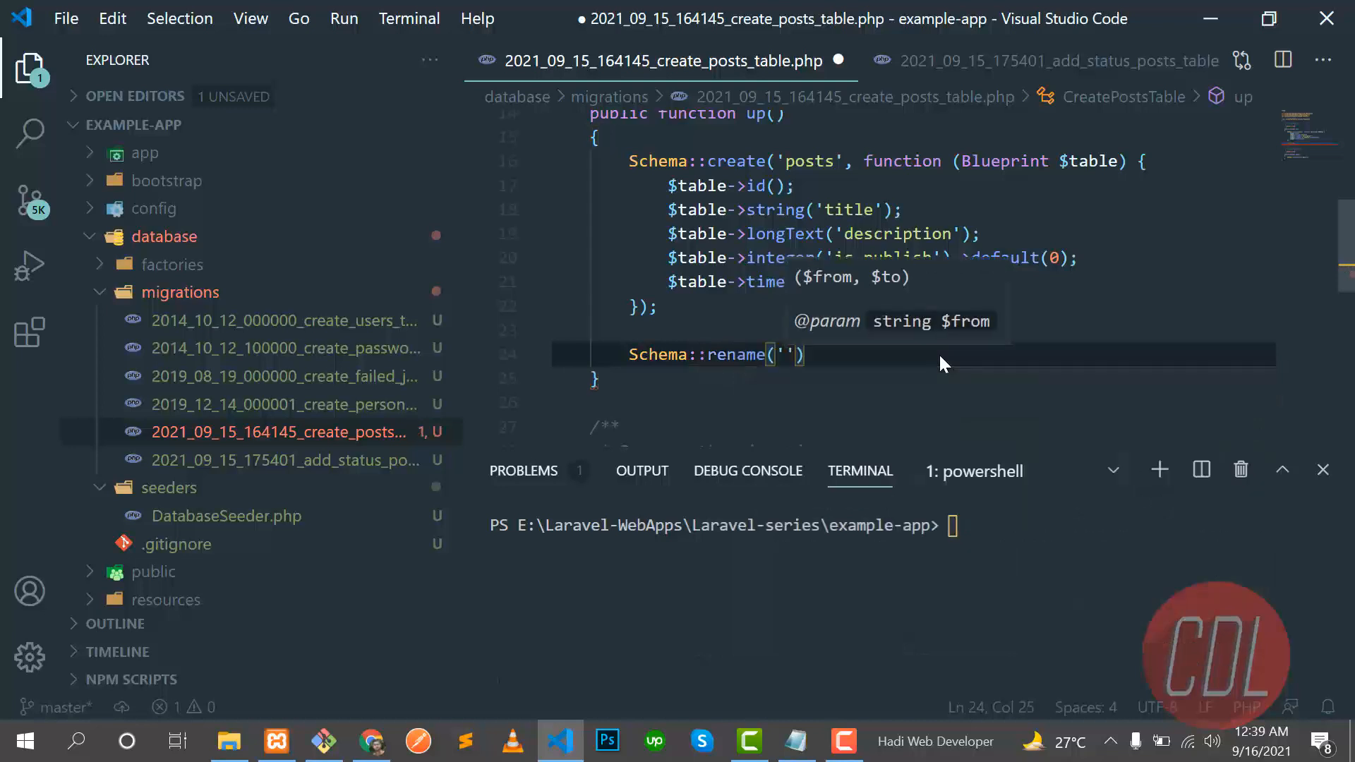
{"action": "type", "text": "posts',"}
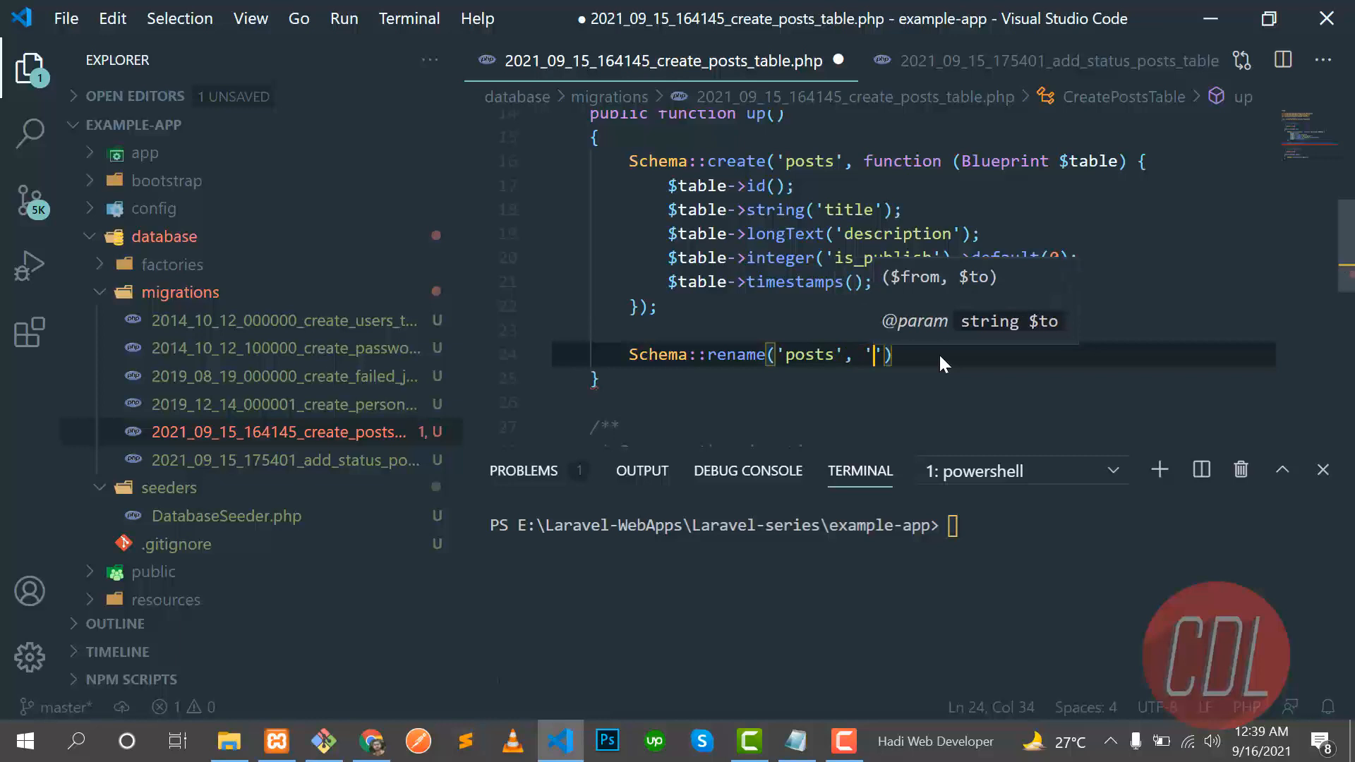
{"action": "type", "text": "verbs"}
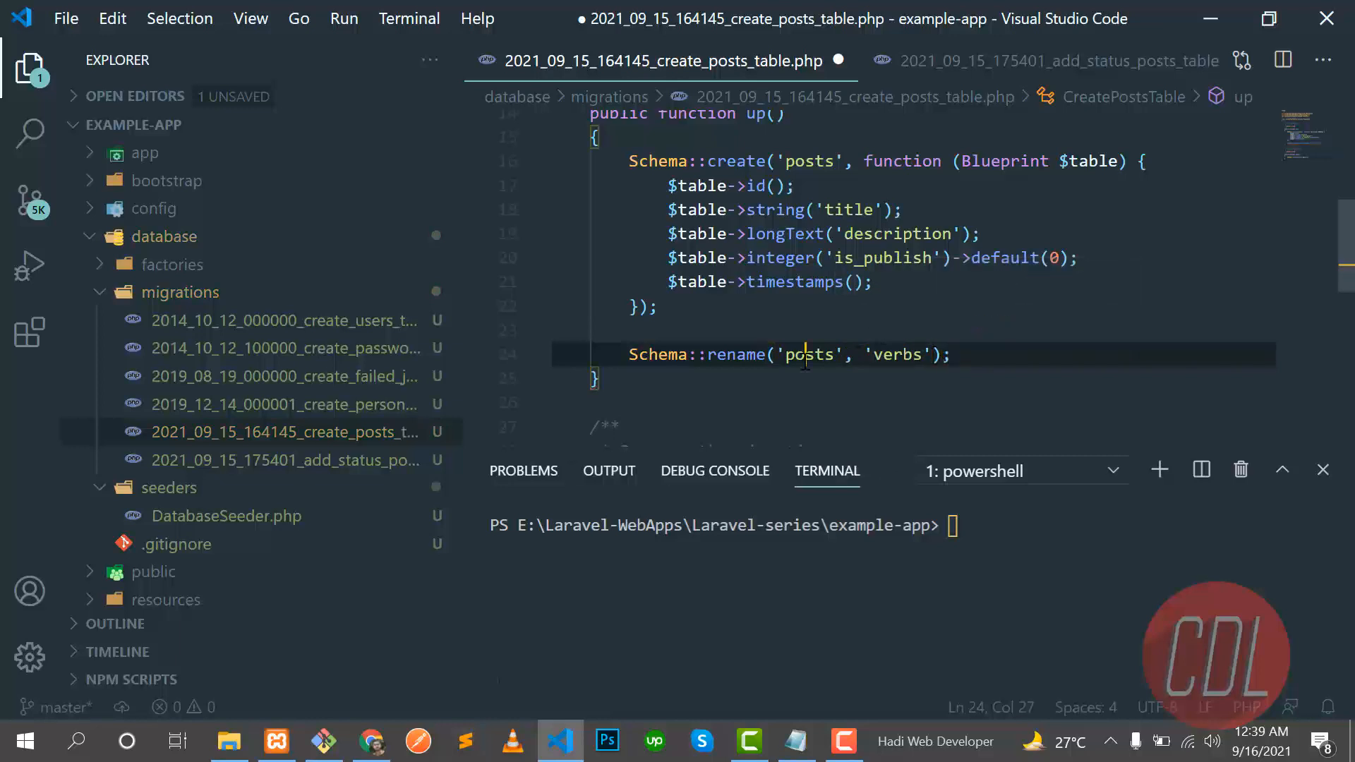
{"action": "double_click", "coordinate": [895, 354]}
{"action": "type", "text": "p"}
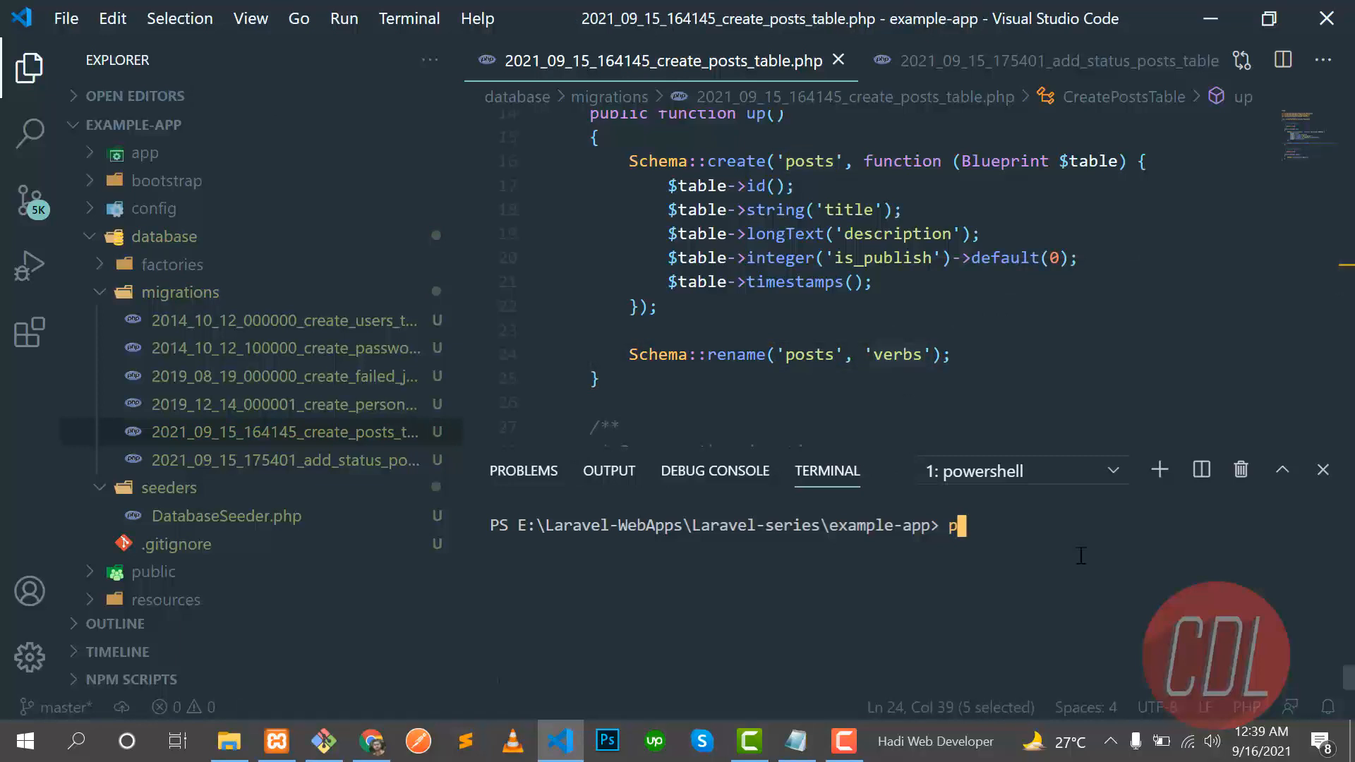
- Run php artisan migrate:fresh, which fails with a QueryException: table example_app.posts doesn't exist
{"action": "type", "text": "hp artisan m"}
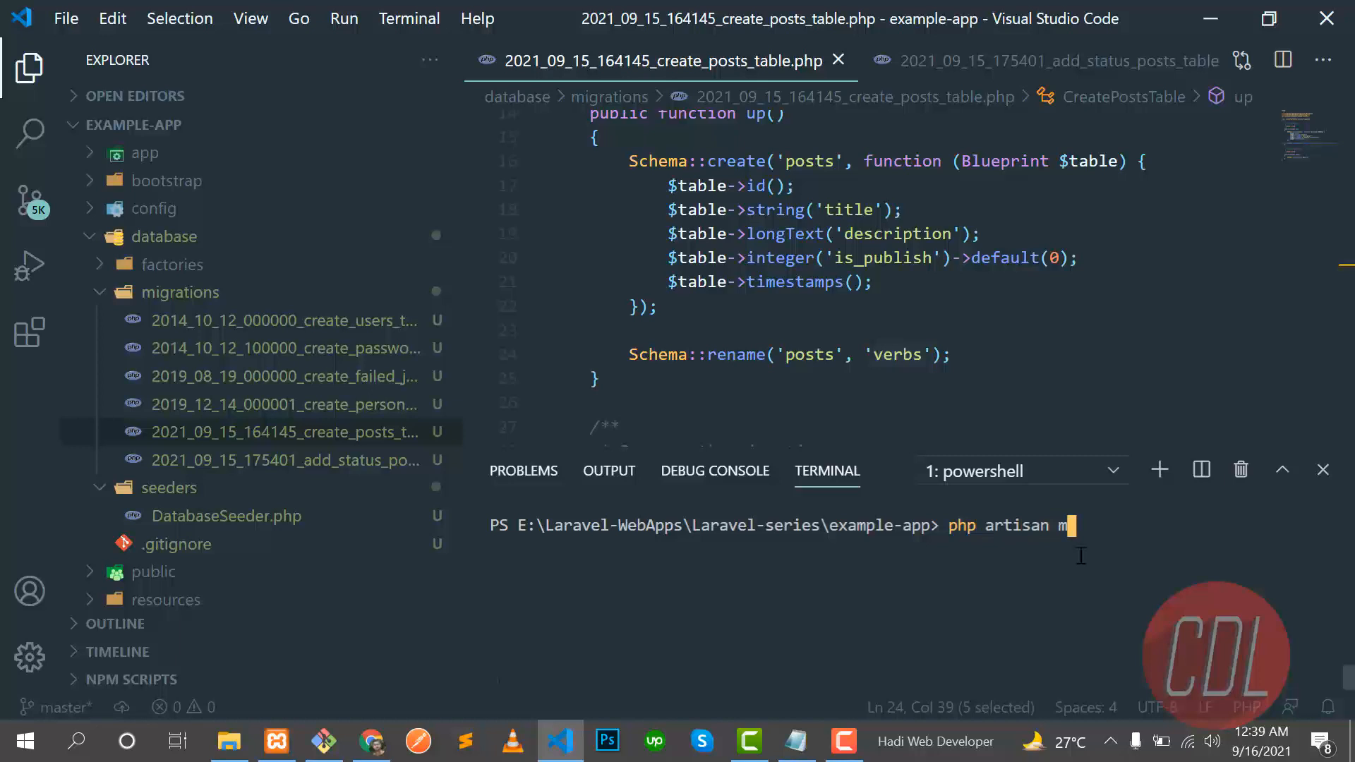
{"action": "type", "text": "igrate:"}
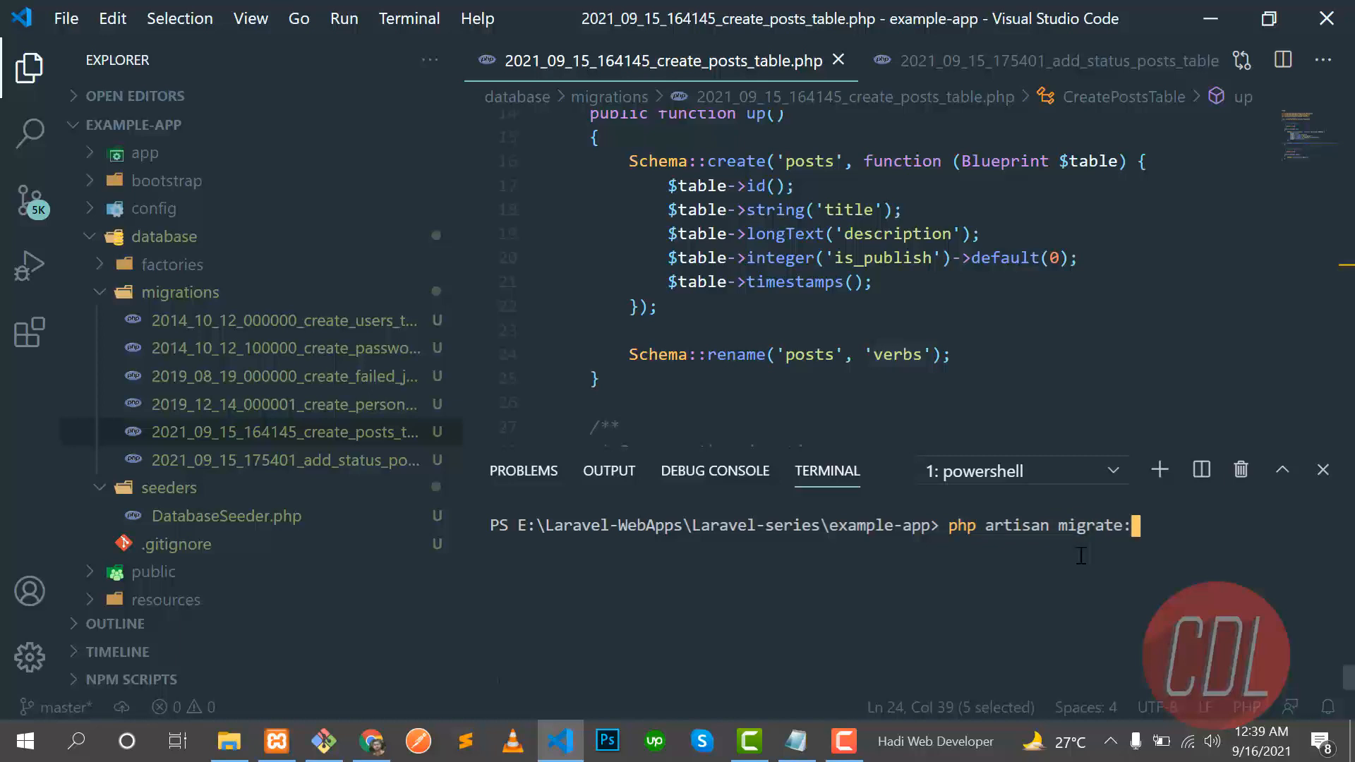
{"action": "type", "text": "fress"}
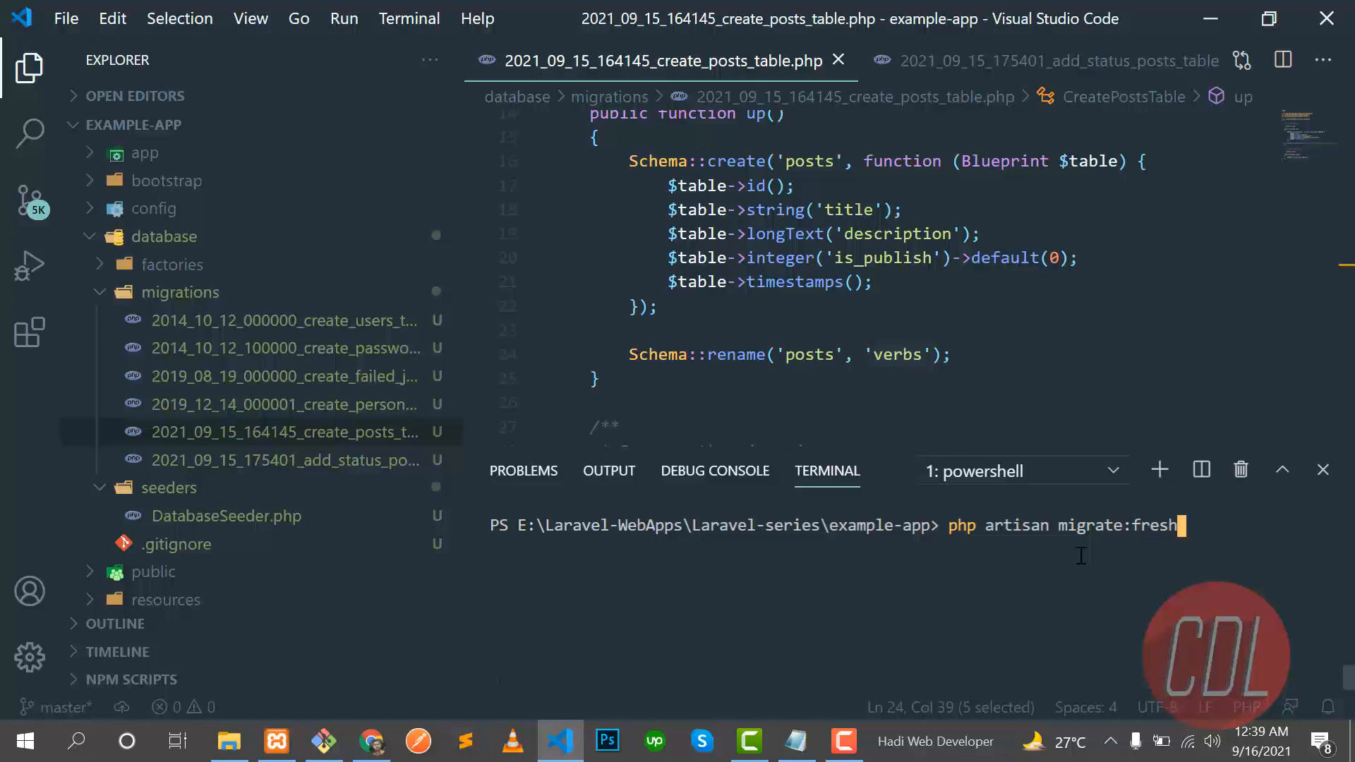
{"action": "key", "text": "Return"}
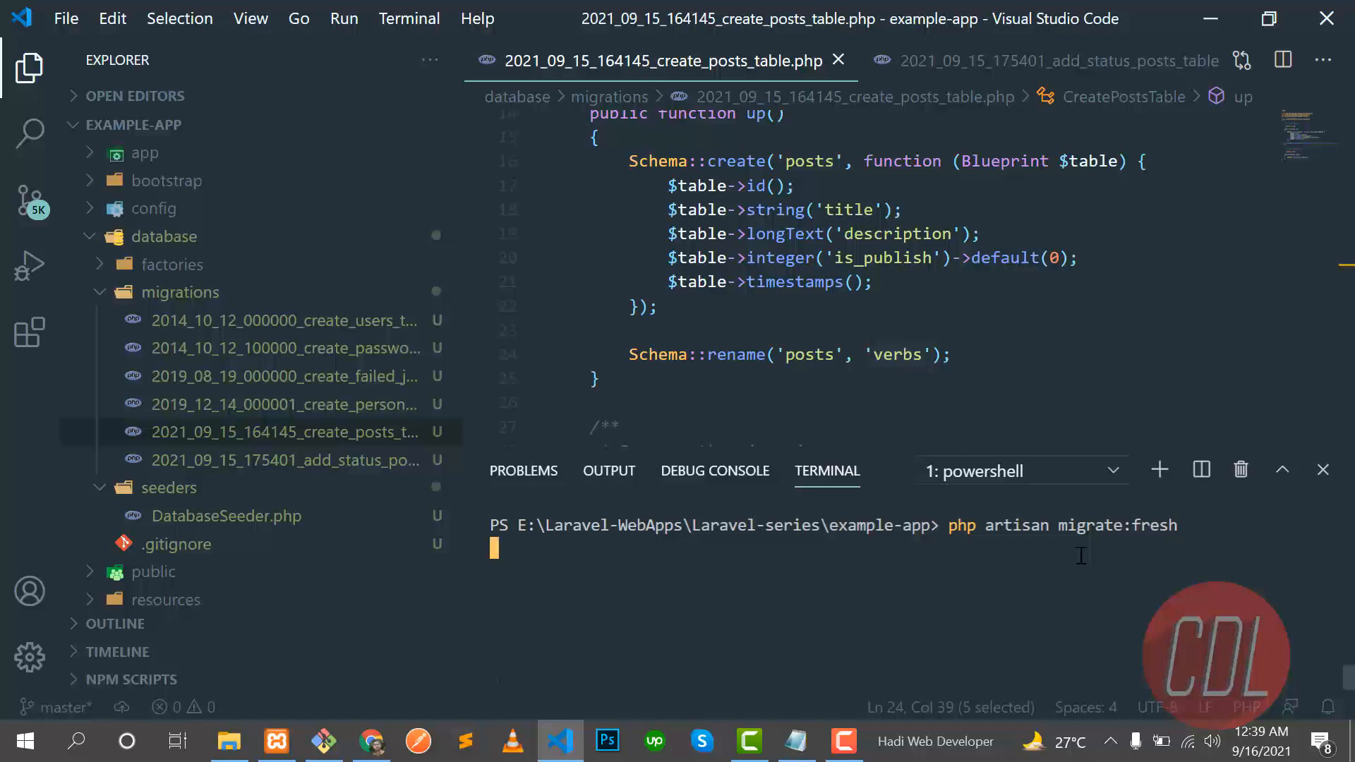
{"action": "key", "text": "Return"}
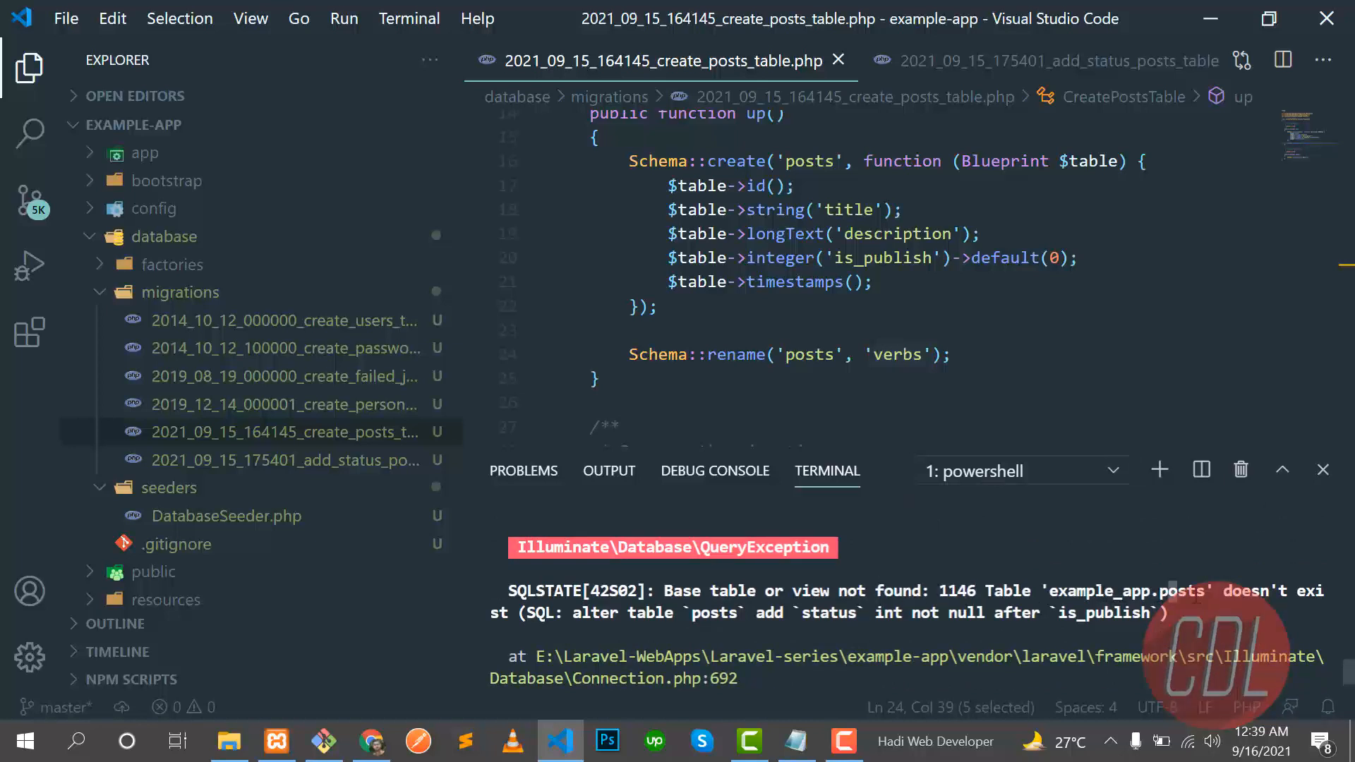
{"action": "mouse_move", "coordinate": [766, 338]}
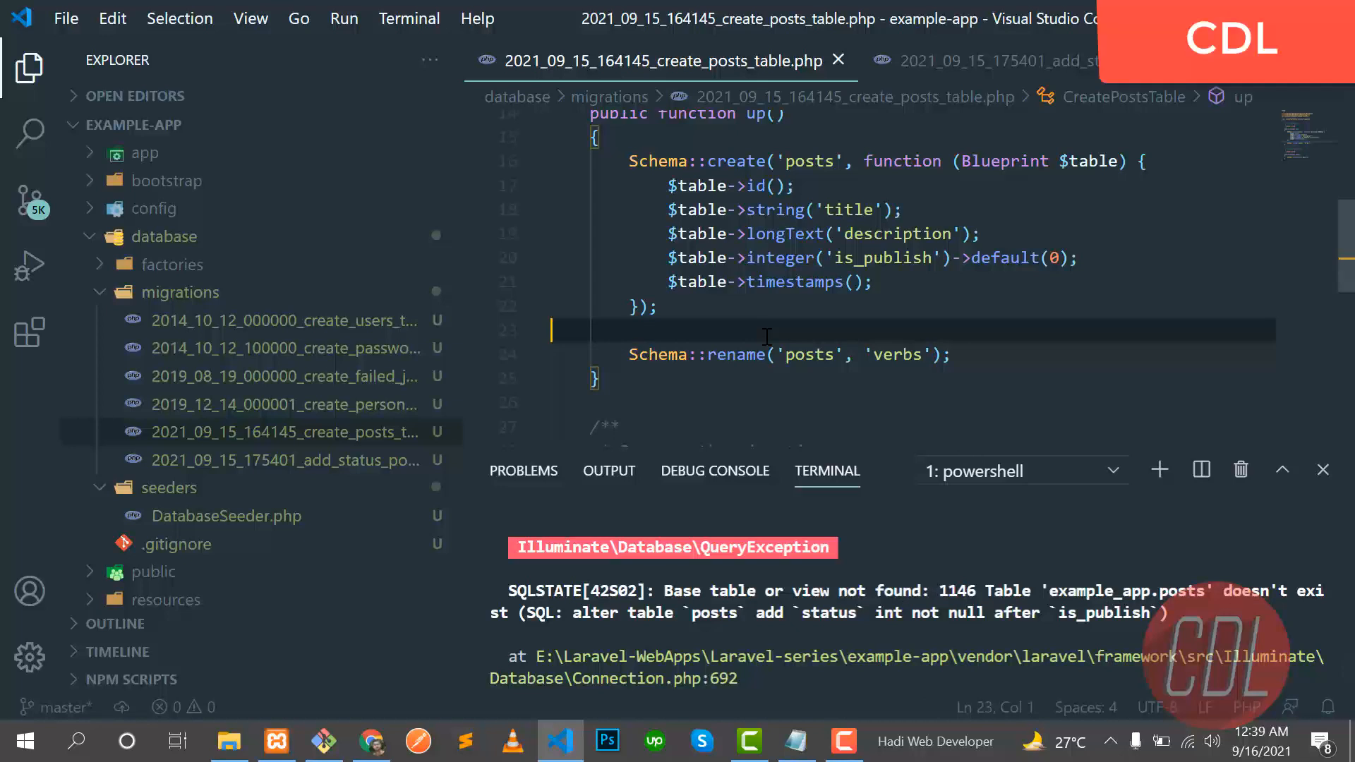
{"action": "mouse_move", "coordinate": [754, 216]}
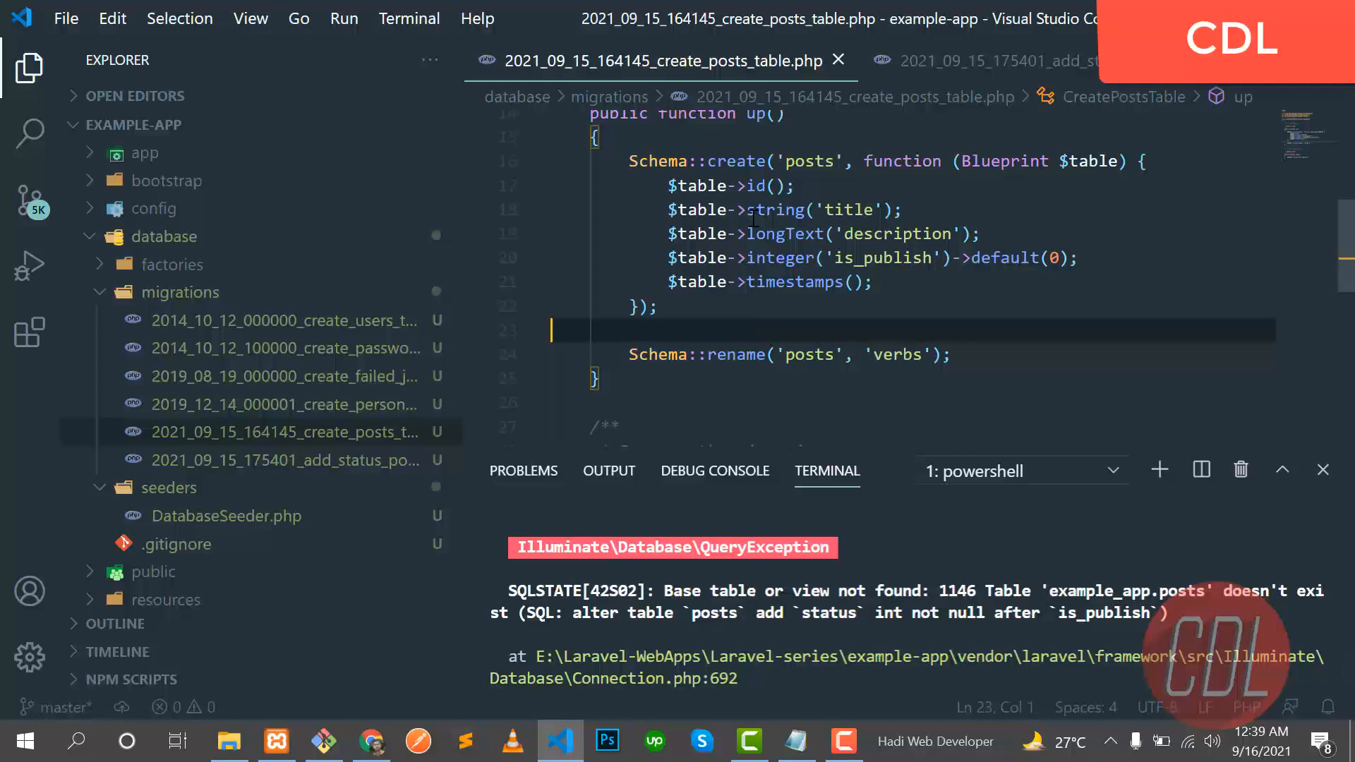
- In add_status_posts_table.php down(), target Schema::table('verbs') and uncomment $table->dropColumn('status')
{"action": "left_click", "coordinate": [961, 61]}
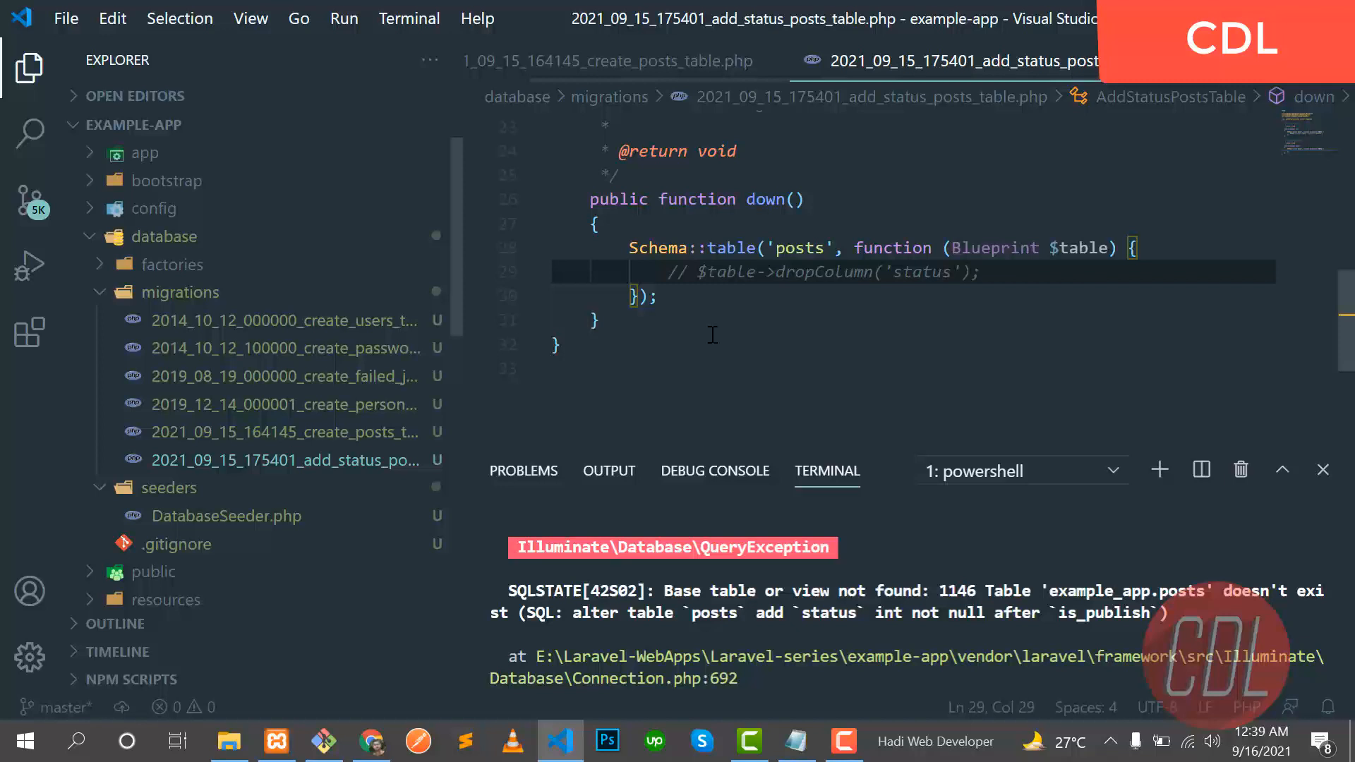
{"action": "scroll", "scroll_direction": "up", "scroll_amount": 3}
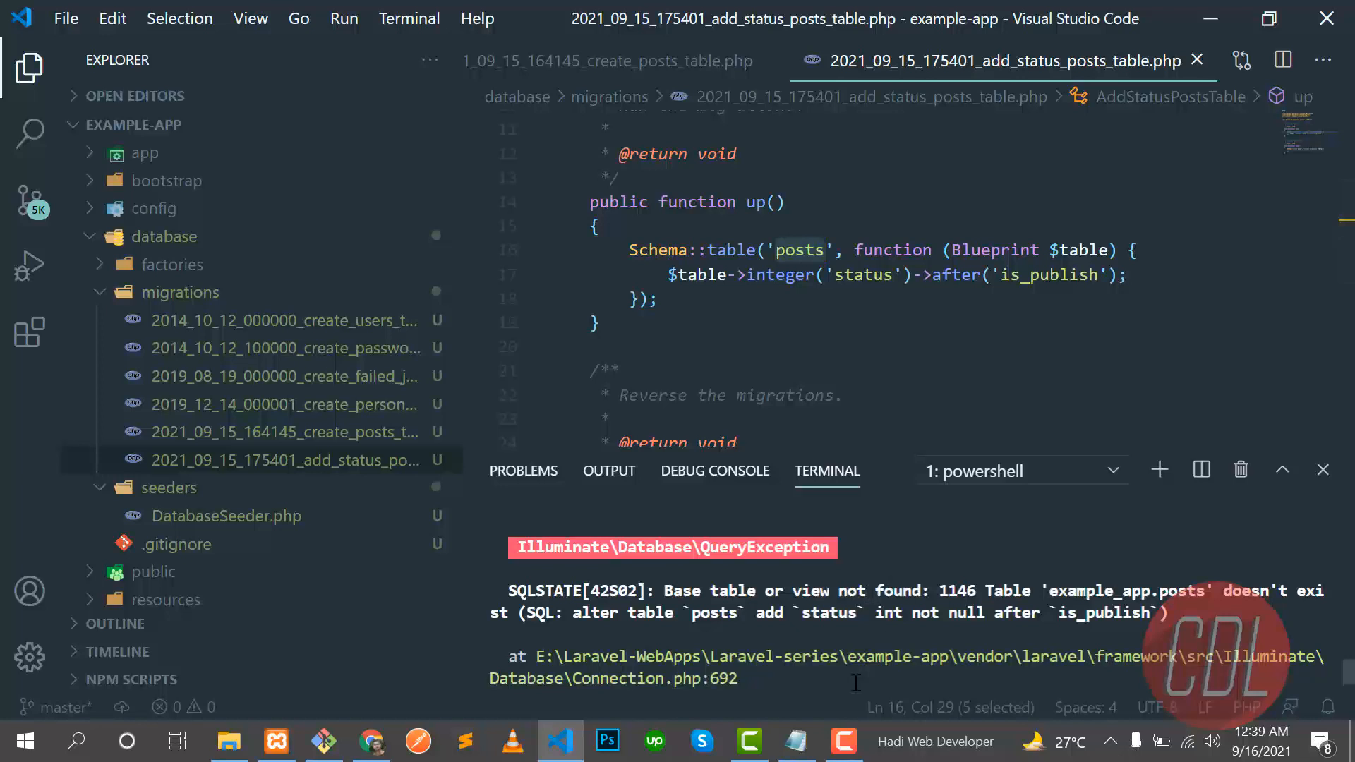
{"action": "left_click", "coordinate": [594, 322]}
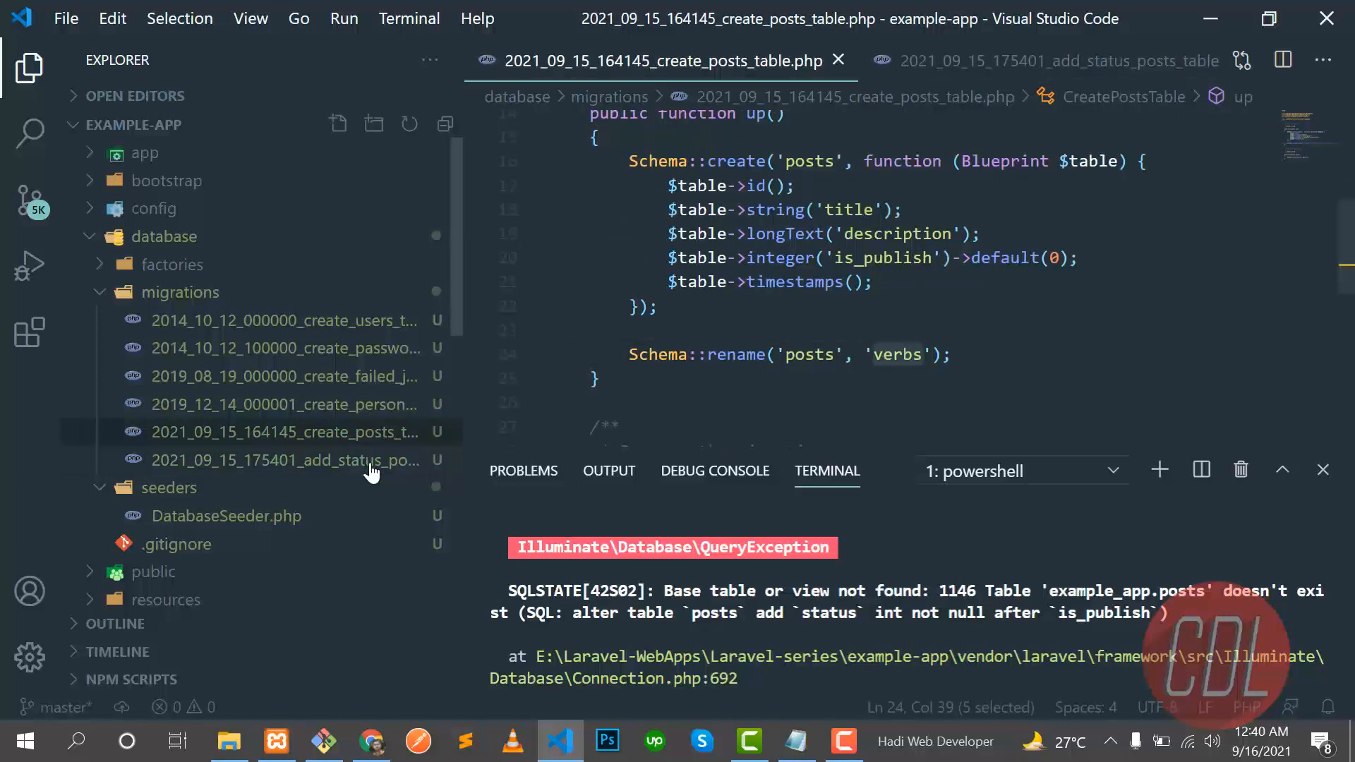
{"action": "left_click", "coordinate": [998, 60]}
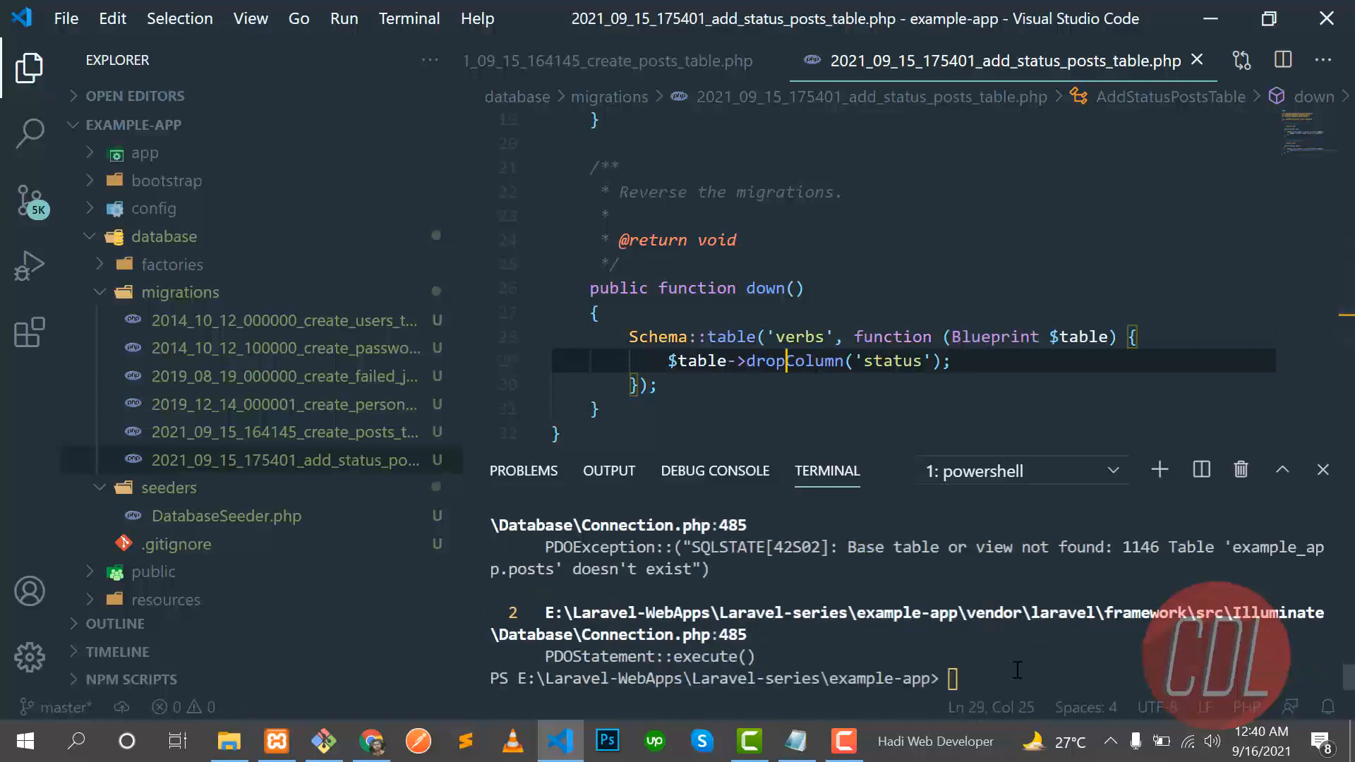
- Run php artisan migrate:fresh again in the terminal
{"action": "type", "text": "php artisan migrate:fresh"}
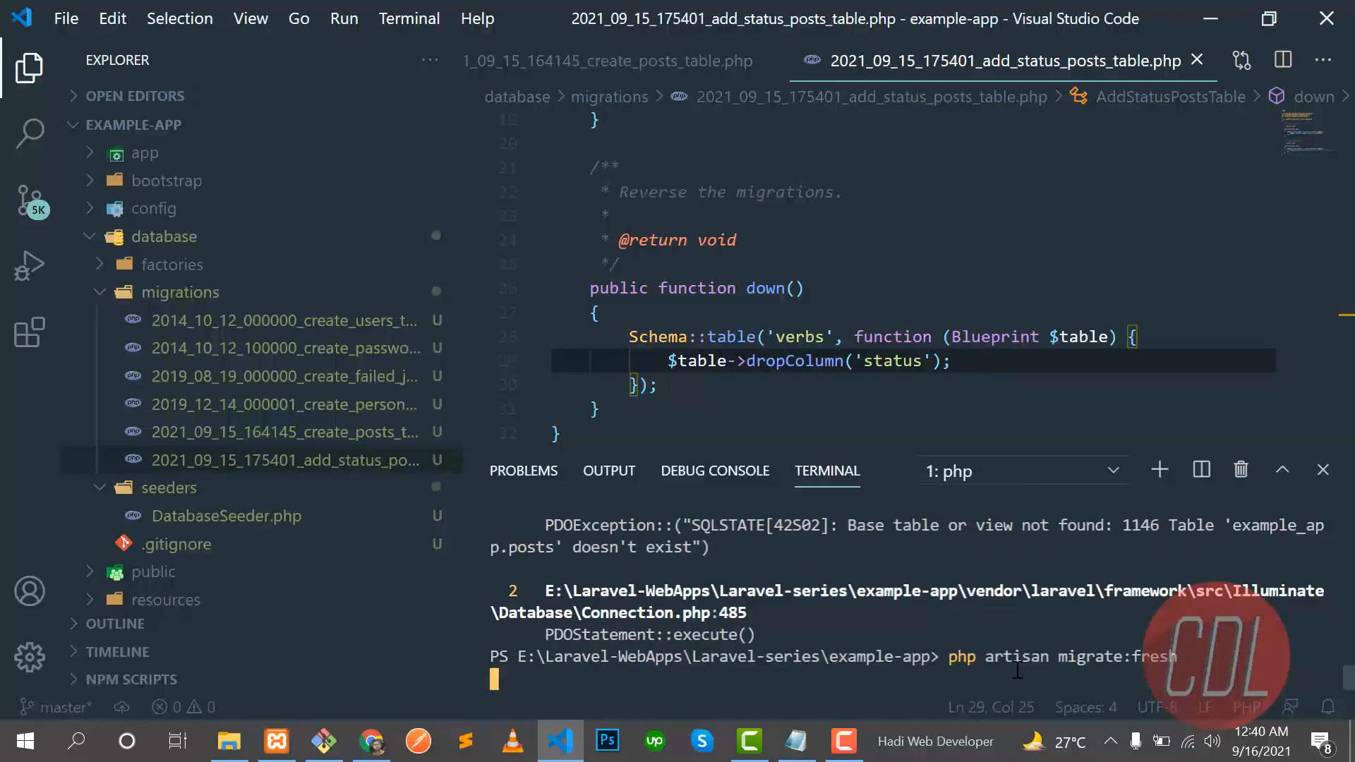
{"action": "key", "text": "Return"}
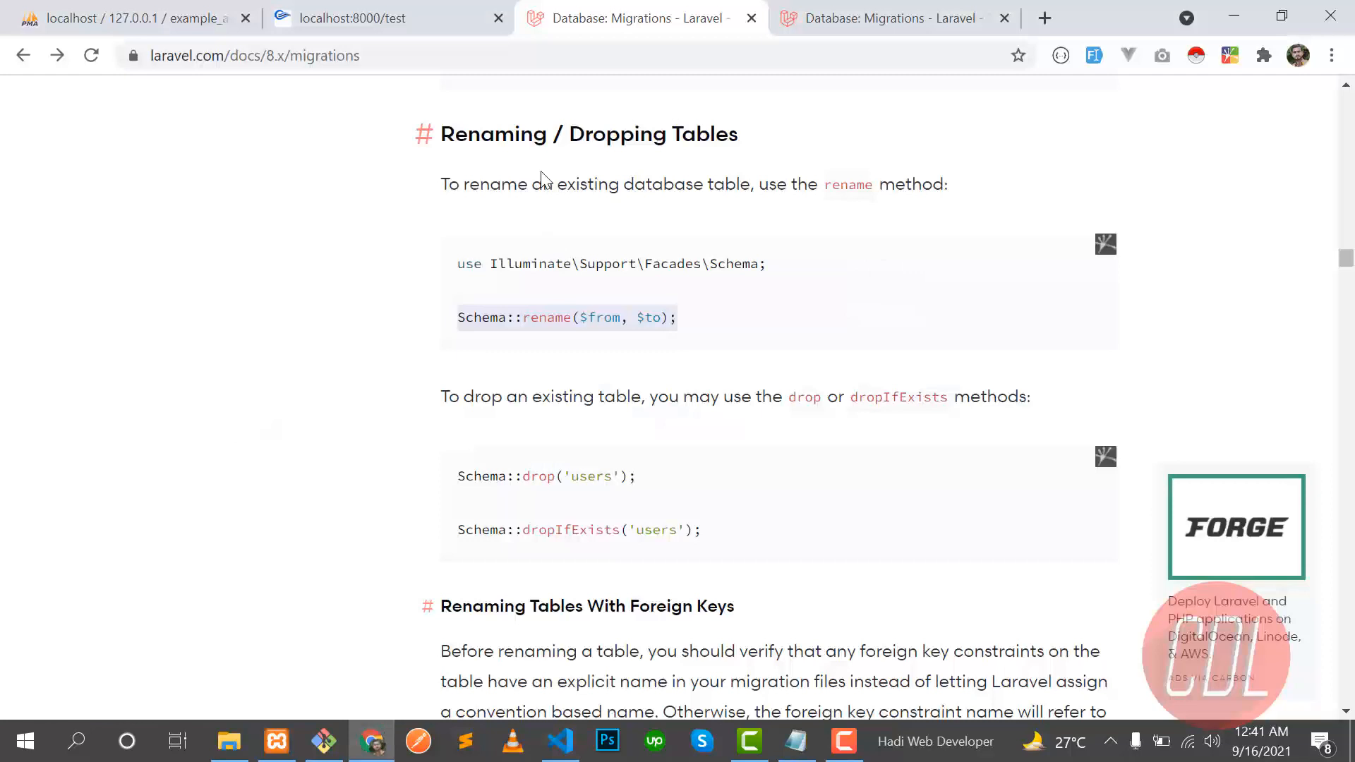
- Browse the empty verbs table in example_app in phpMyAdmin, showing its status column
{"action": "left_click", "coordinate": [130, 18]}
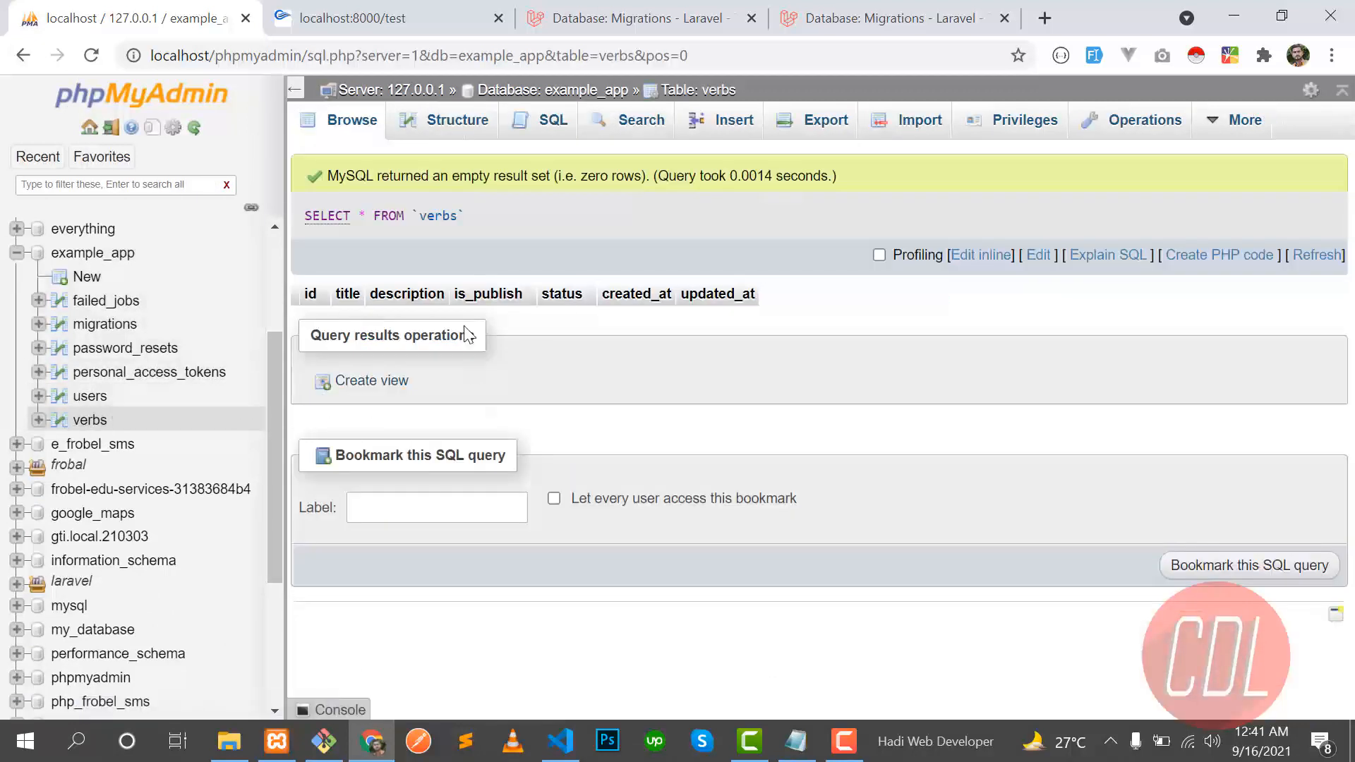
{"action": "left_click", "coordinate": [558, 741]}
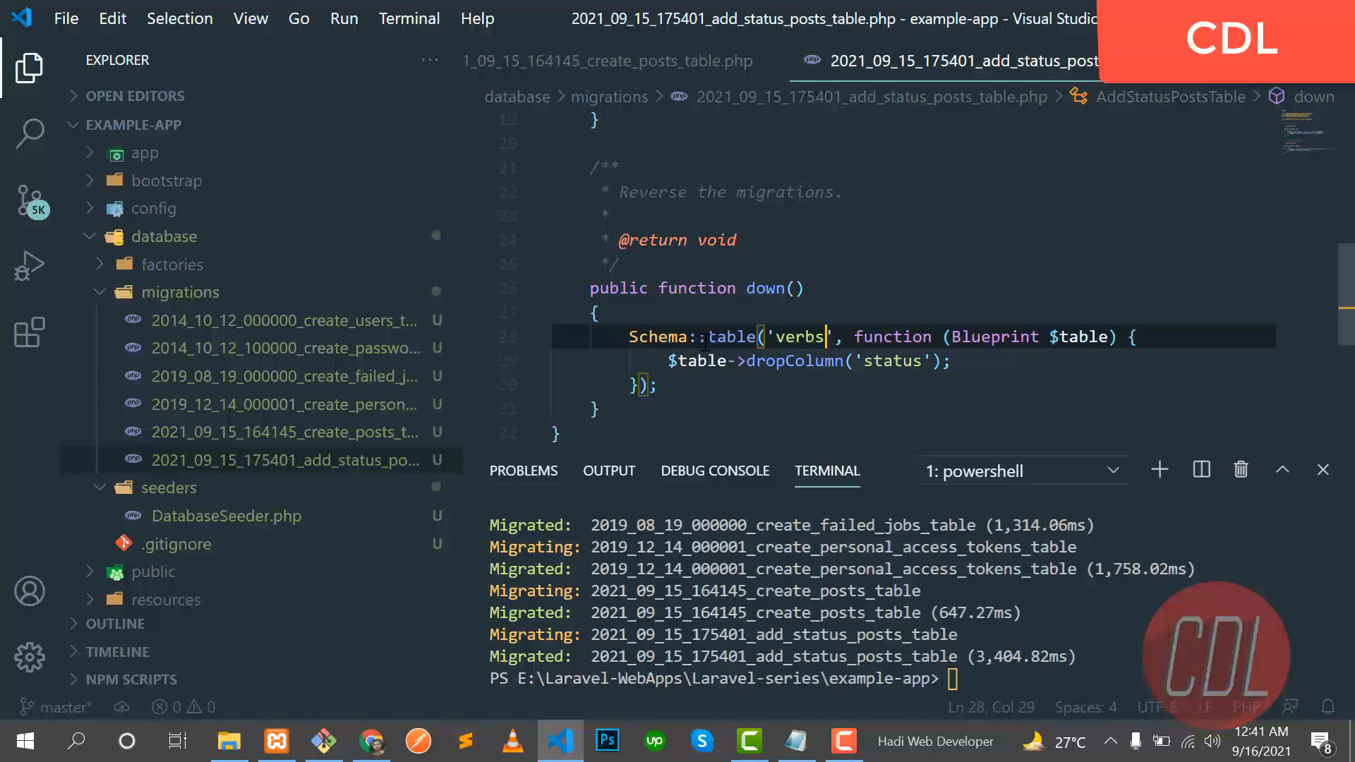
- Change the rename in create_posts_table.php to Schema::rename('verbs', 'posts'), save, and review down()
{"action": "left_click", "coordinate": [607, 60]}
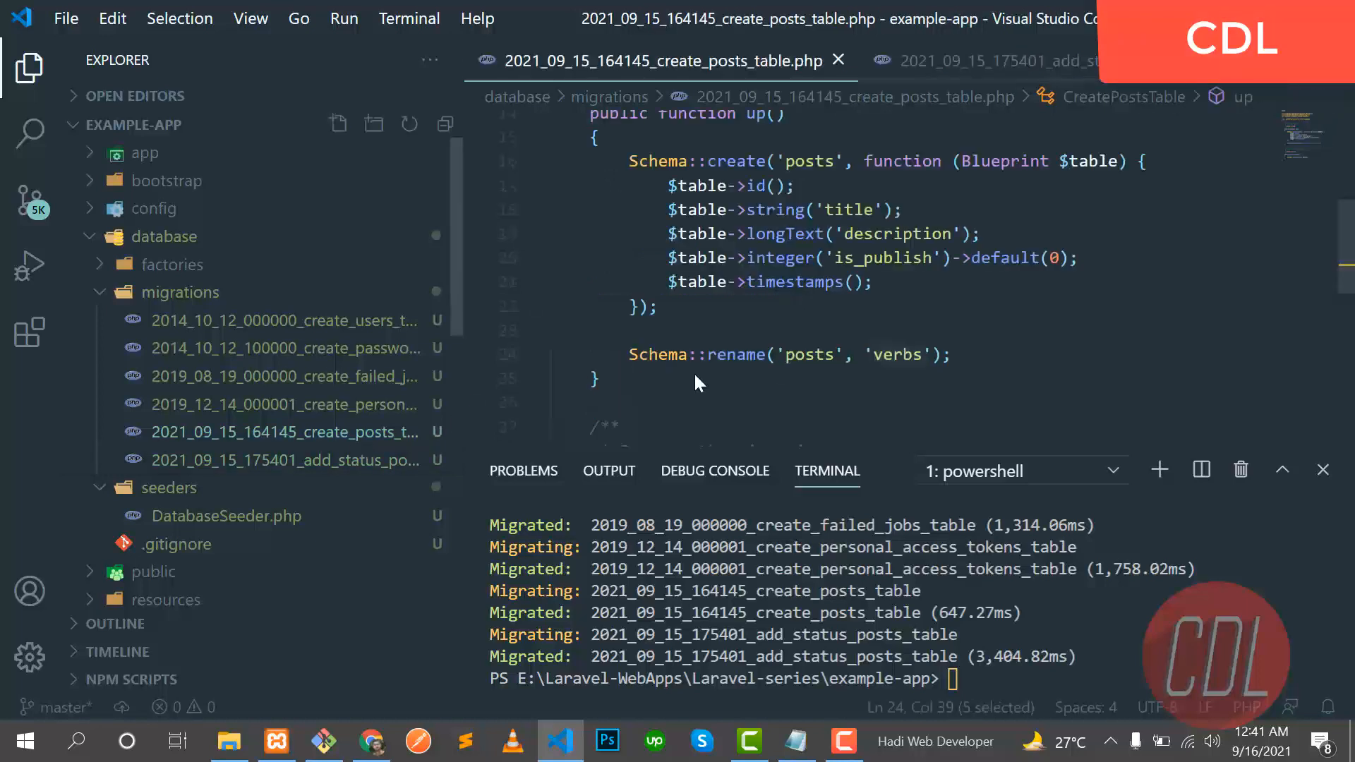
{"action": "key", "text": "Backspace"}
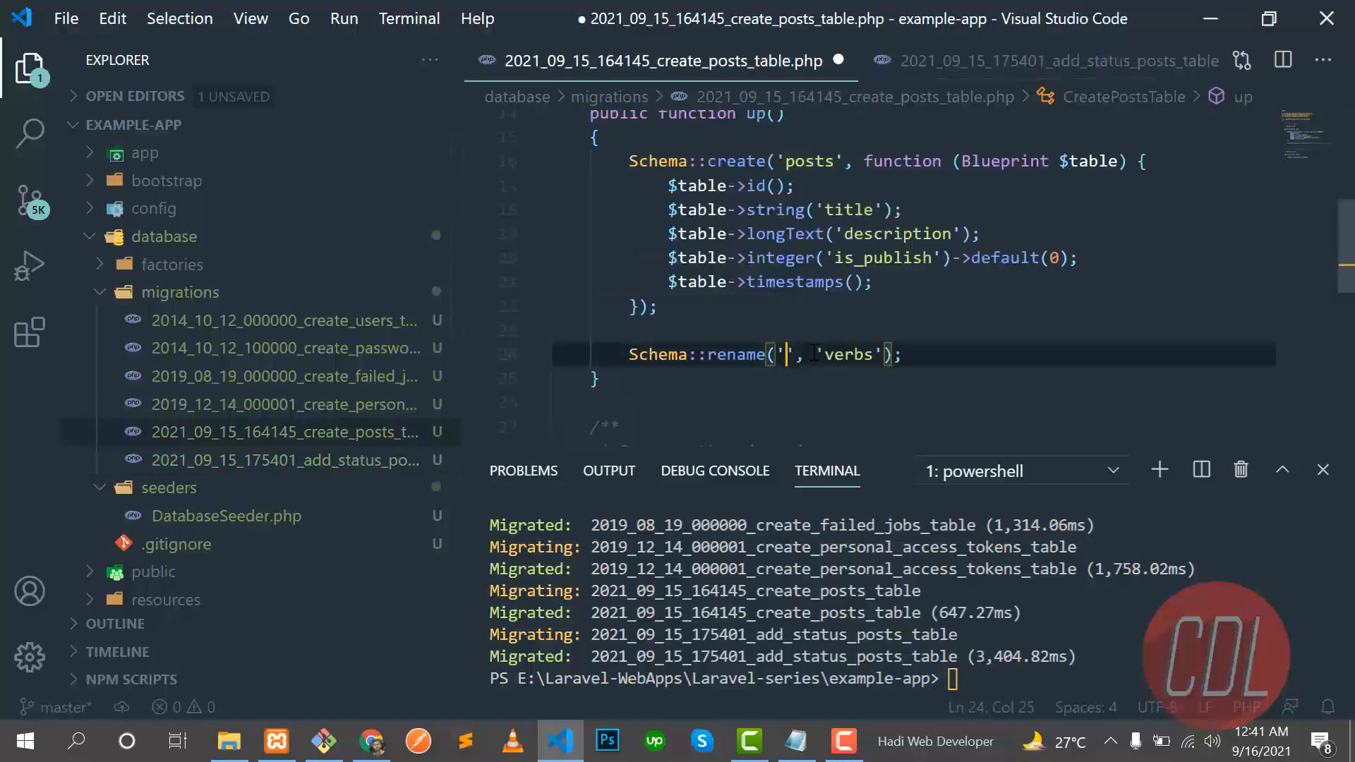
{"action": "type", "text": "posts"}
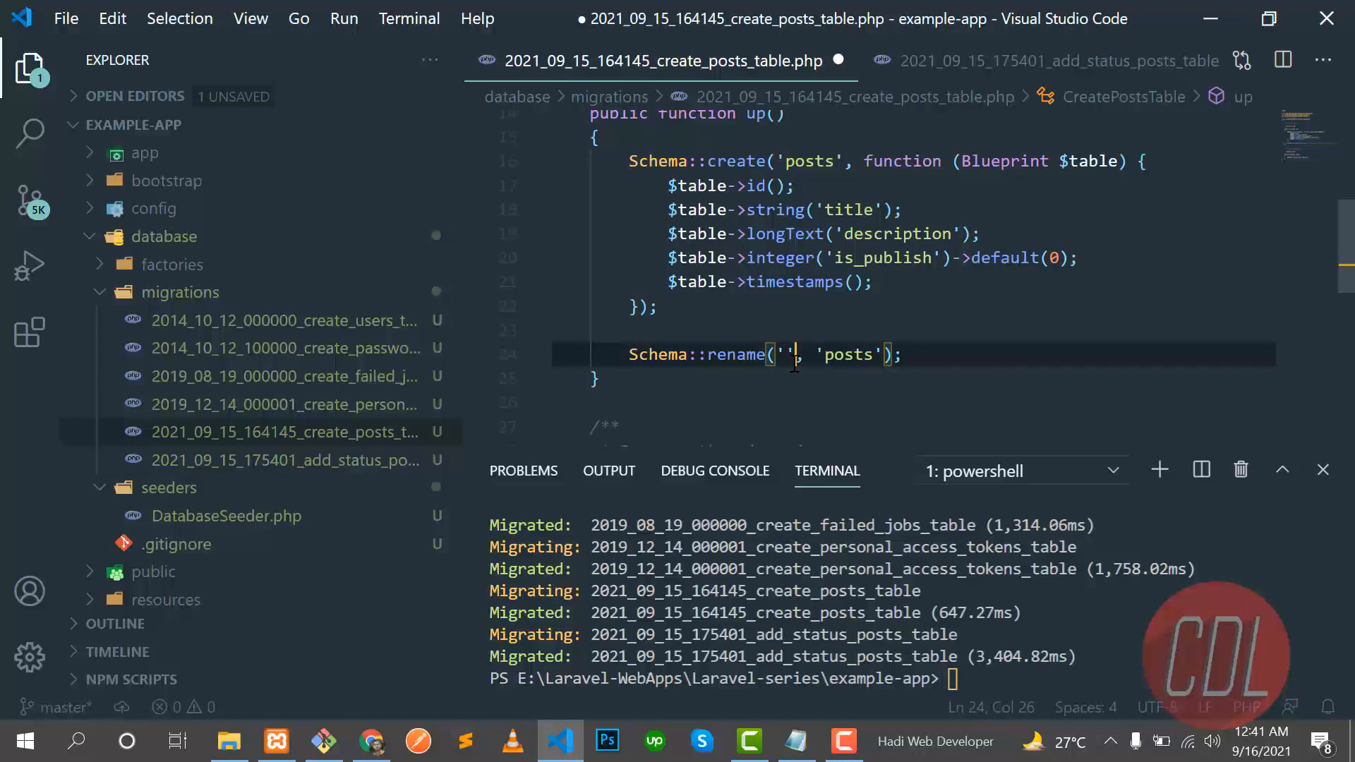
{"action": "type", "text": "verb"}
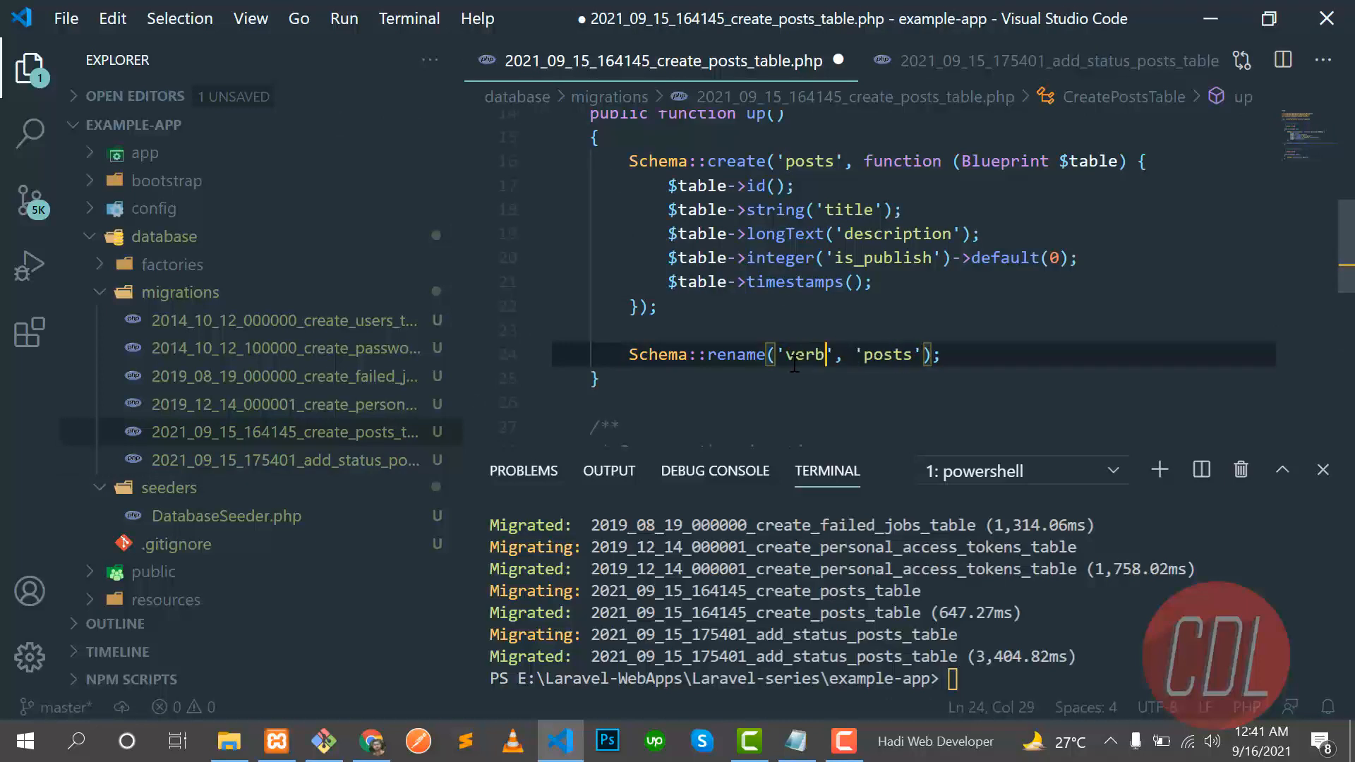
{"action": "type", "text": "s"}
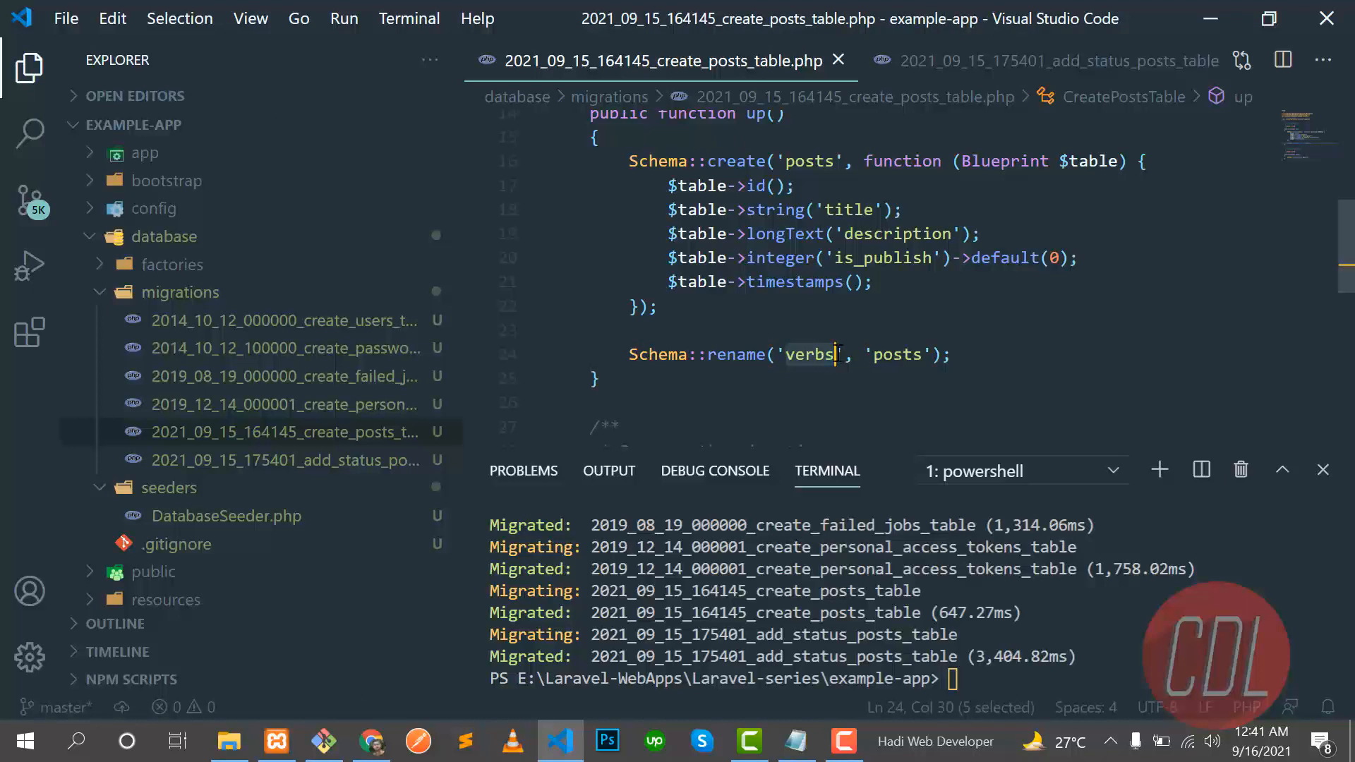
{"action": "scroll", "scroll_direction": "down", "scroll_amount": 3}
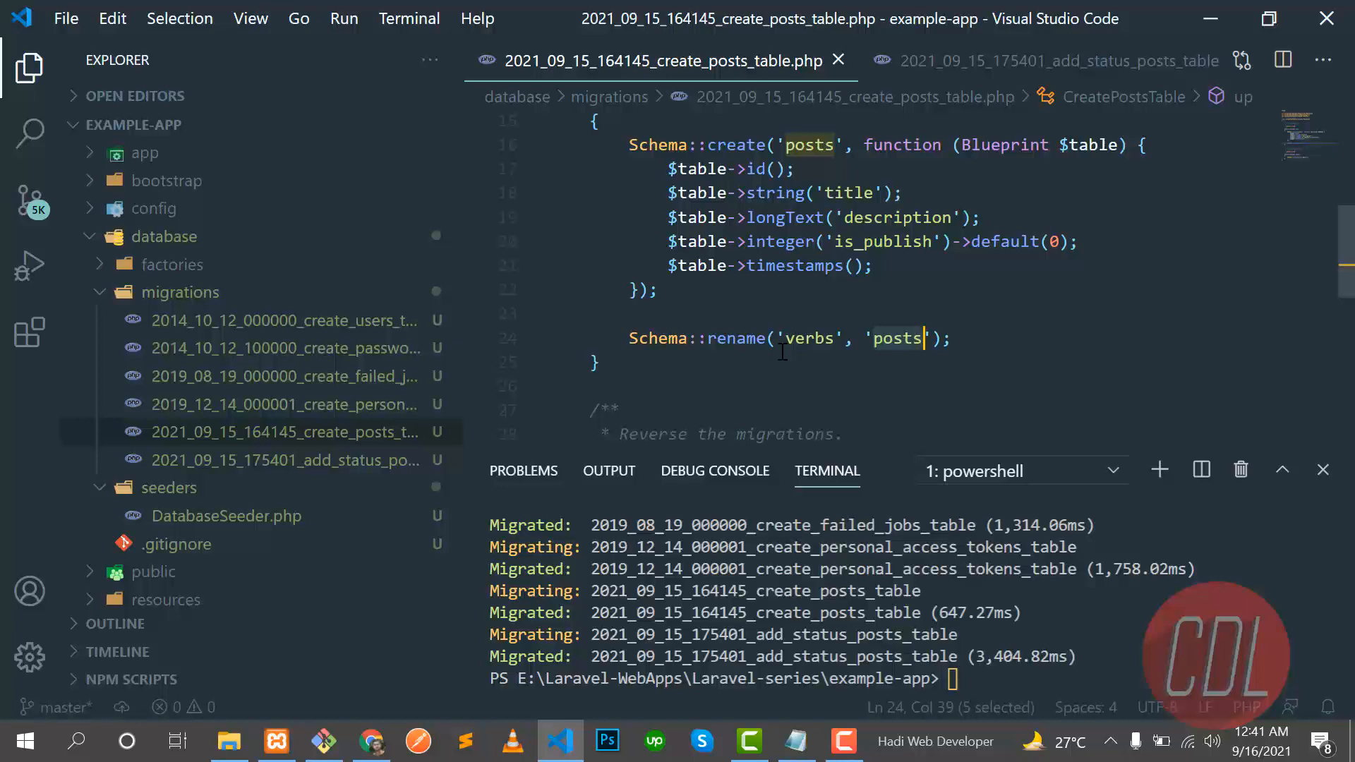
{"action": "scroll", "scroll_direction": "down", "scroll_amount": 3}
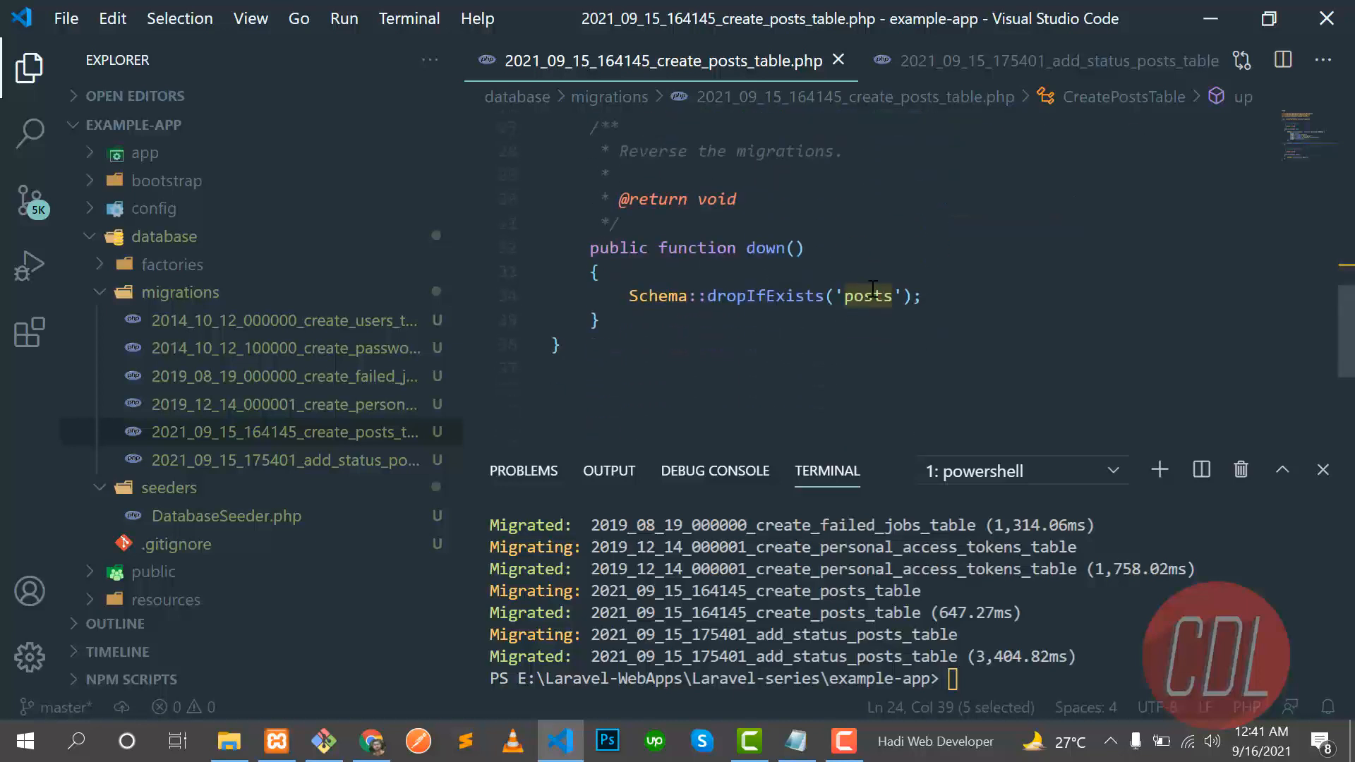
{"action": "left_click", "coordinate": [899, 295]}
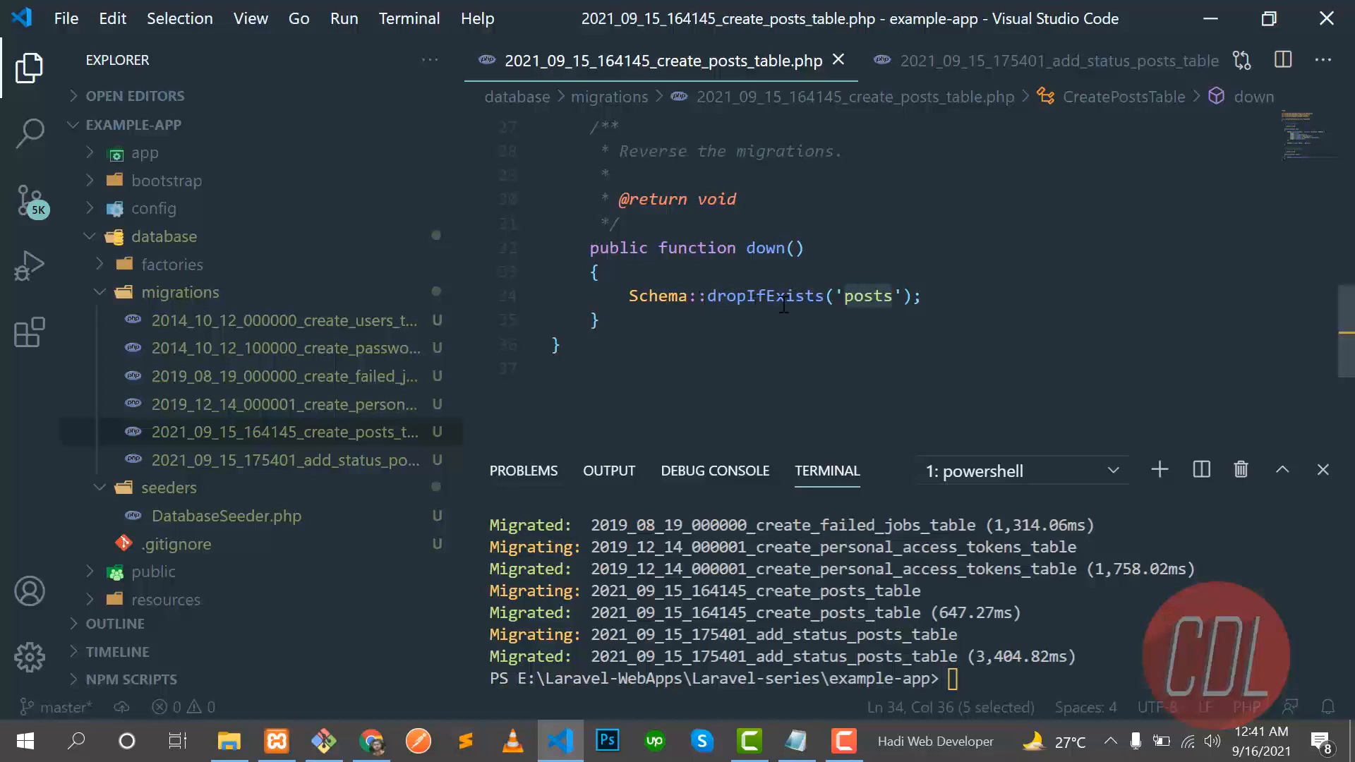
{"action": "left_click", "coordinate": [803, 295]}
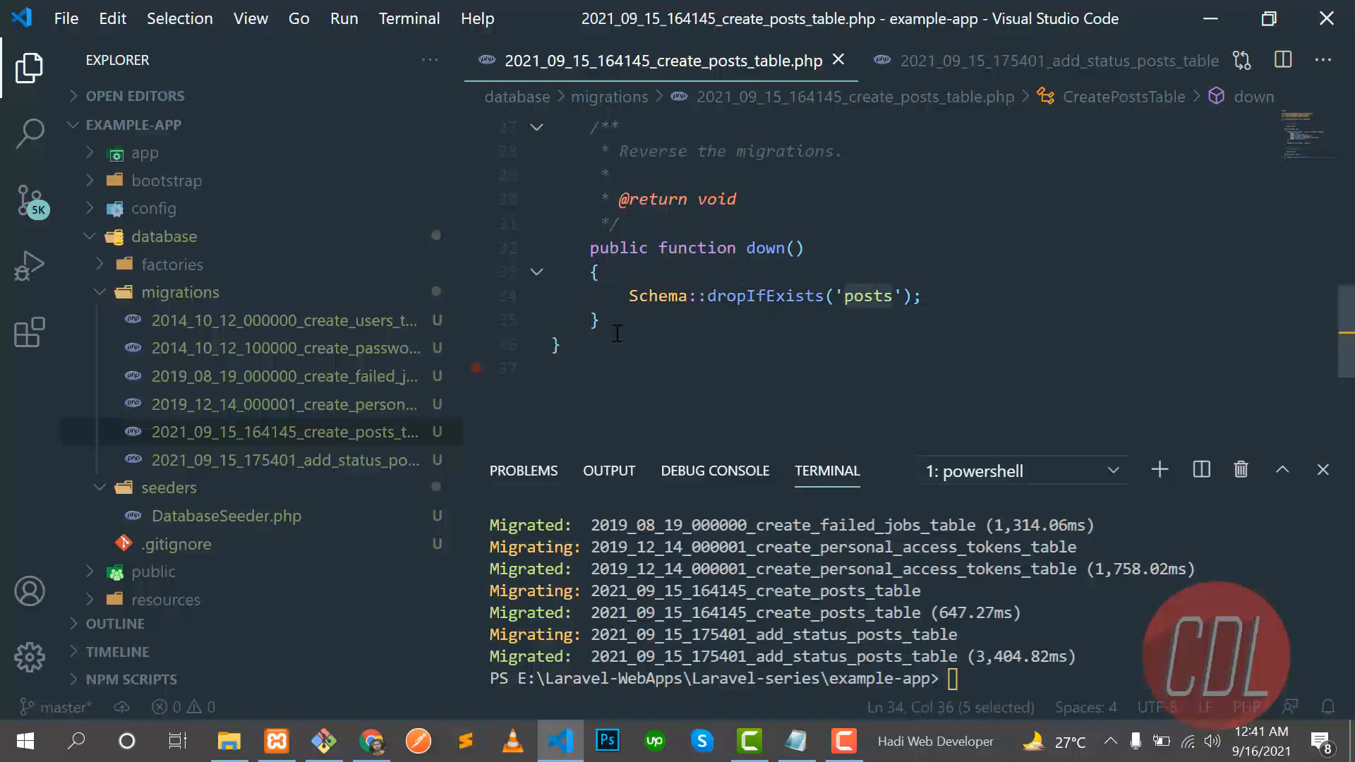
- Change 'verbs' to 'posts' in the add_status_posts_table.php down() and save
{"action": "left_click", "coordinate": [1002, 61]}
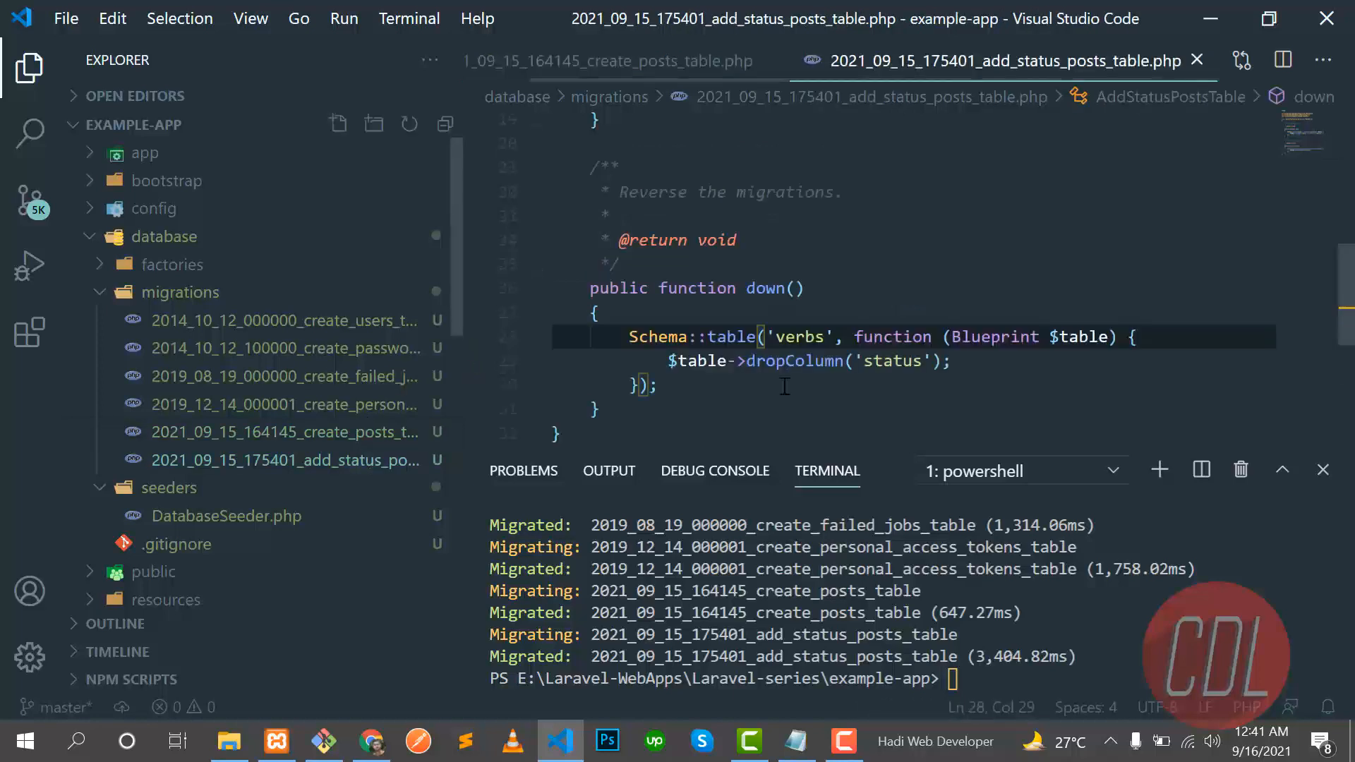
{"action": "left_click", "coordinate": [799, 337]}
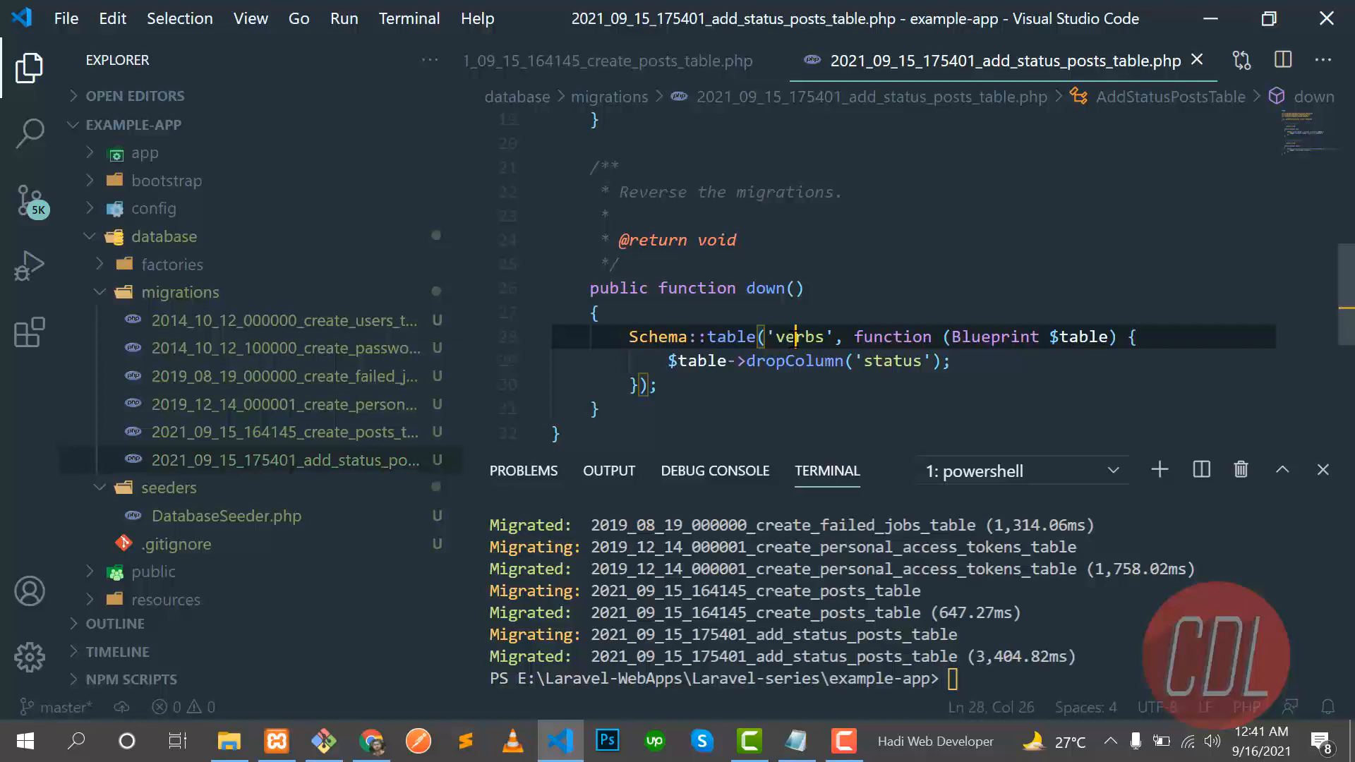
{"action": "type", "text": "posts"}
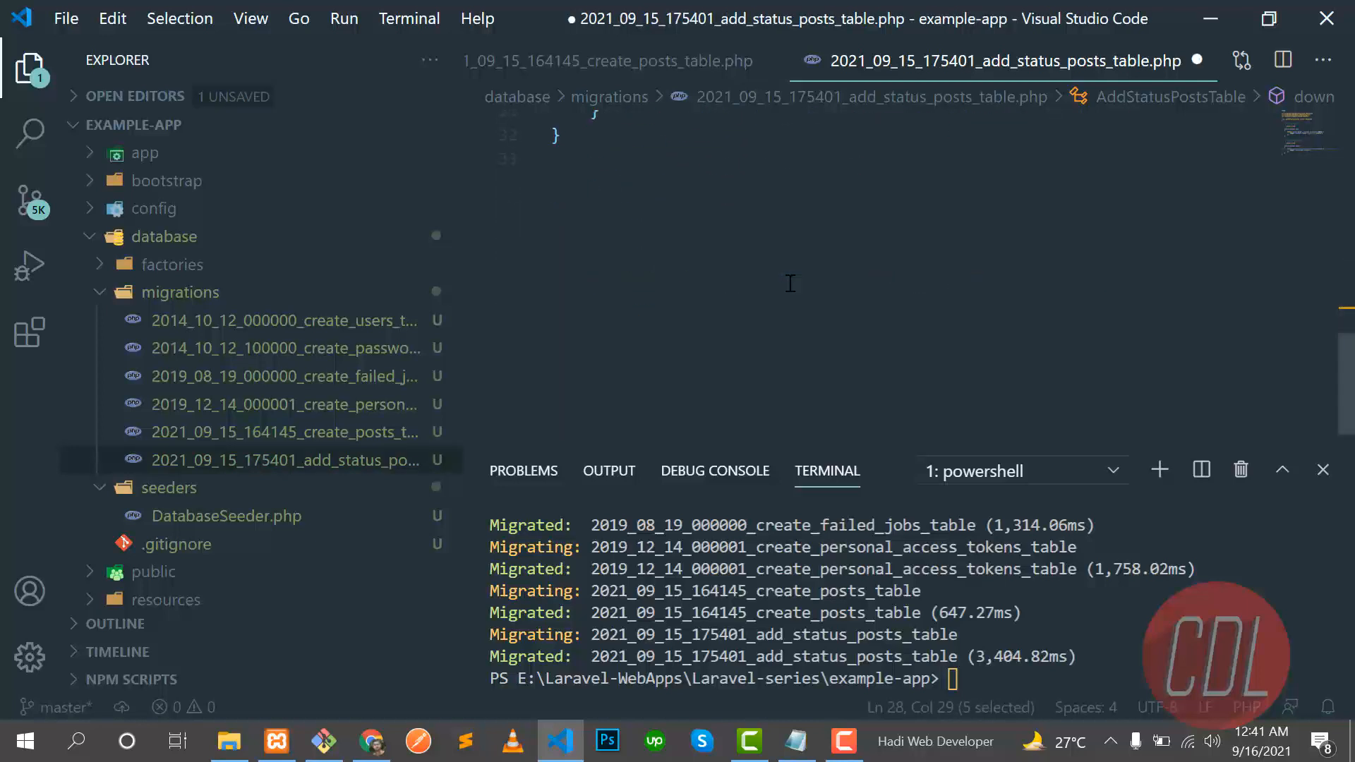
{"action": "scroll", "scroll_direction": "up", "scroll_amount": 3}
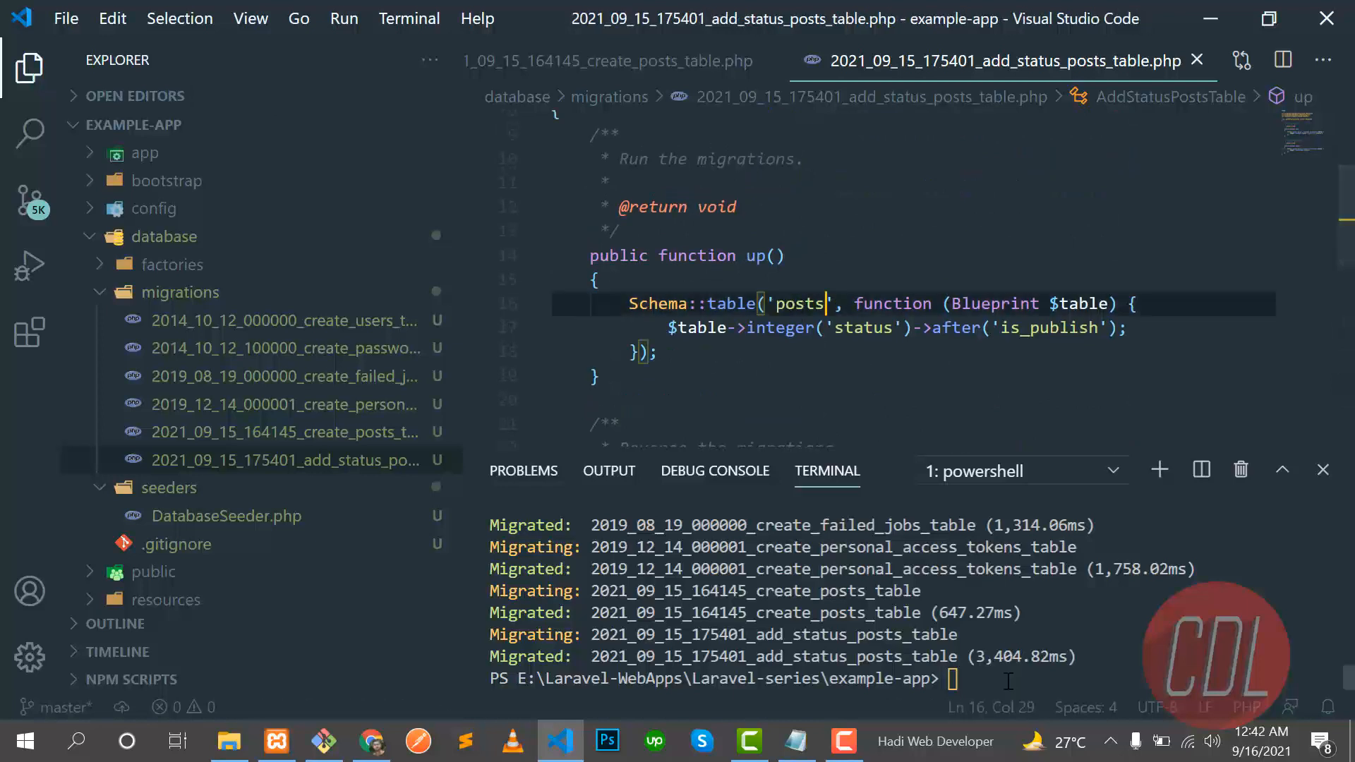
- Run php artisan migrate:fresh, which fails with 'posts already exists'
{"action": "type", "text": "php artisan migrate:fresh"}
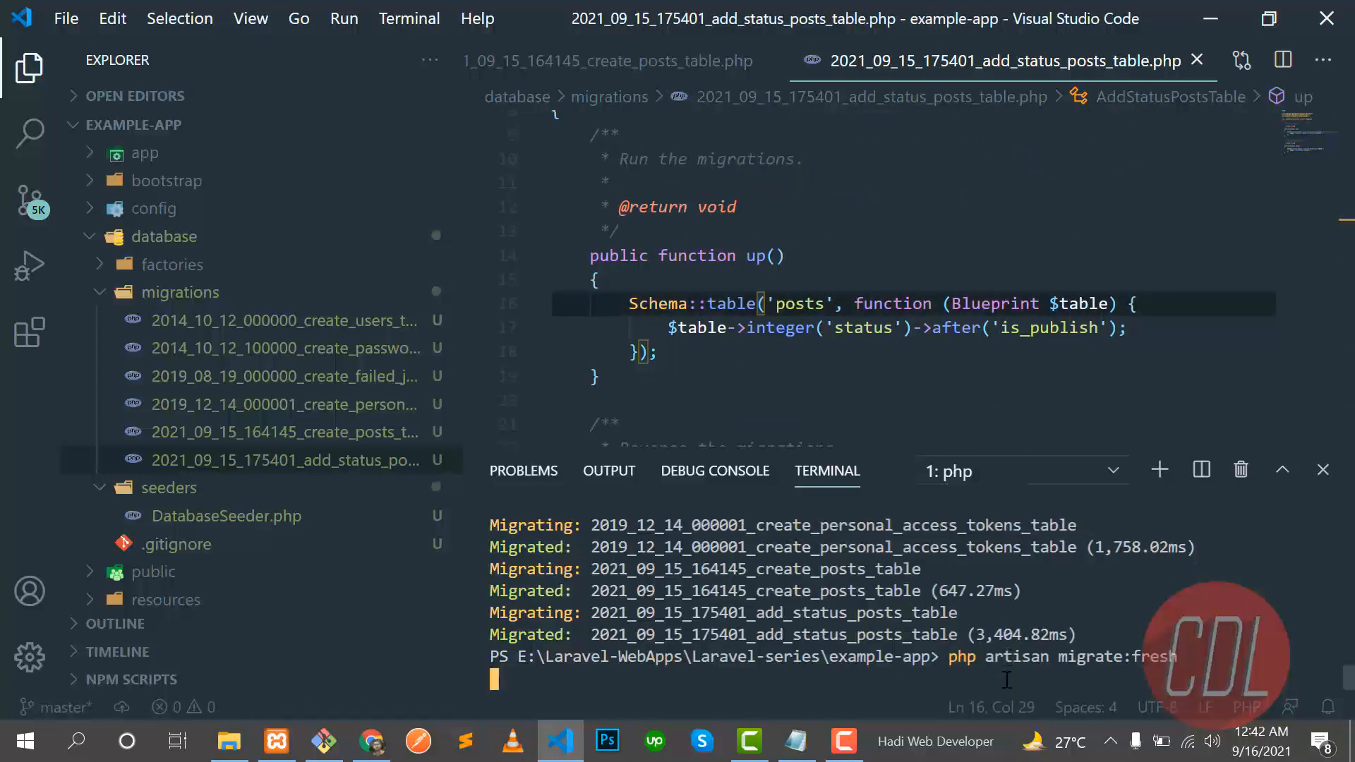
{"action": "key", "text": "Return"}
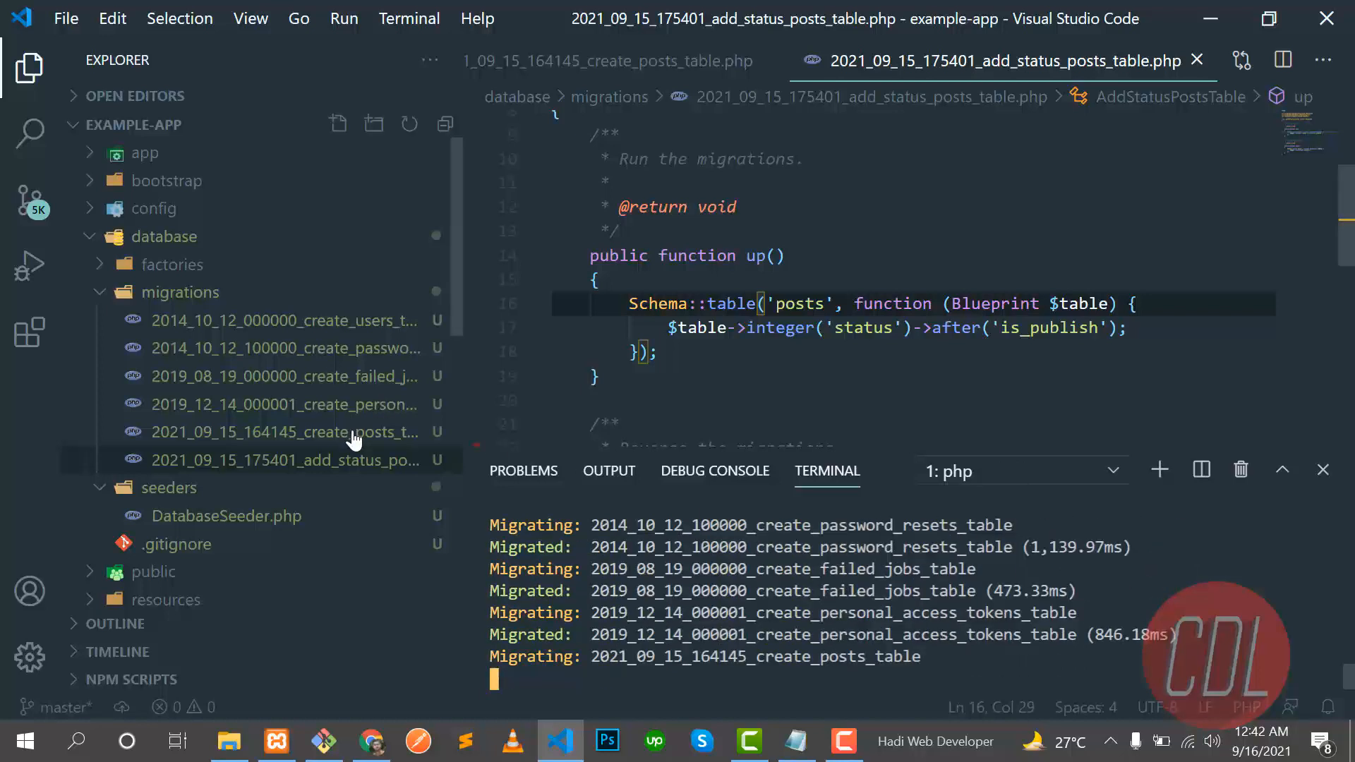
{"action": "left_click", "coordinate": [605, 60]}
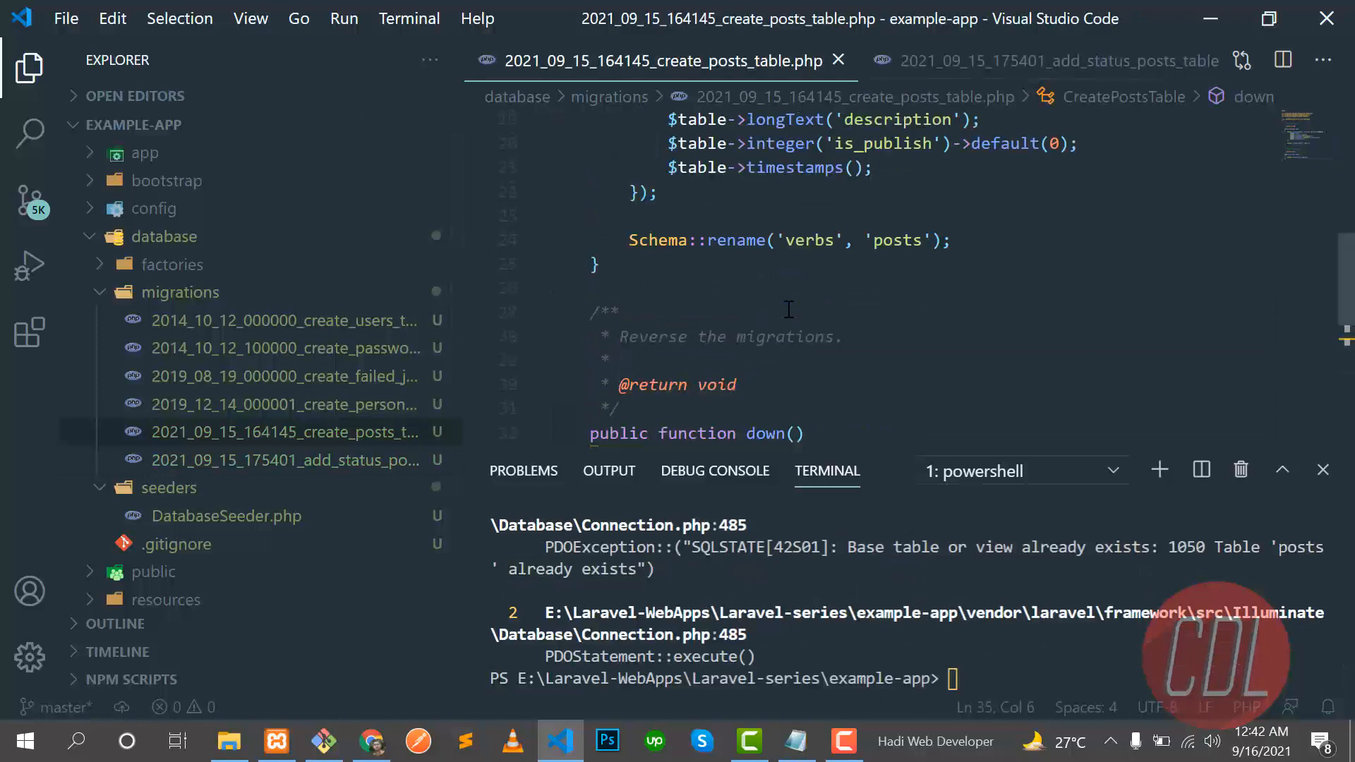
- Review the failed migration error and the create-posts migration code
{"action": "scroll", "scroll_direction": "up", "scroll_amount": 3}
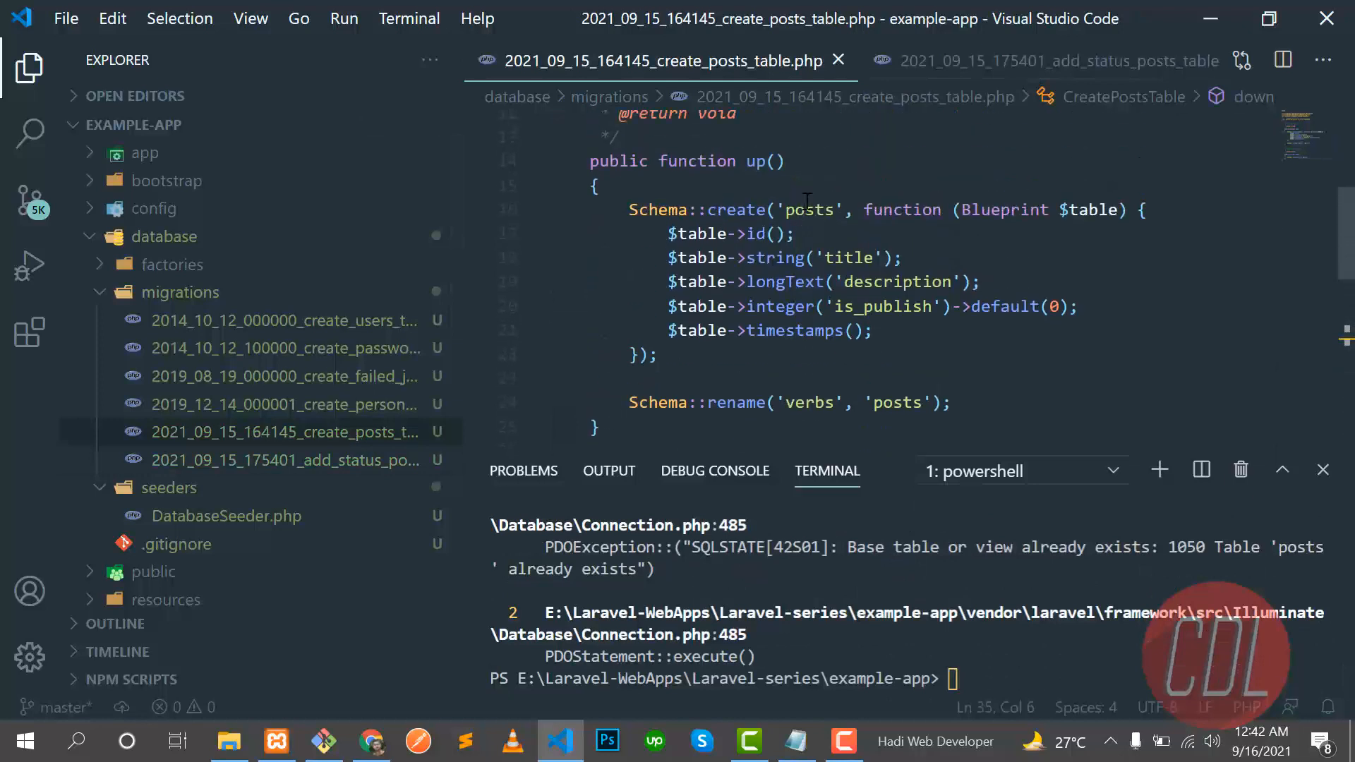
{"action": "double_click", "coordinate": [735, 210]}
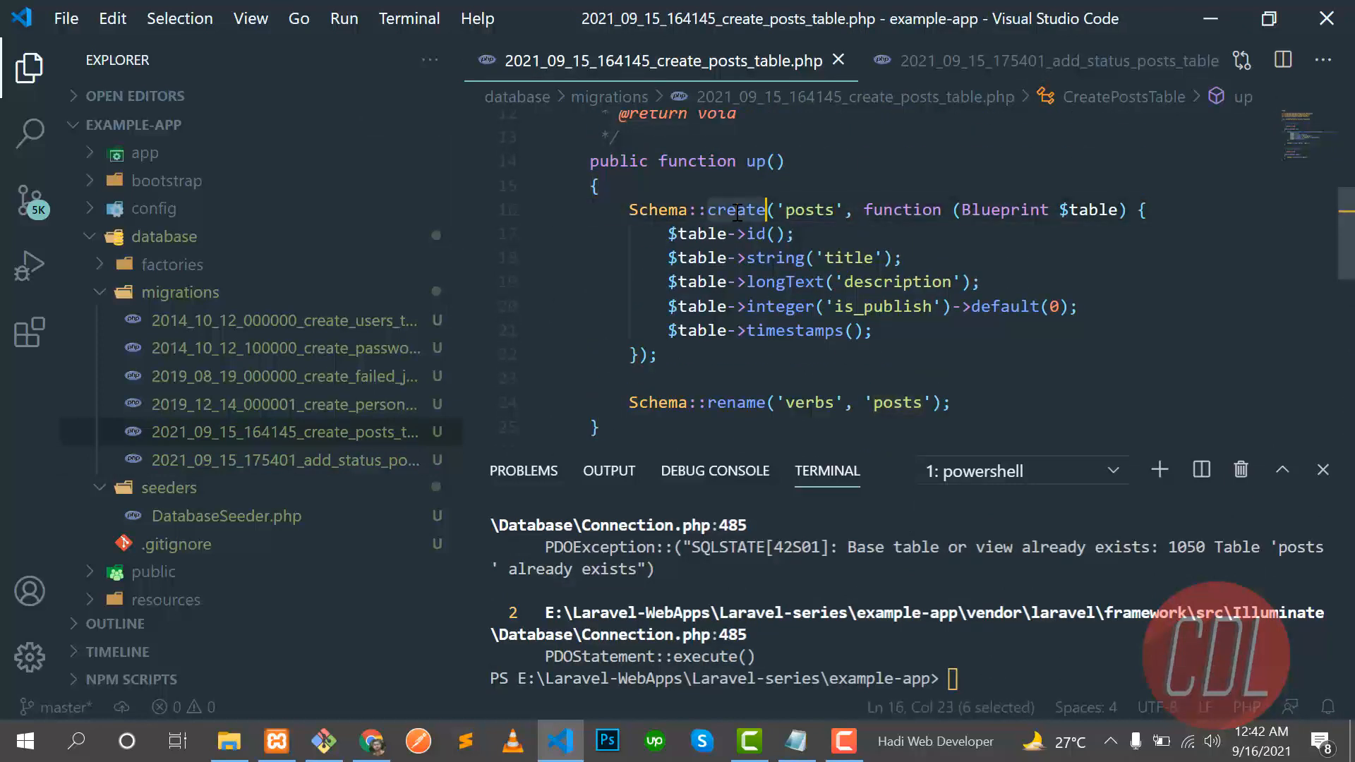
{"action": "mouse_move", "coordinate": [738, 210]}
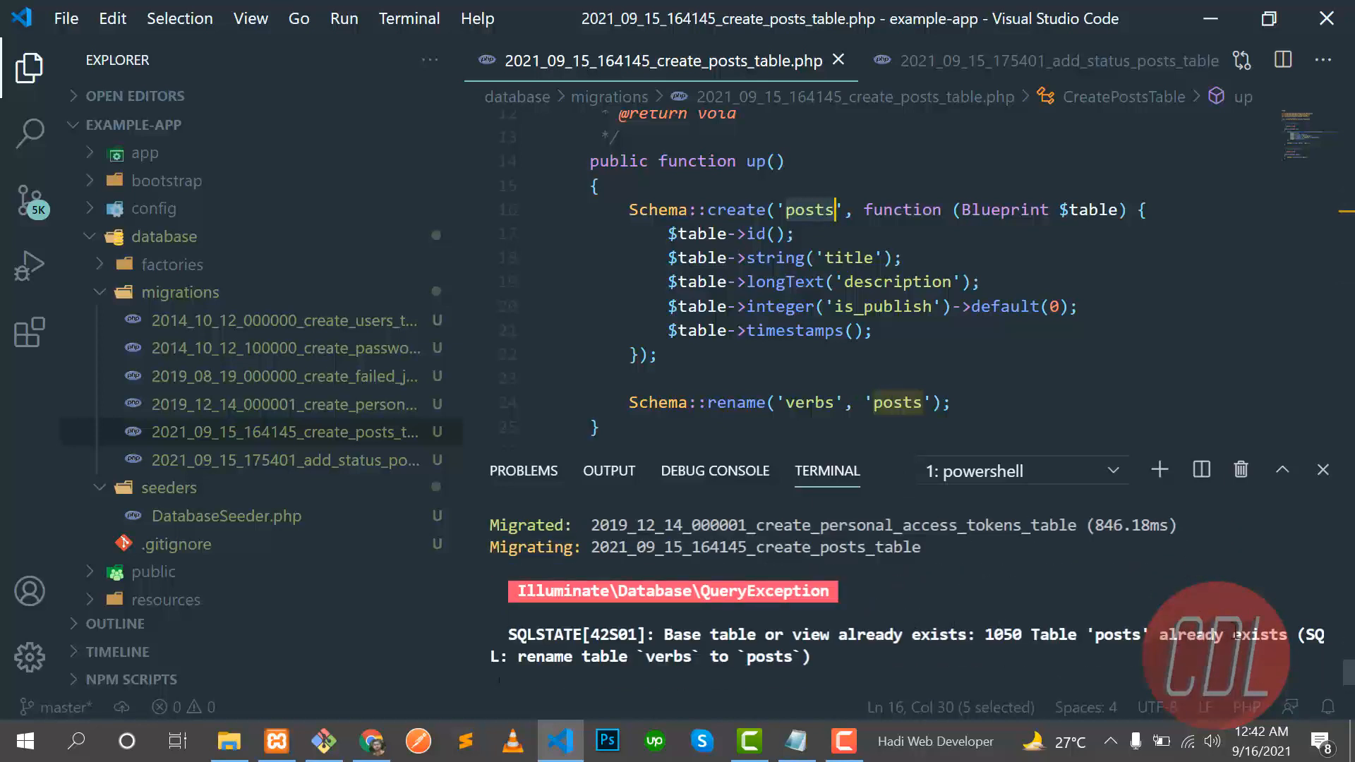
{"action": "left_click", "coordinate": [795, 331]}
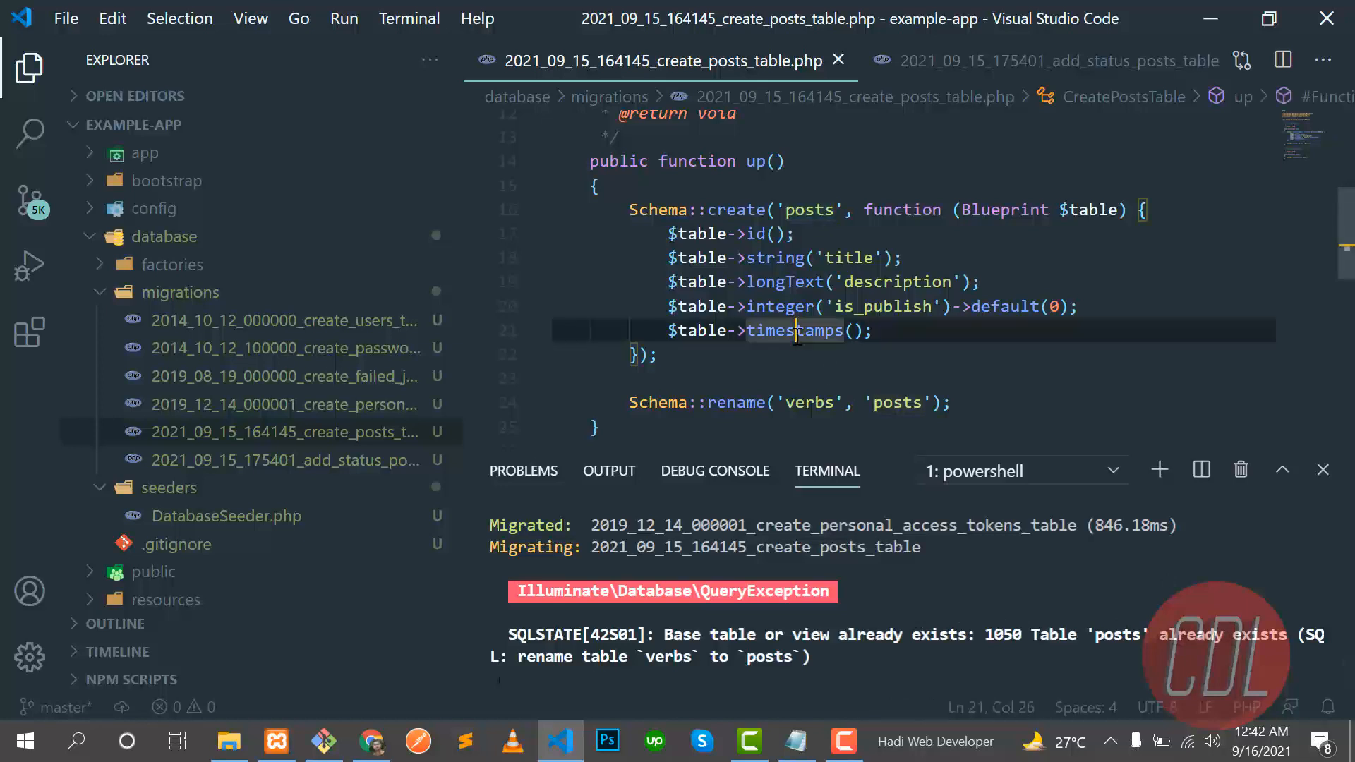
{"action": "scroll", "scroll_direction": "down", "scroll_amount": 3}
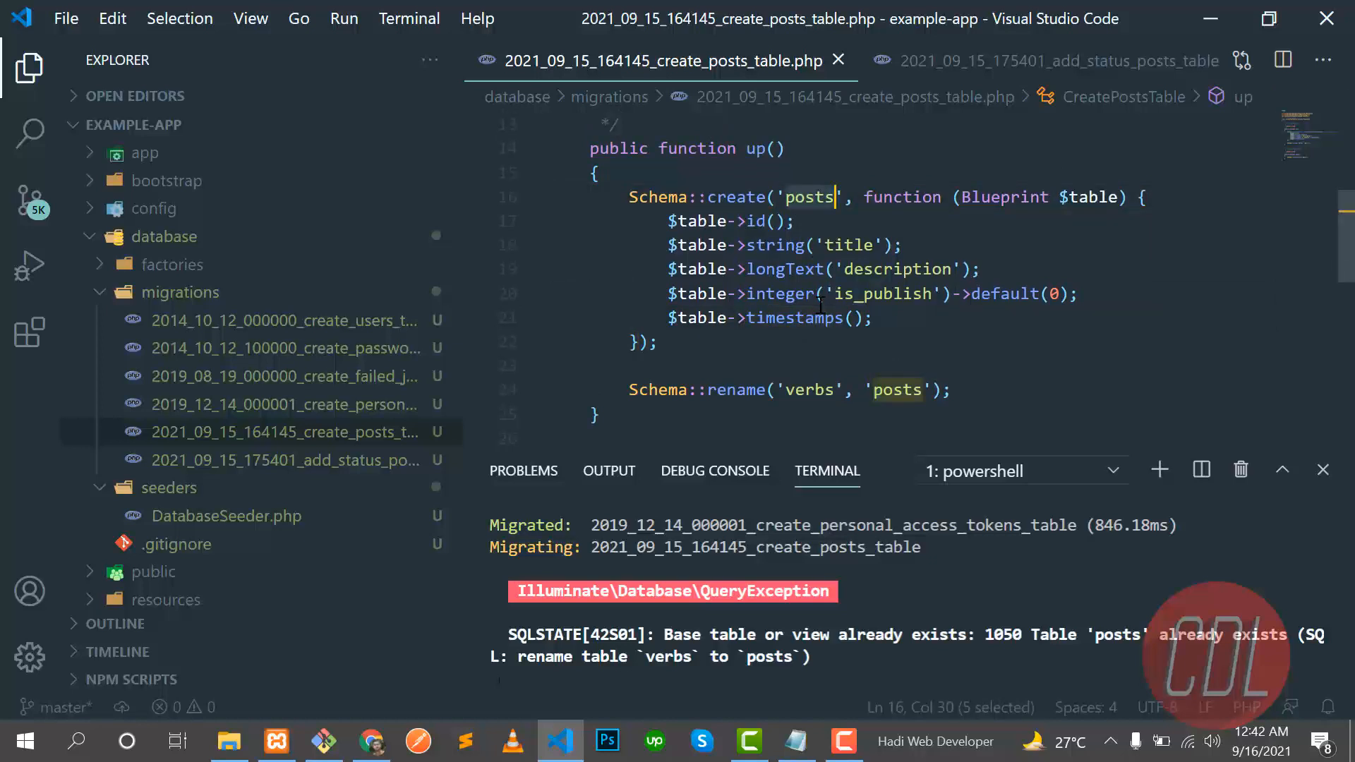
{"action": "scroll", "scroll_direction": "down", "scroll_amount": 3}
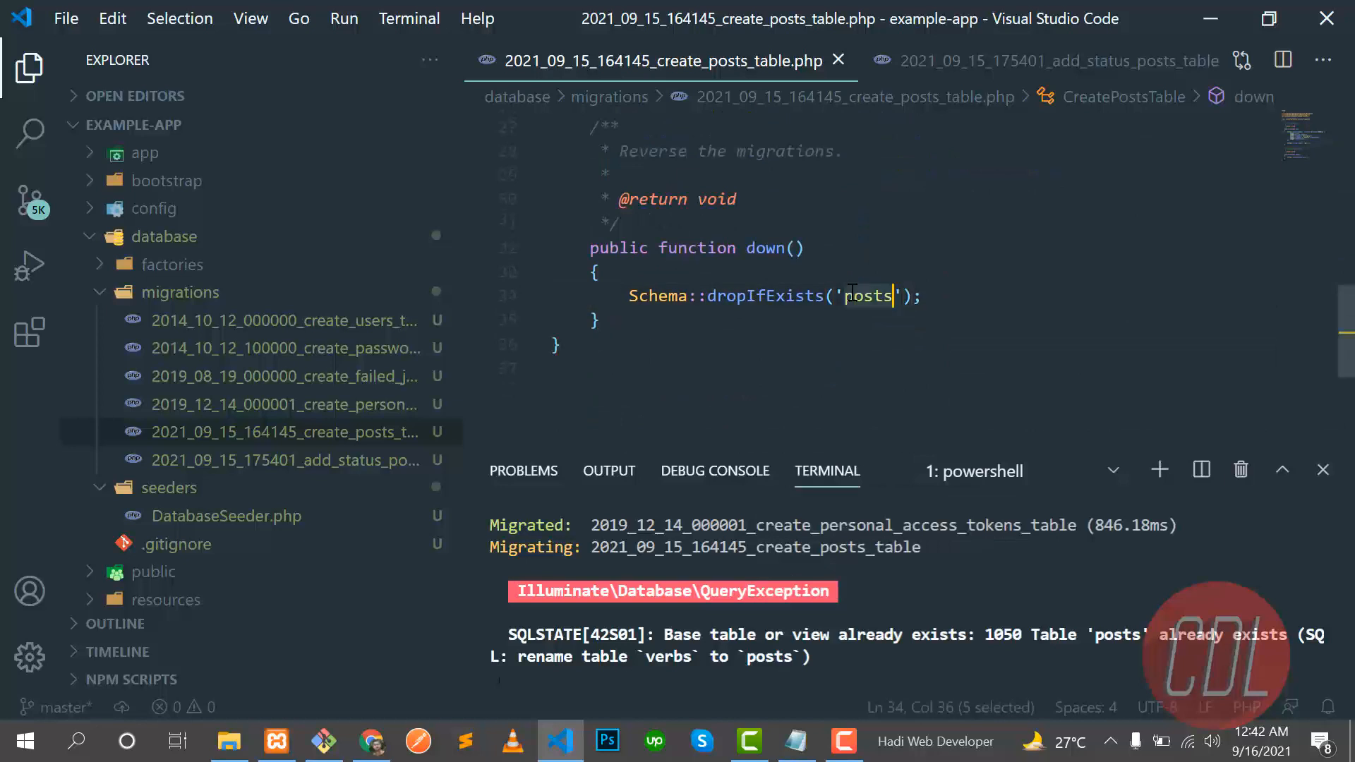
- Review the add-status migration, then switch to phpMyAdmin showing the verbs table
{"action": "left_click", "coordinate": [994, 60]}
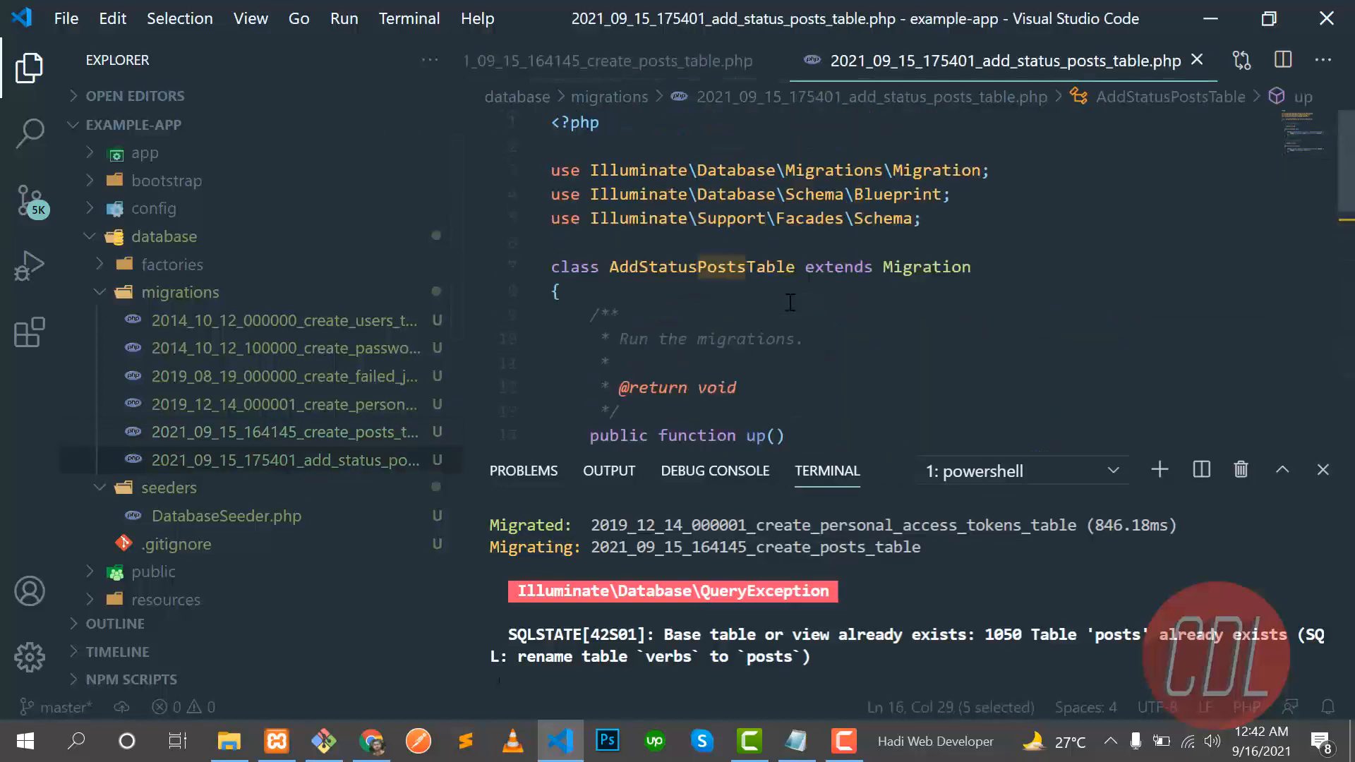
{"action": "scroll", "scroll_direction": "down", "scroll_amount": 3}
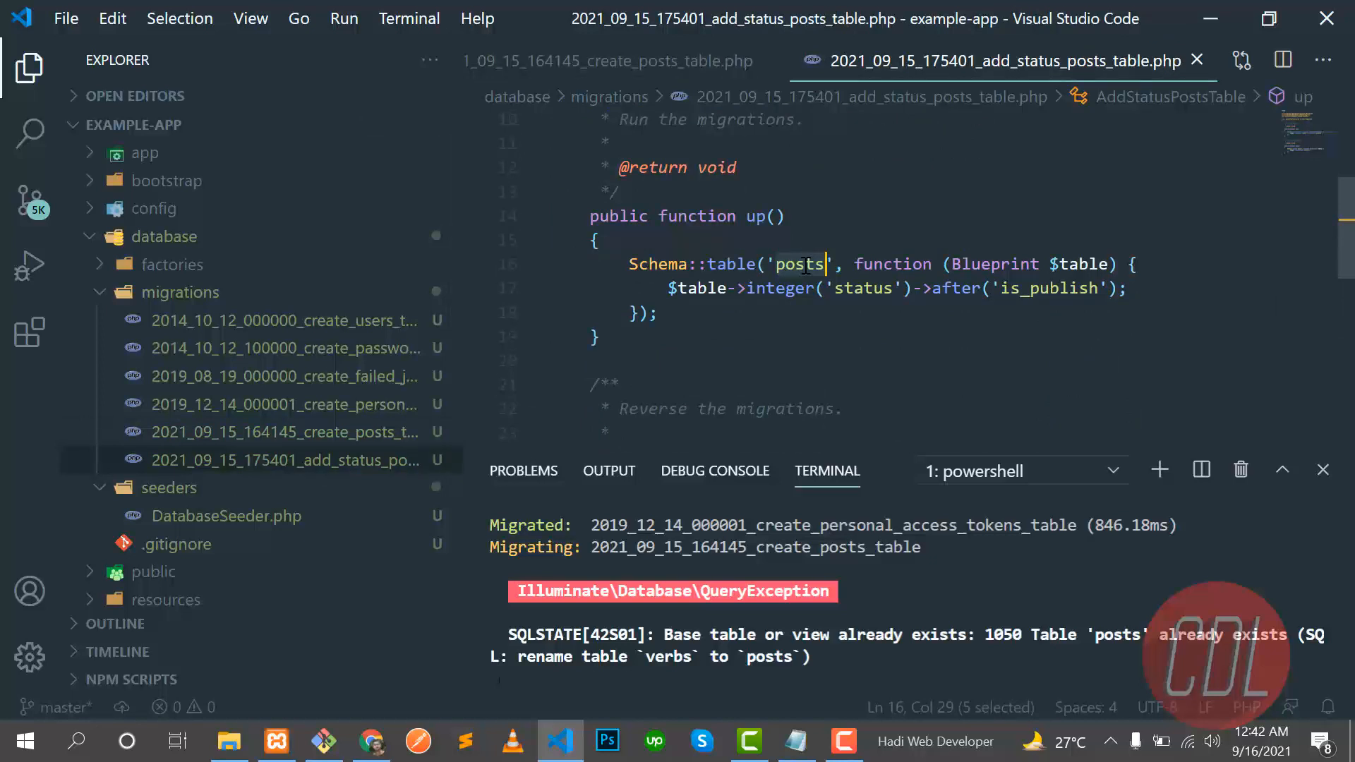
{"action": "scroll", "scroll_direction": "down", "scroll_amount": 3}
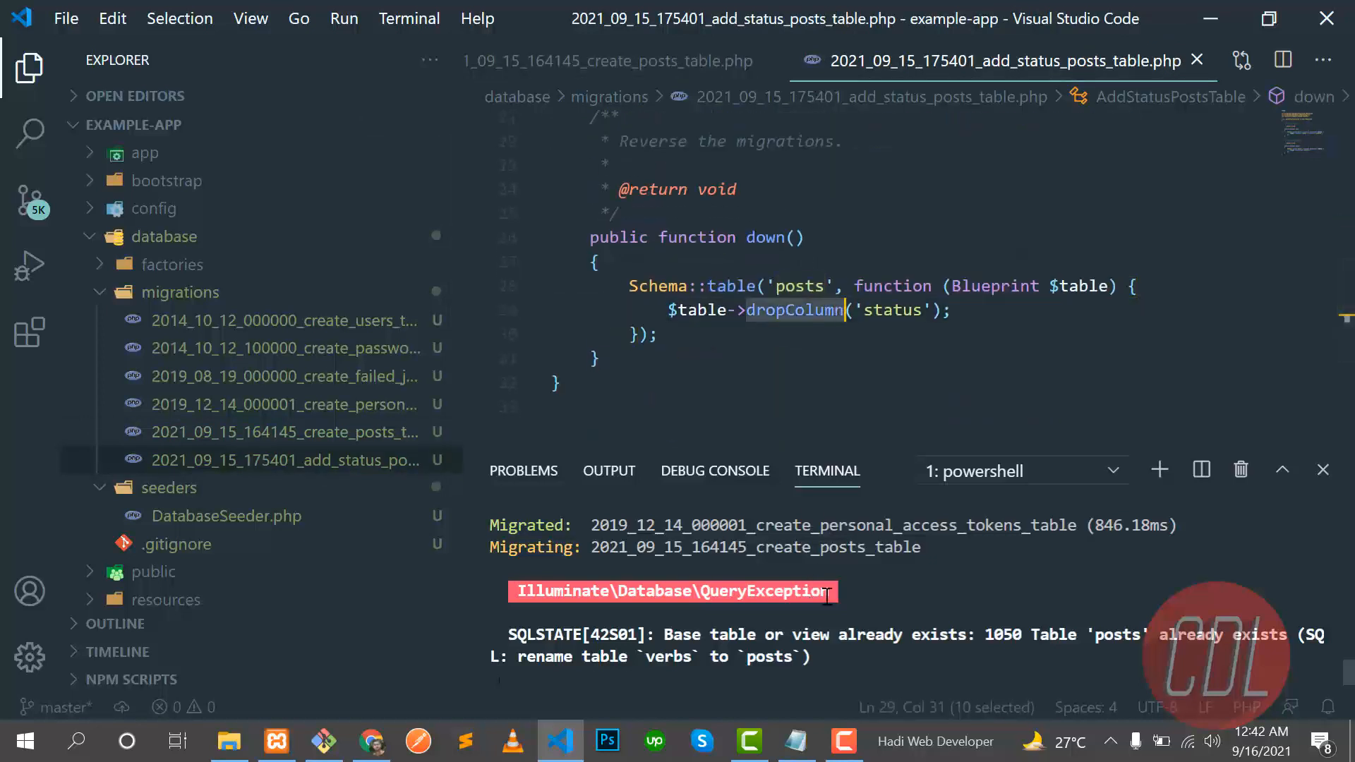
{"action": "scroll", "scroll_direction": "down", "scroll_amount": 3}
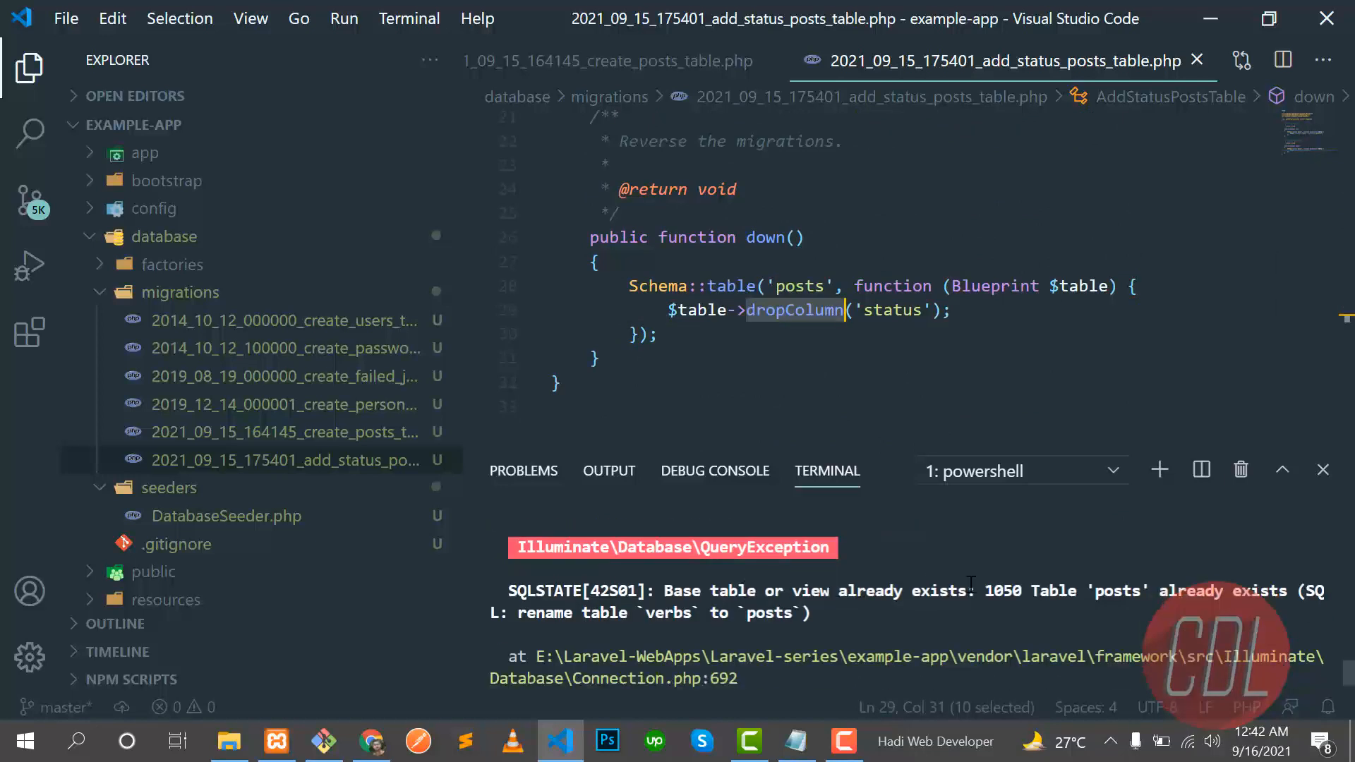
{"action": "mouse_move", "coordinate": [772, 471]}
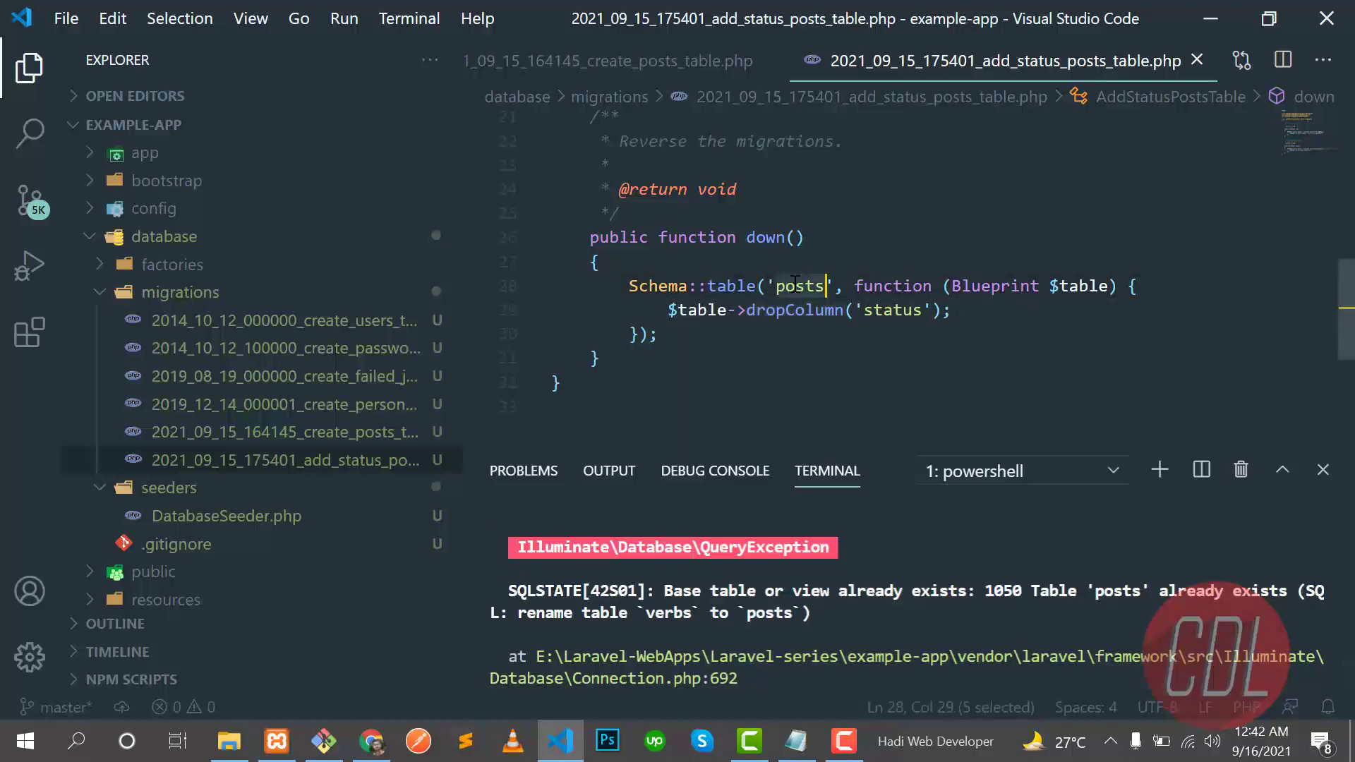
{"action": "scroll", "scroll_direction": "up", "scroll_amount": 3}
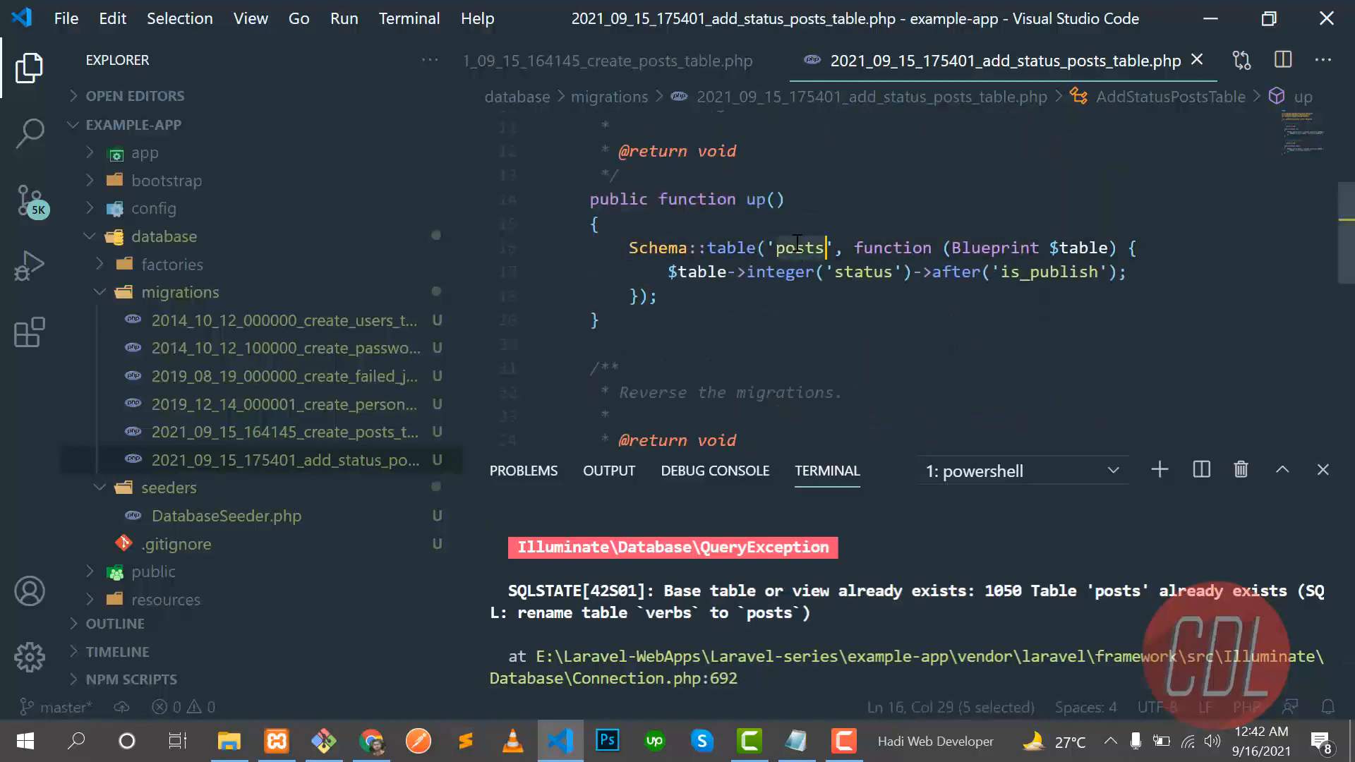
{"action": "left_click", "coordinate": [371, 740]}
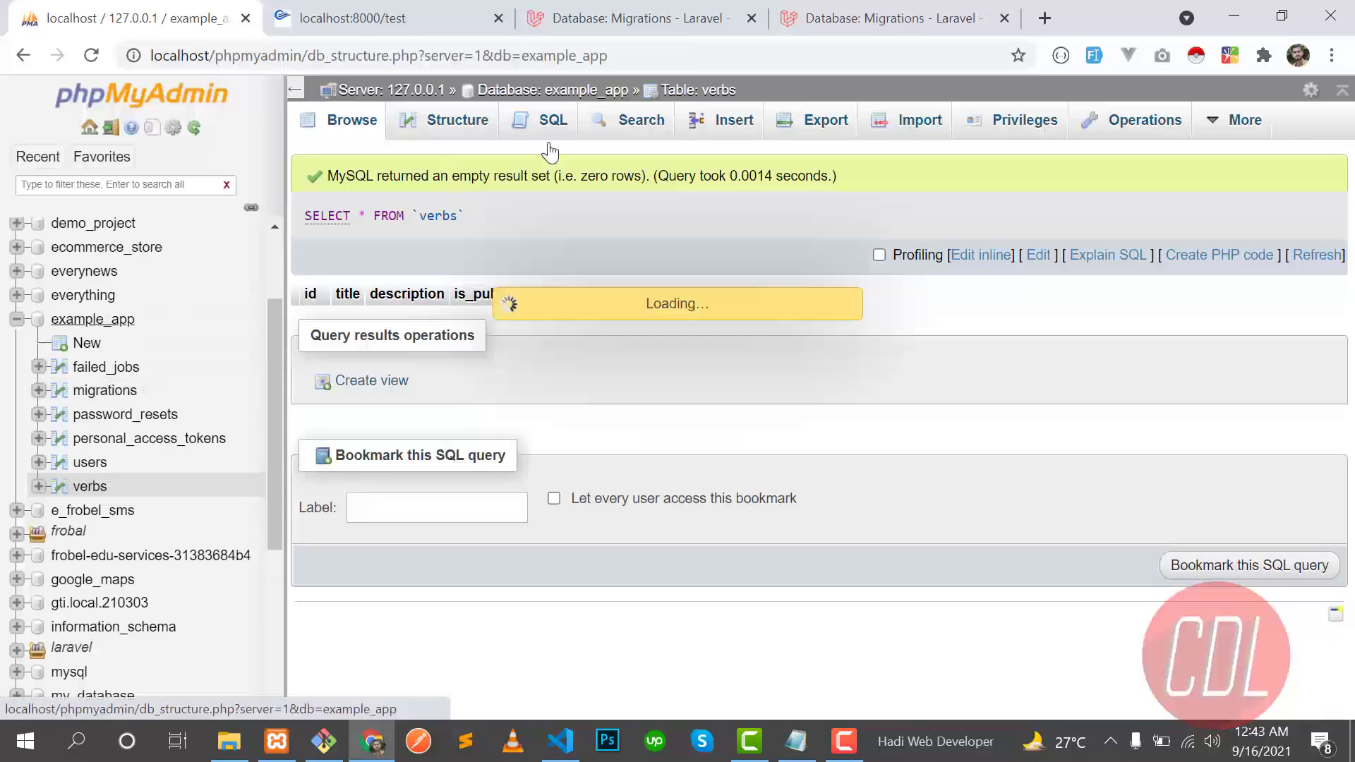
- Enter DROP TABLE posts in phpMyAdmin's SQL box for example_app, run it and cancel the confirmation
{"action": "left_click", "coordinate": [550, 119]}
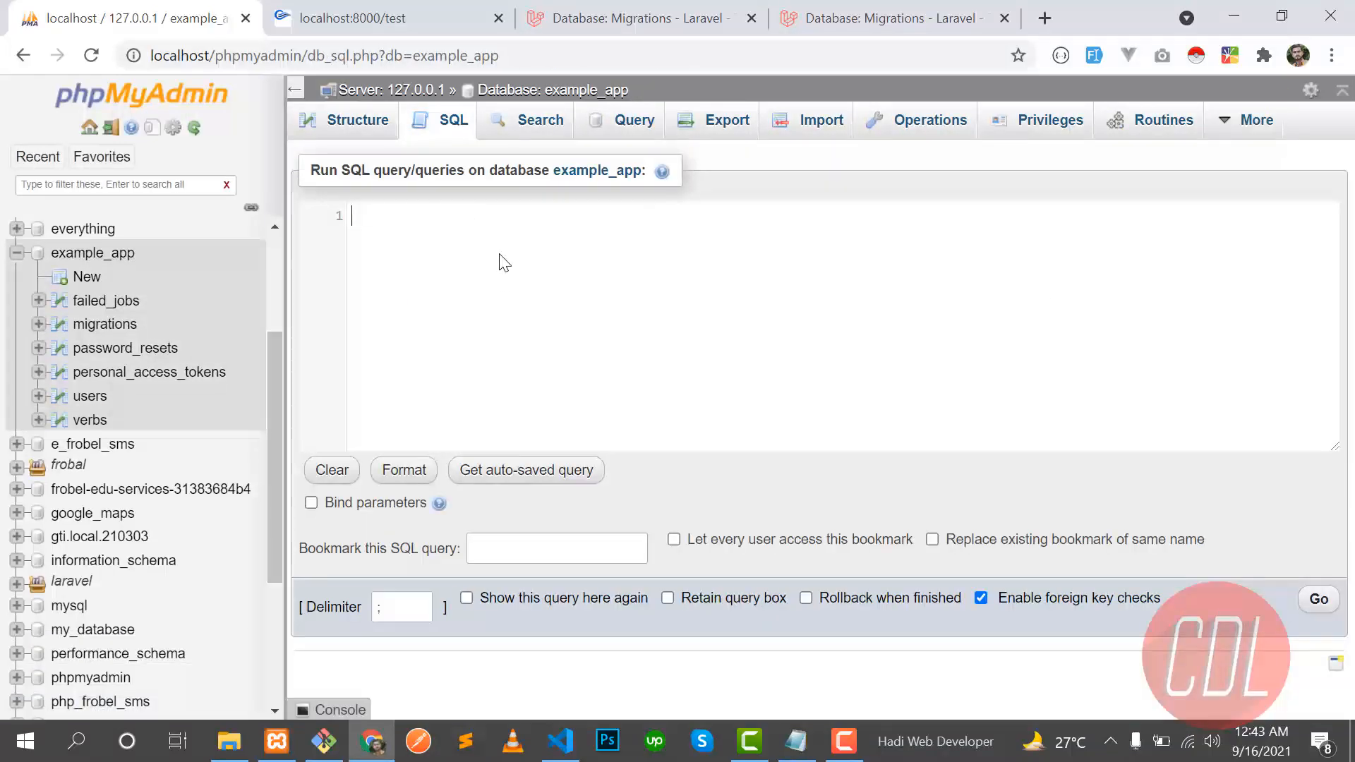
{"action": "type", "text": "DROP TABLE posts"}
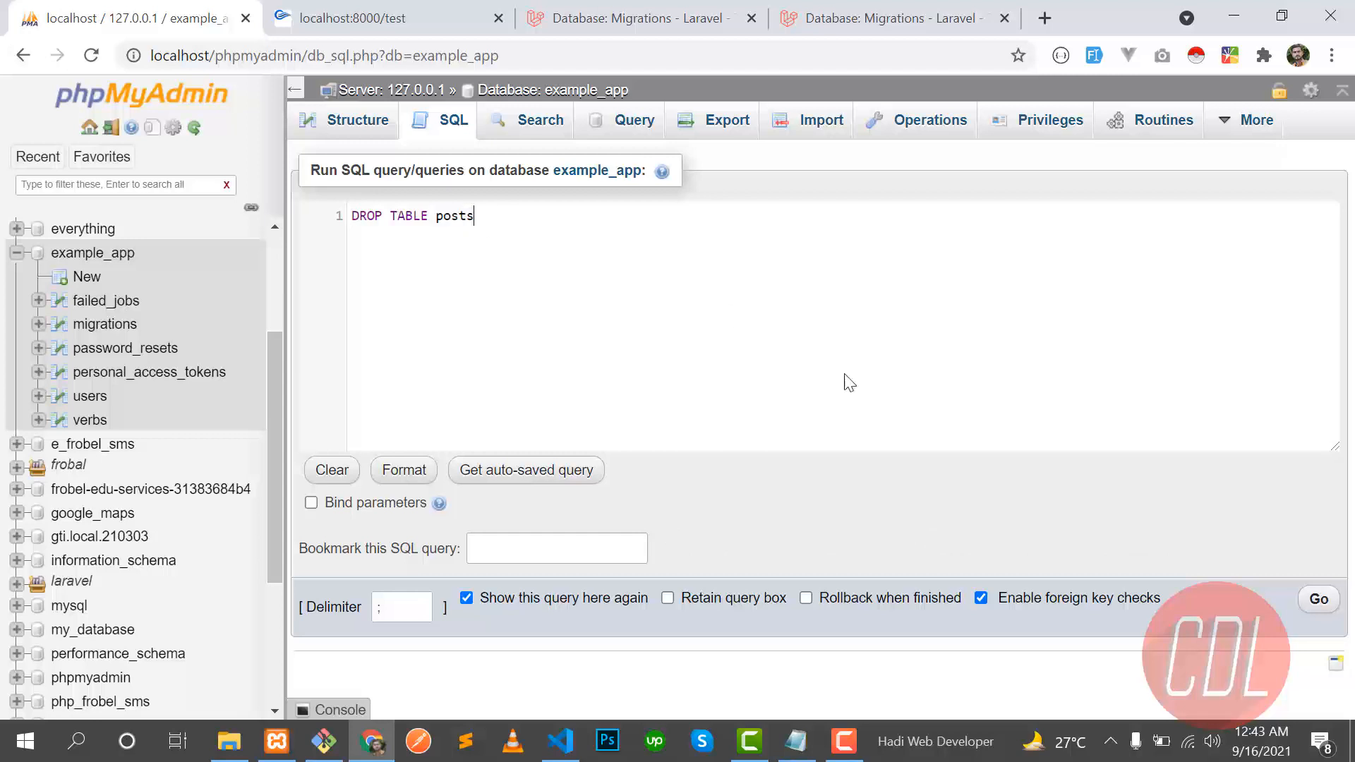
{"action": "left_click", "coordinate": [1318, 598]}
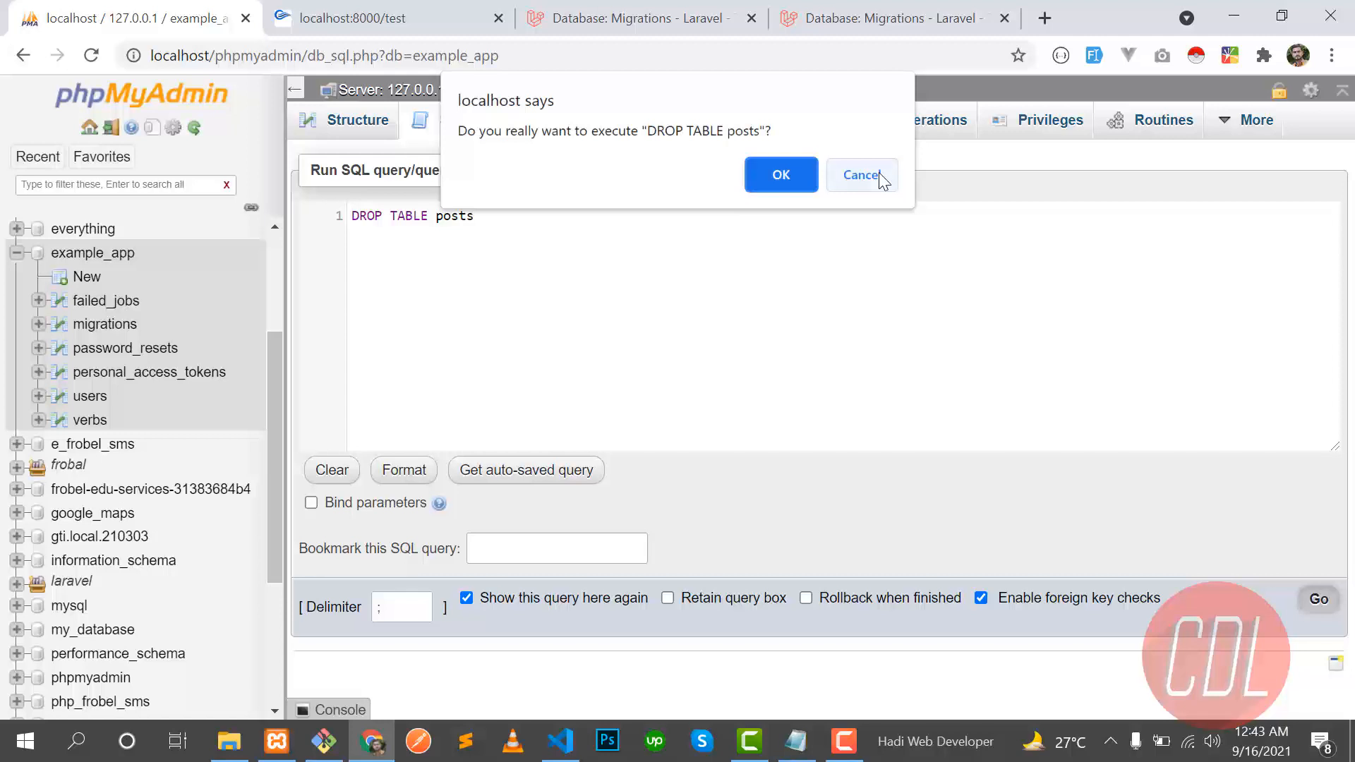
{"action": "left_click", "coordinate": [779, 175]}
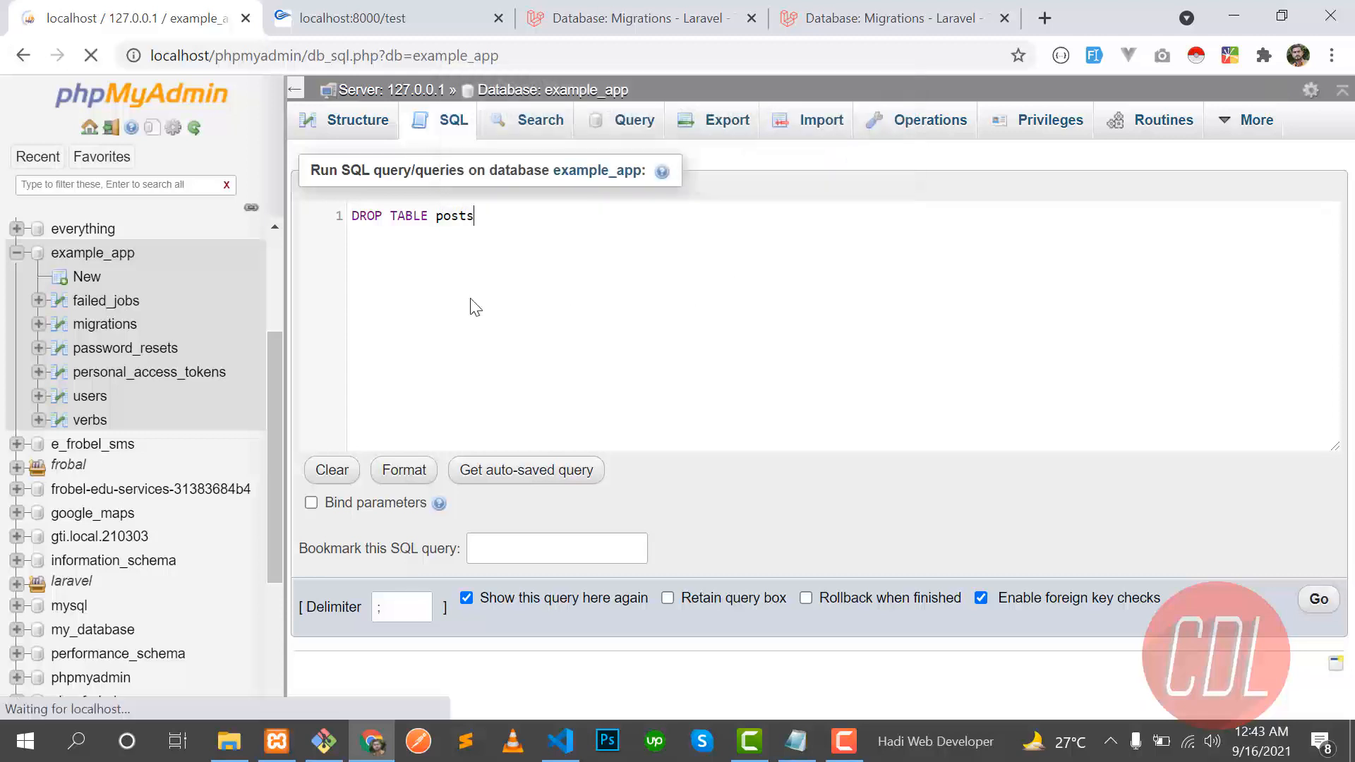
- Run DROP TABLE posts again and confirm, deleting the posts table, then return to VS Code
{"action": "left_click", "coordinate": [1316, 598]}
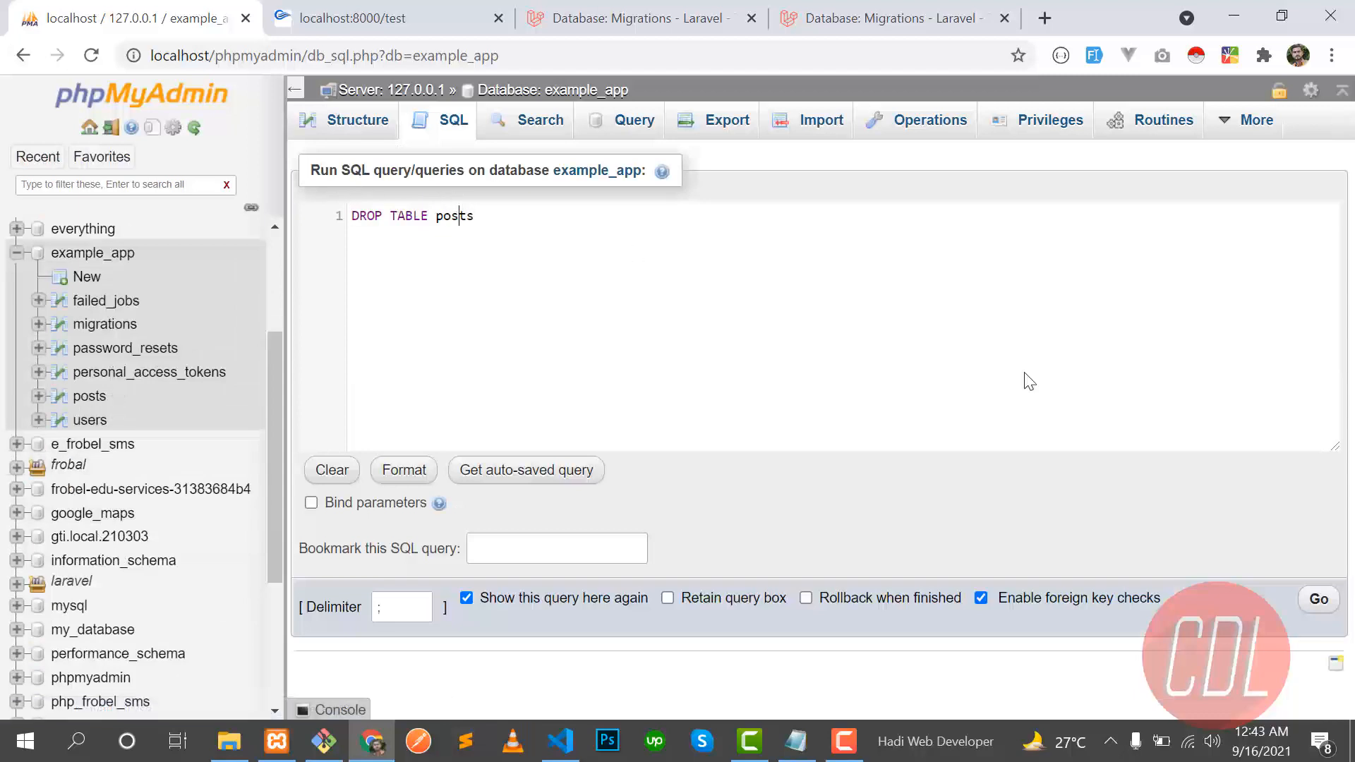
{"action": "left_click", "coordinate": [1318, 599]}
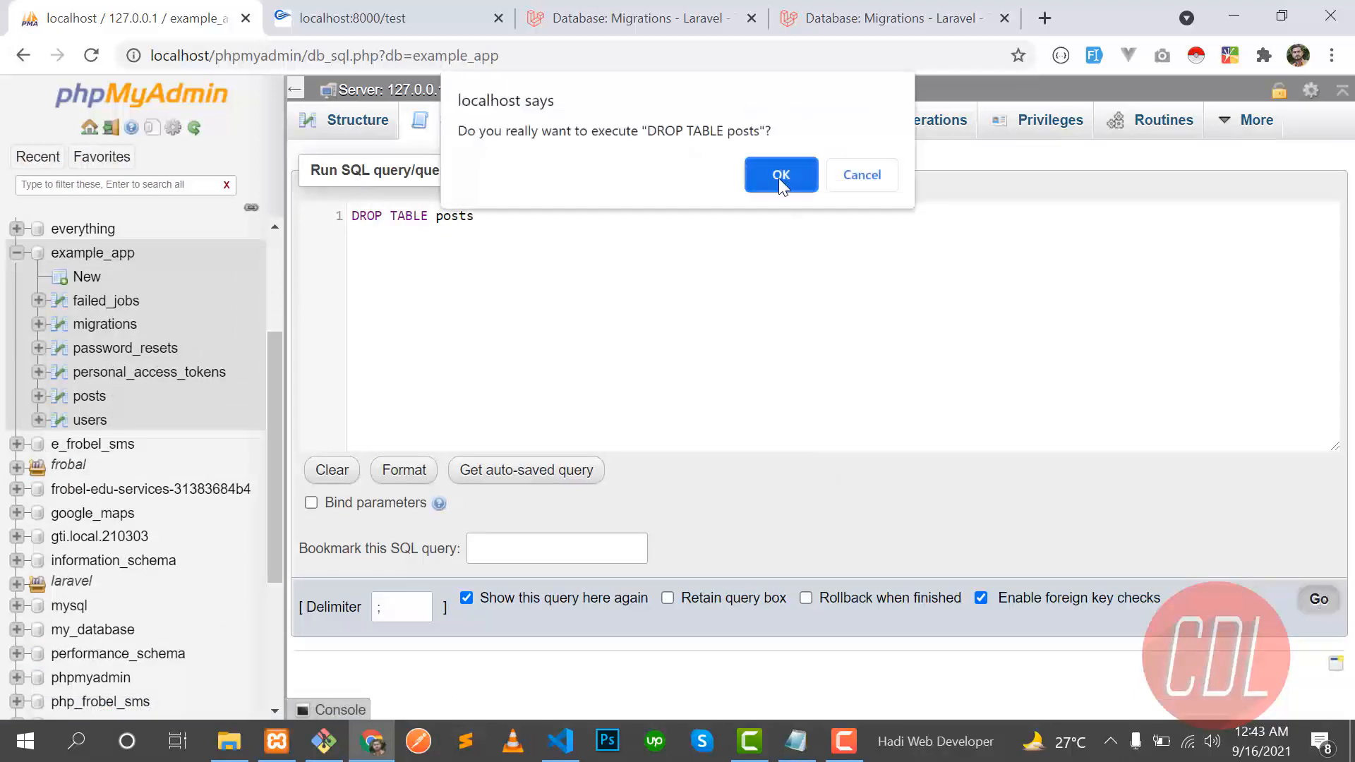
{"action": "left_click", "coordinate": [780, 175]}
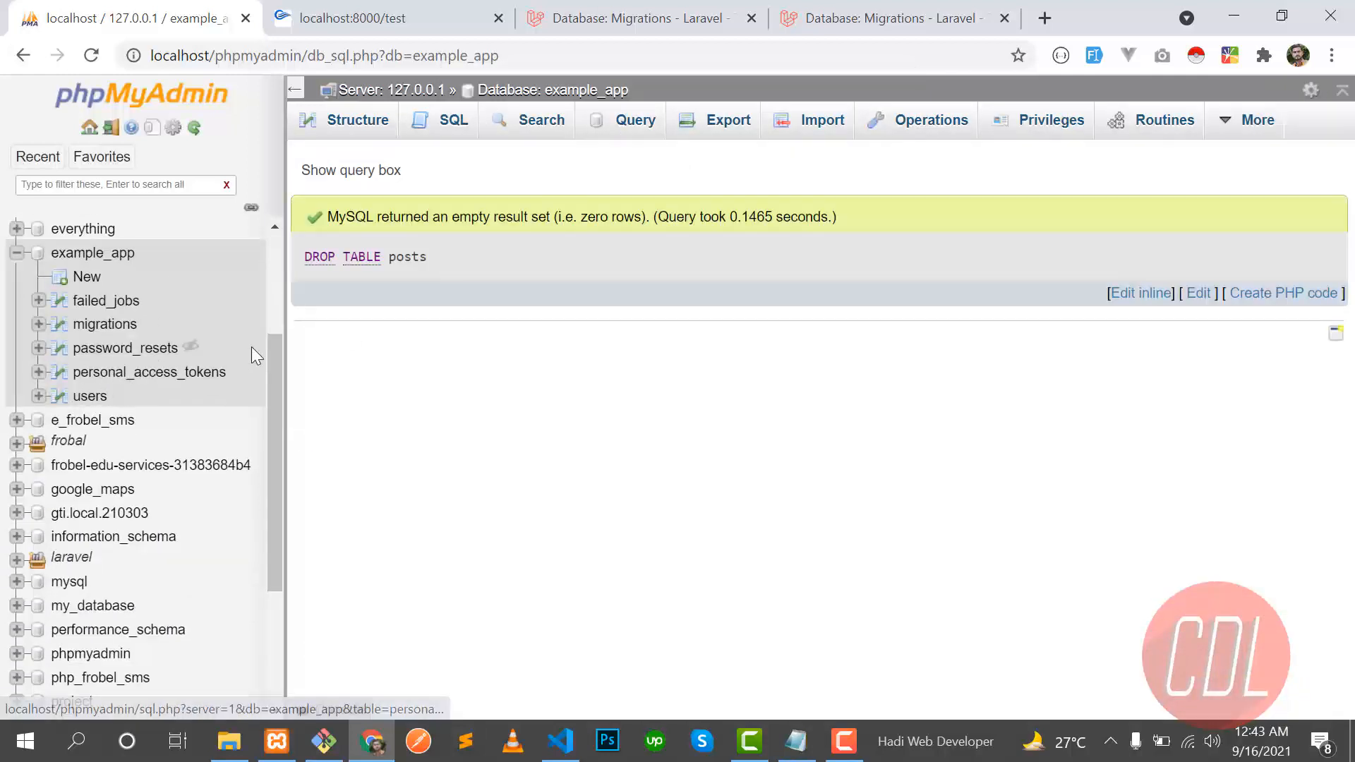
{"action": "left_click", "coordinate": [560, 740]}
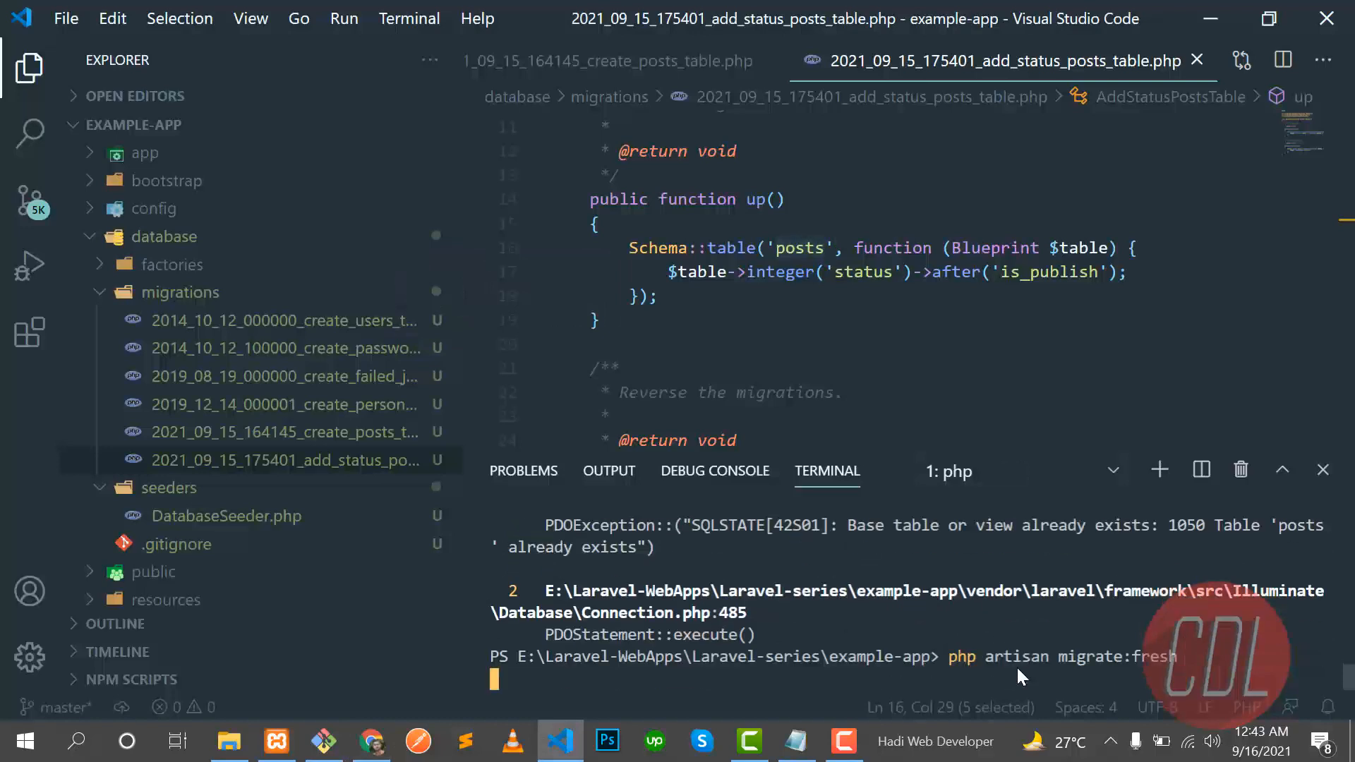
- Rerun php artisan migrate:fresh, which fails renaming verbs to posts, and open create_posts_table.php
{"action": "key", "text": "Return"}
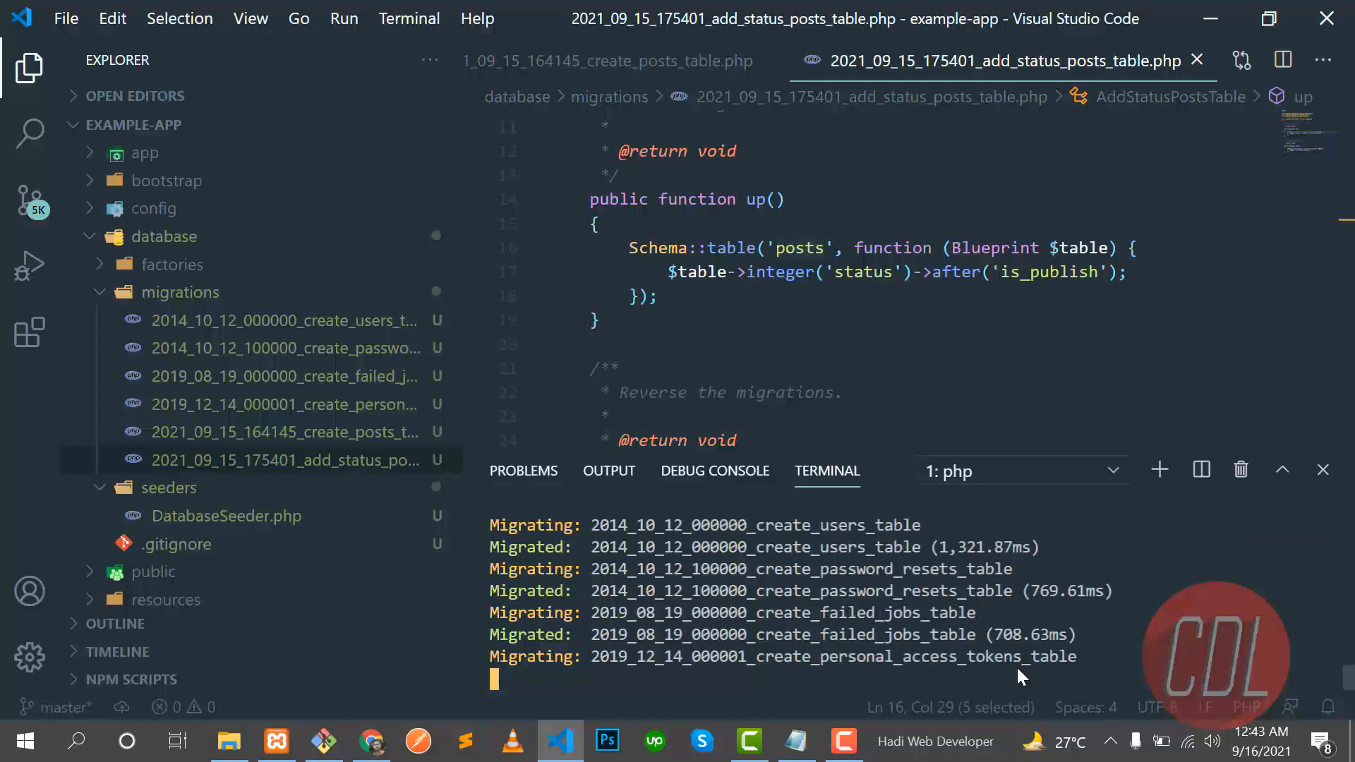
{"action": "mouse_move", "coordinate": [850, 674]}
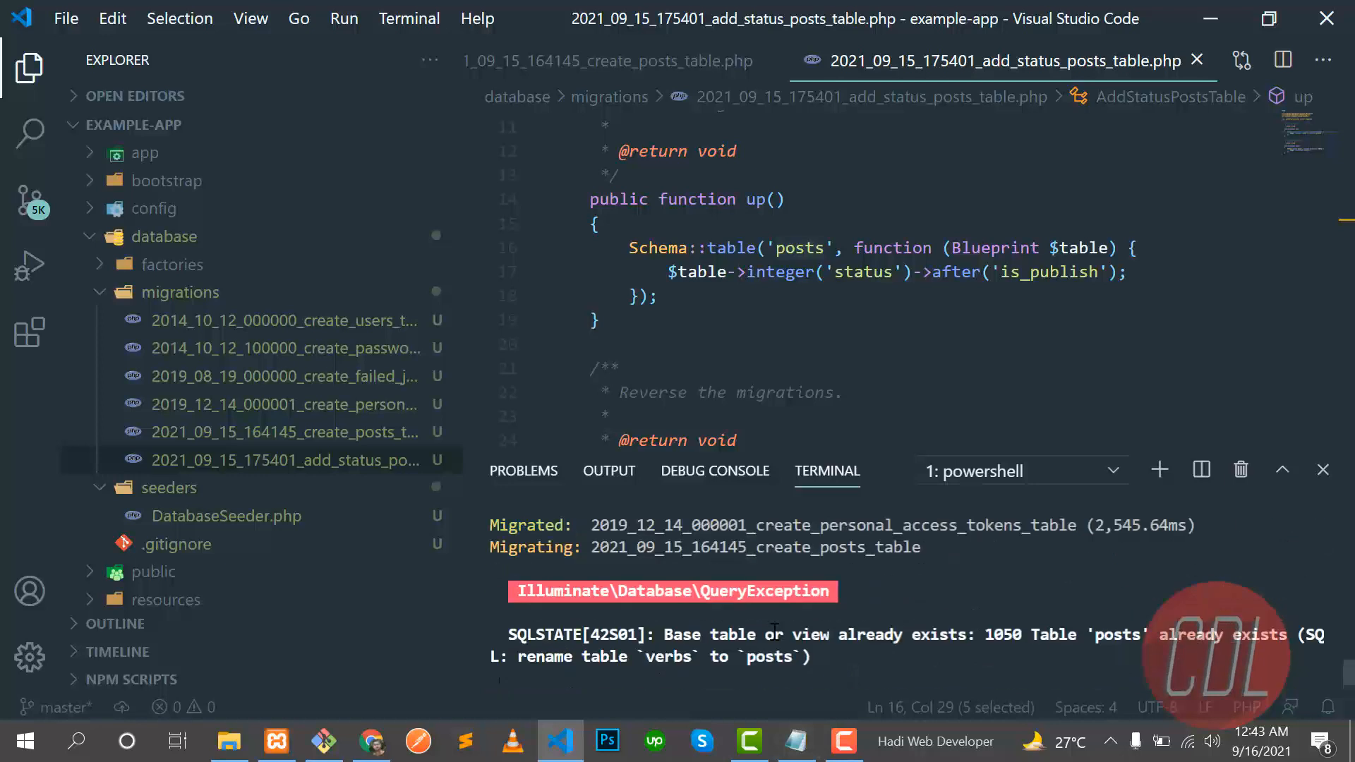
{"action": "mouse_move", "coordinate": [972, 643]}
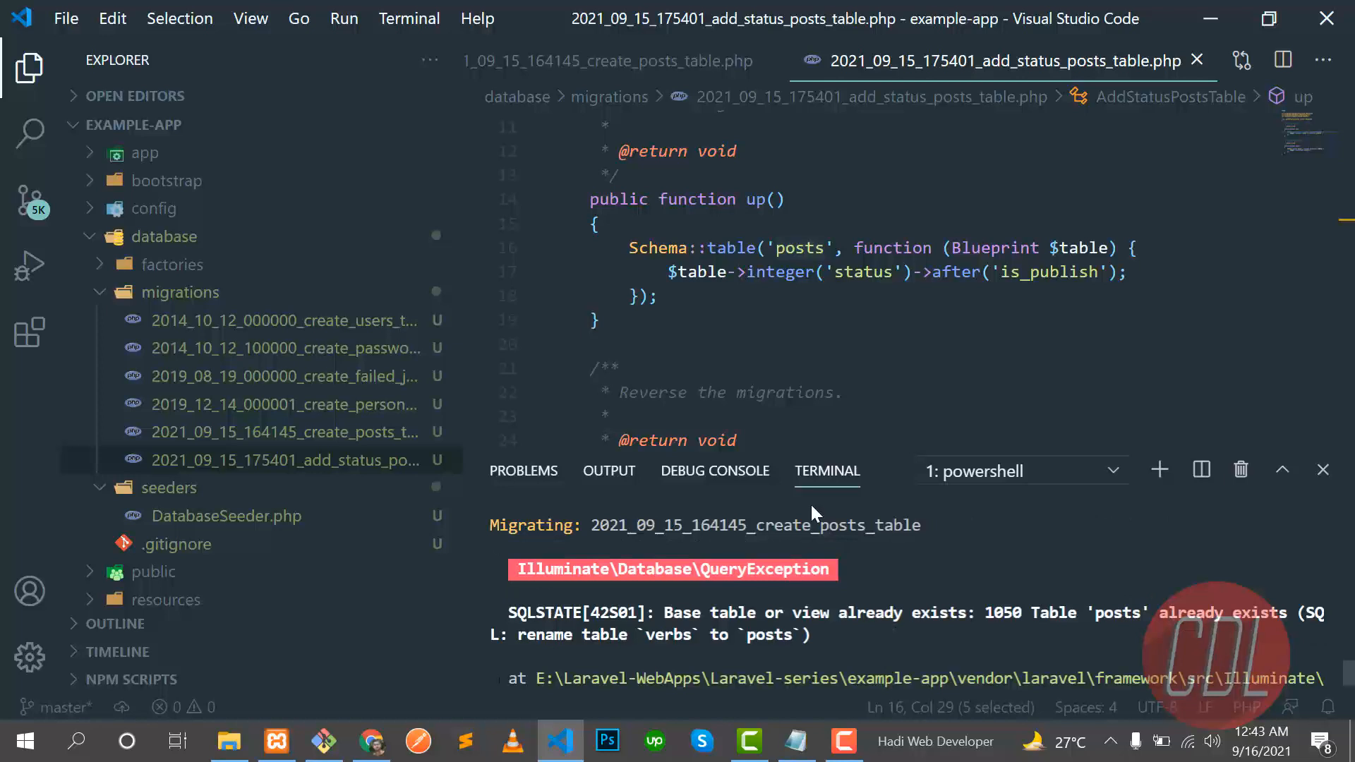
{"action": "scroll", "scroll_direction": "down", "scroll_amount": 3}
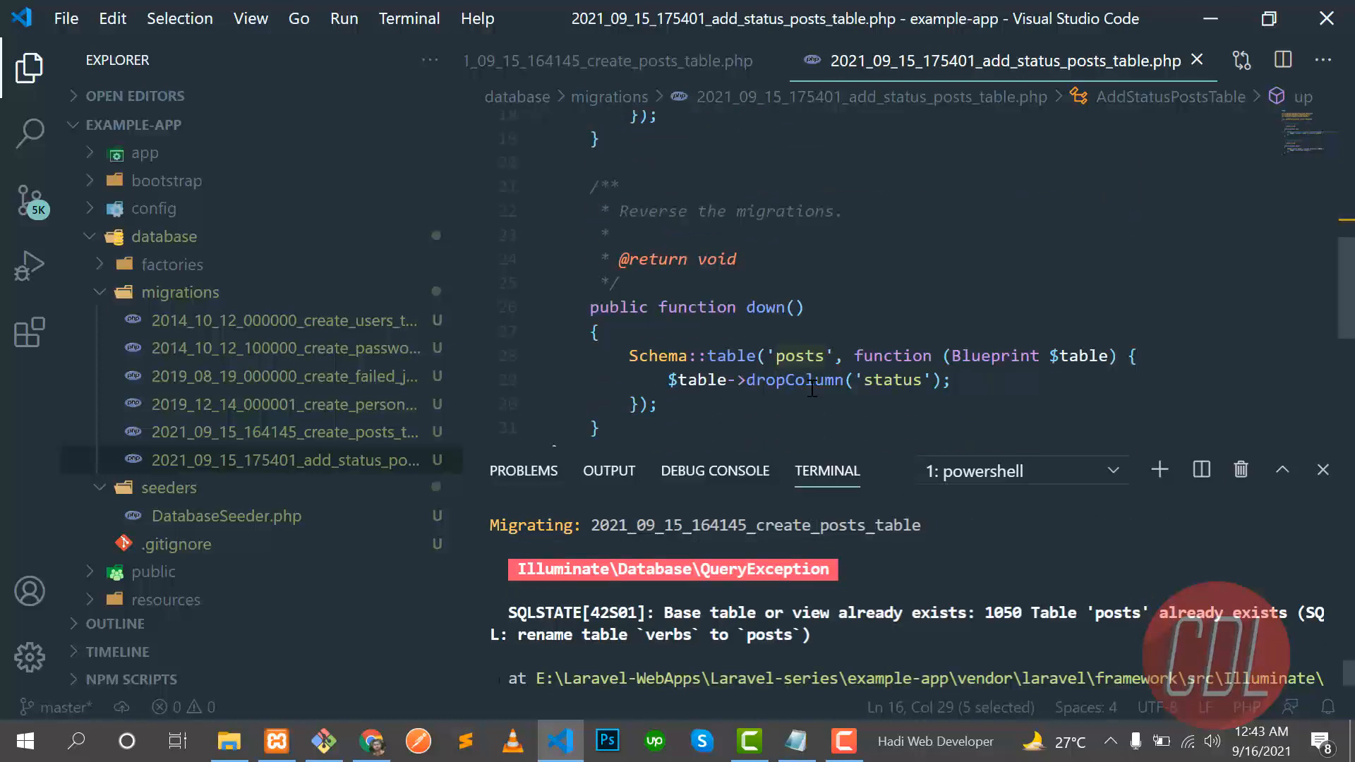
{"action": "left_click", "coordinate": [605, 60]}
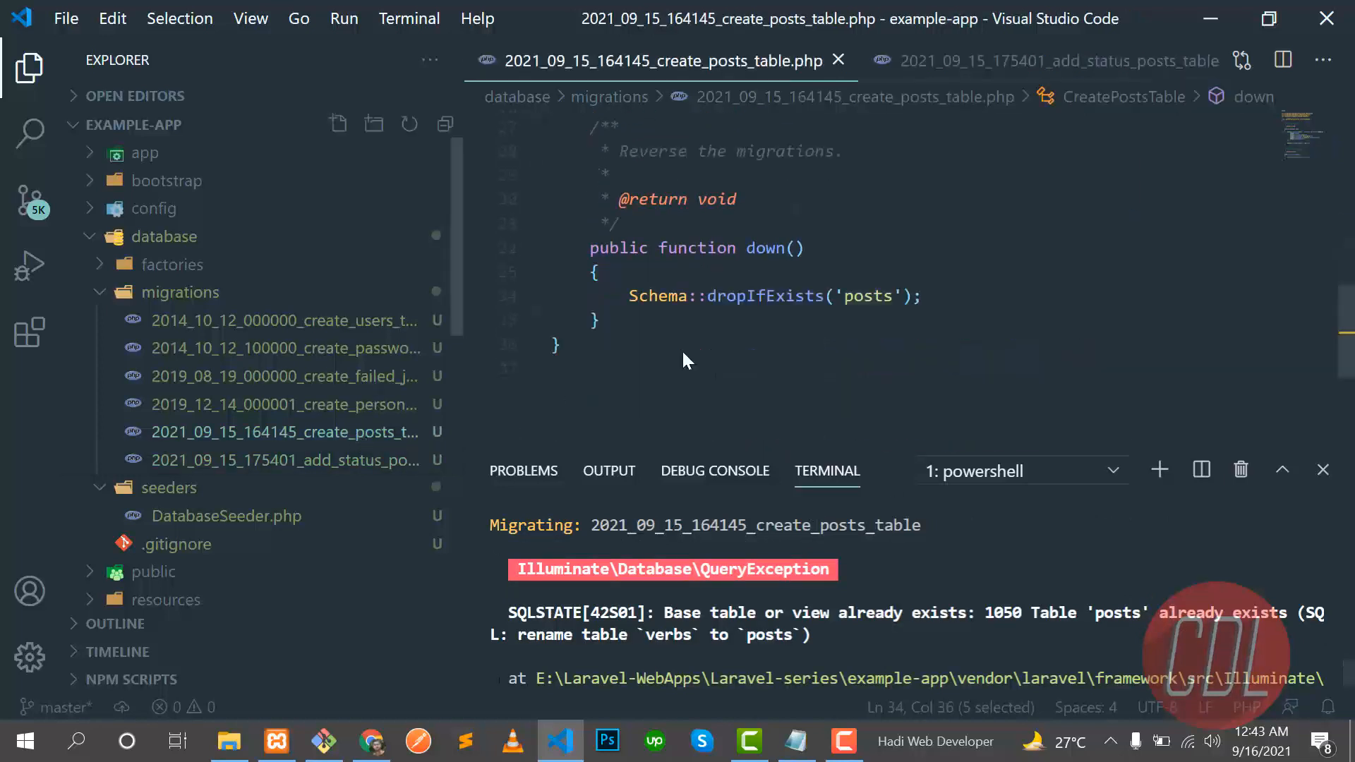
- Comment out the Schema::rename('verbs', 'posts') line with Ctrl+/, briefly checking phpMyAdmin
{"action": "scroll", "scroll_direction": "up", "scroll_amount": 3}
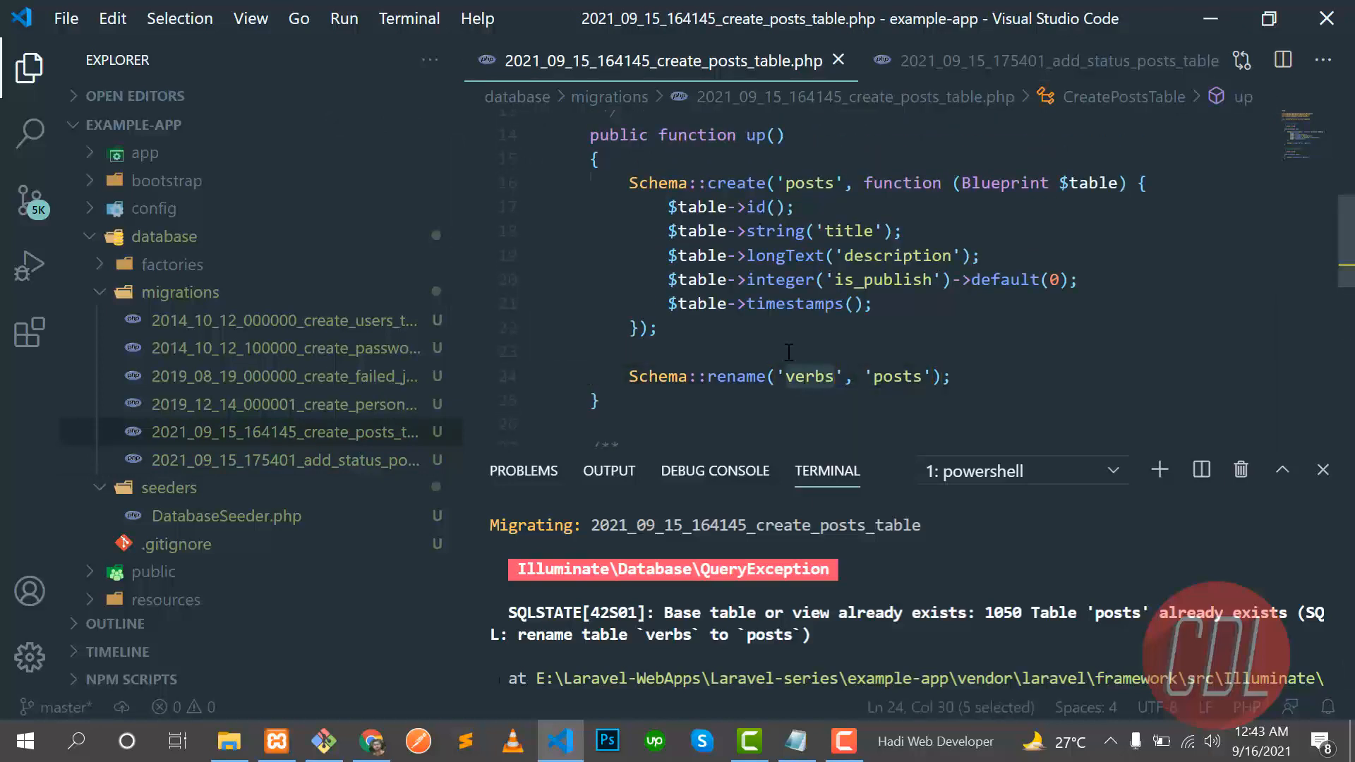
{"action": "left_click", "coordinate": [825, 375]}
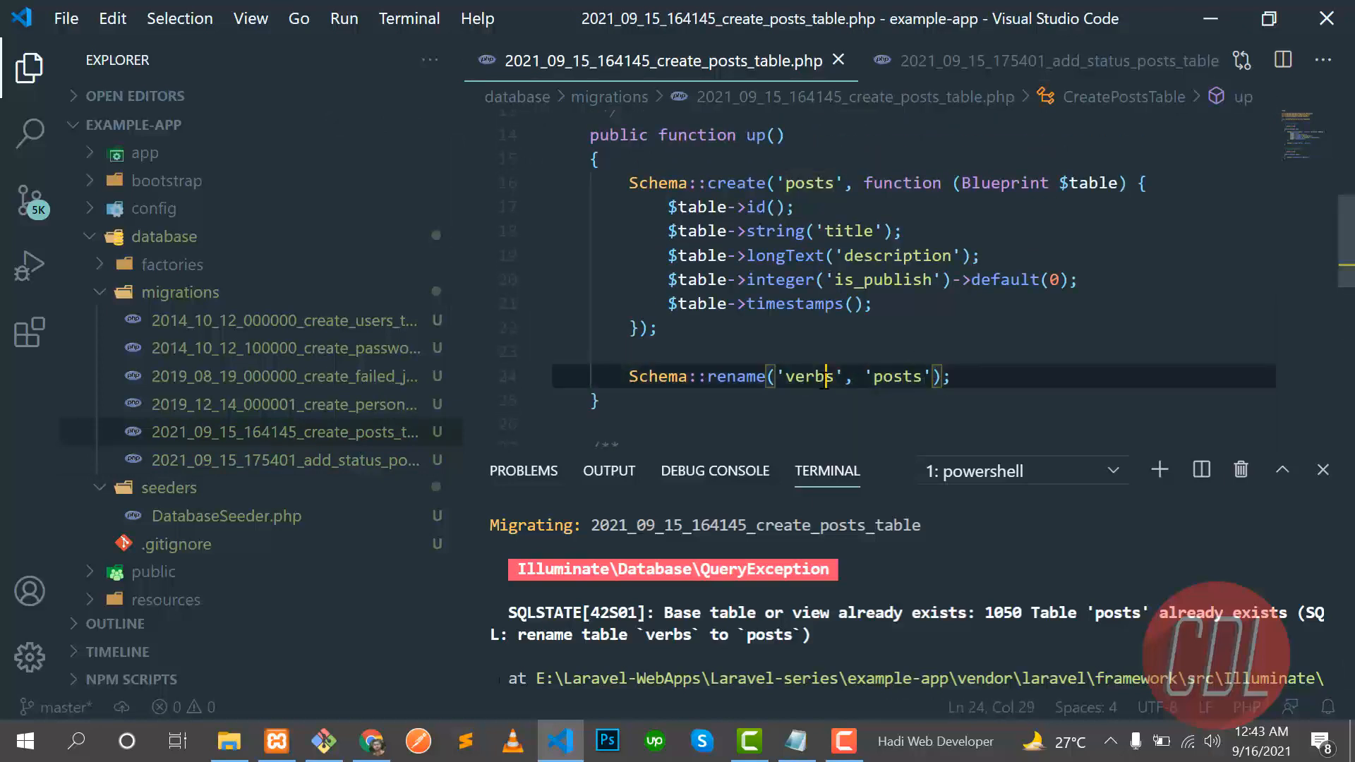
{"action": "key", "text": "ctrl+/"}
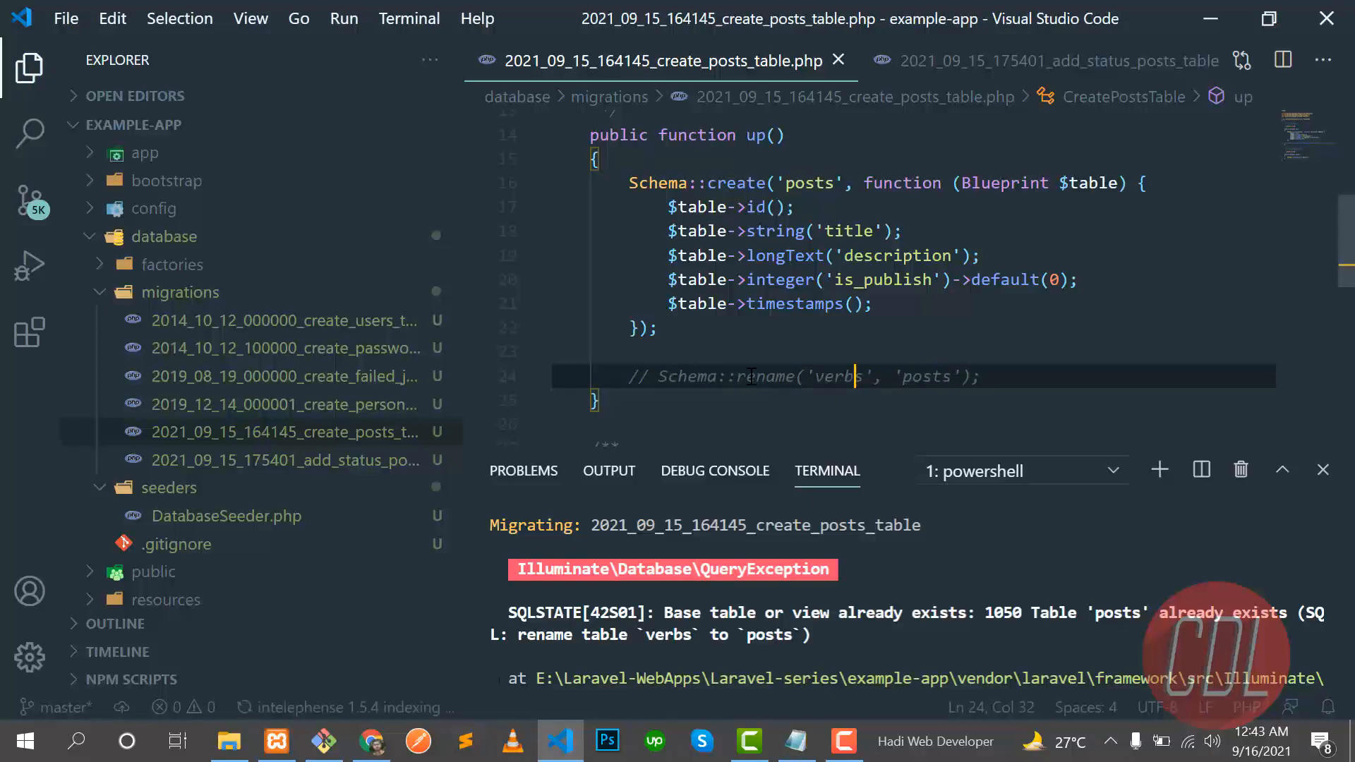
{"action": "left_click", "coordinate": [371, 741]}
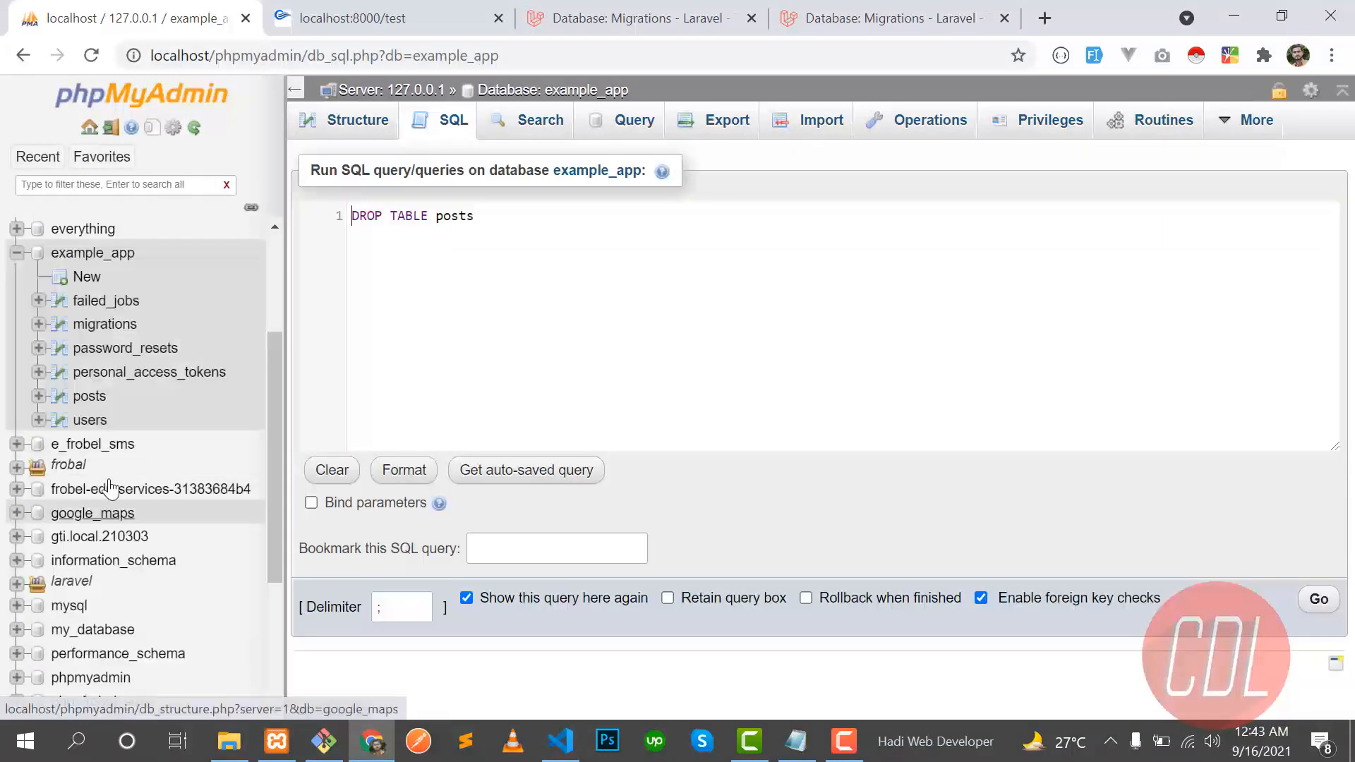
{"action": "left_click", "coordinate": [560, 741]}
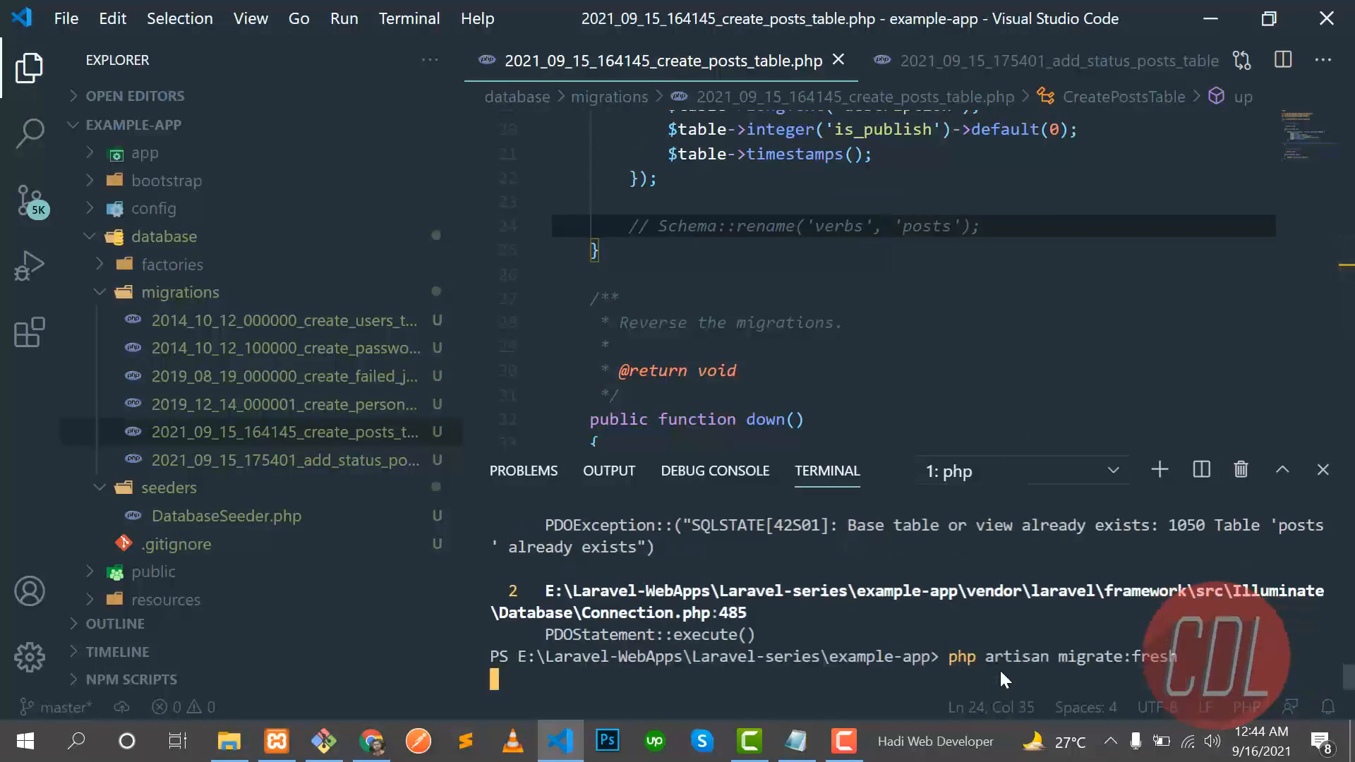
- Run php artisan migrate:fresh successfully, then switch to phpMyAdmin in Chrome
{"action": "key", "text": "Return"}
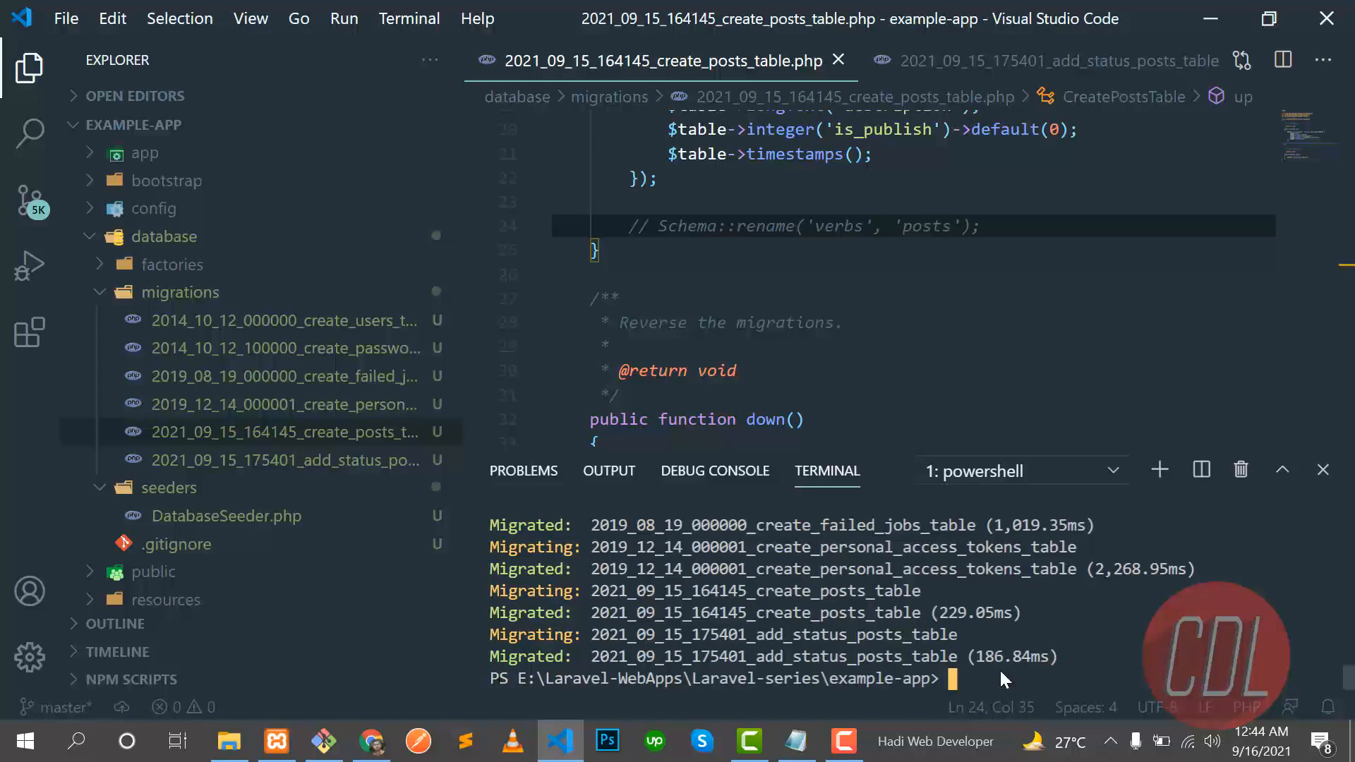
{"action": "left_click", "coordinate": [370, 741]}
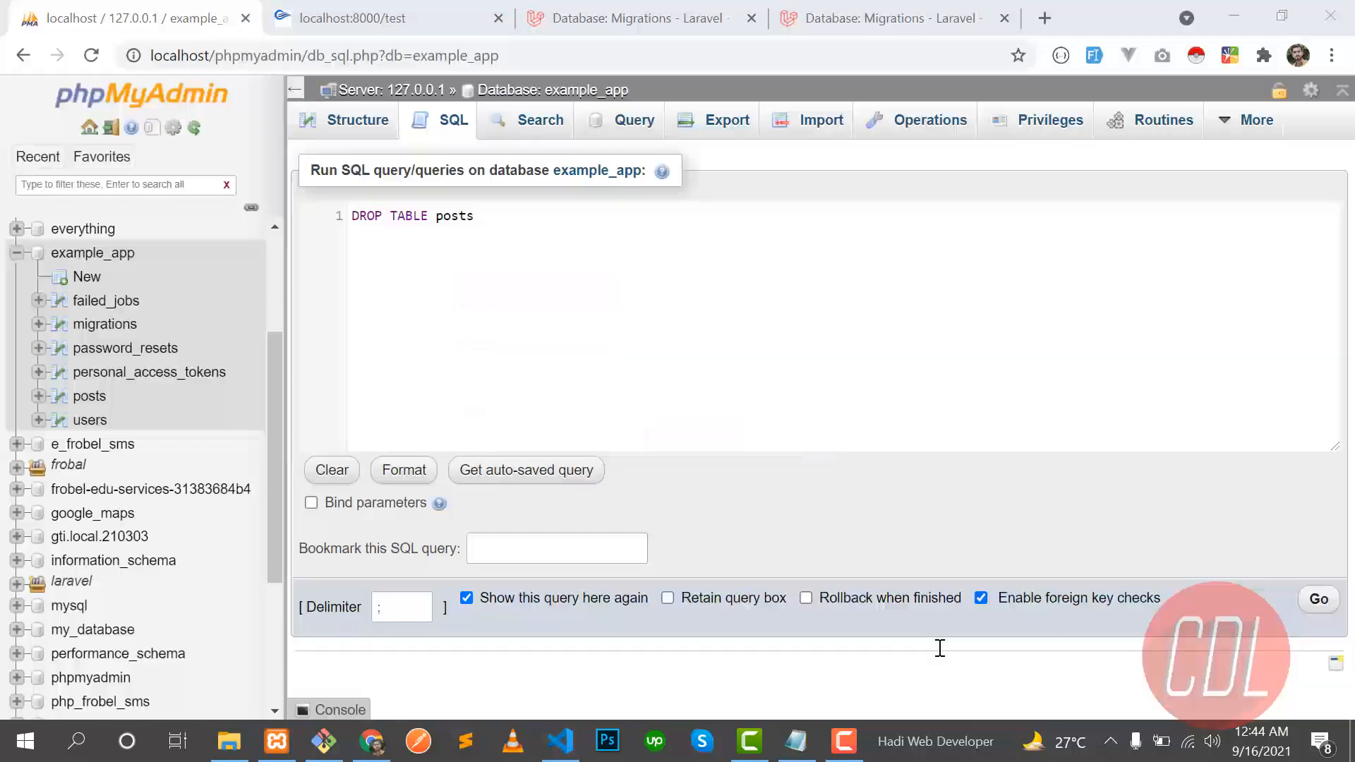
- View the posts table with its status column, then switch to the Laravel migrations docs
{"action": "left_click", "coordinate": [1317, 598]}
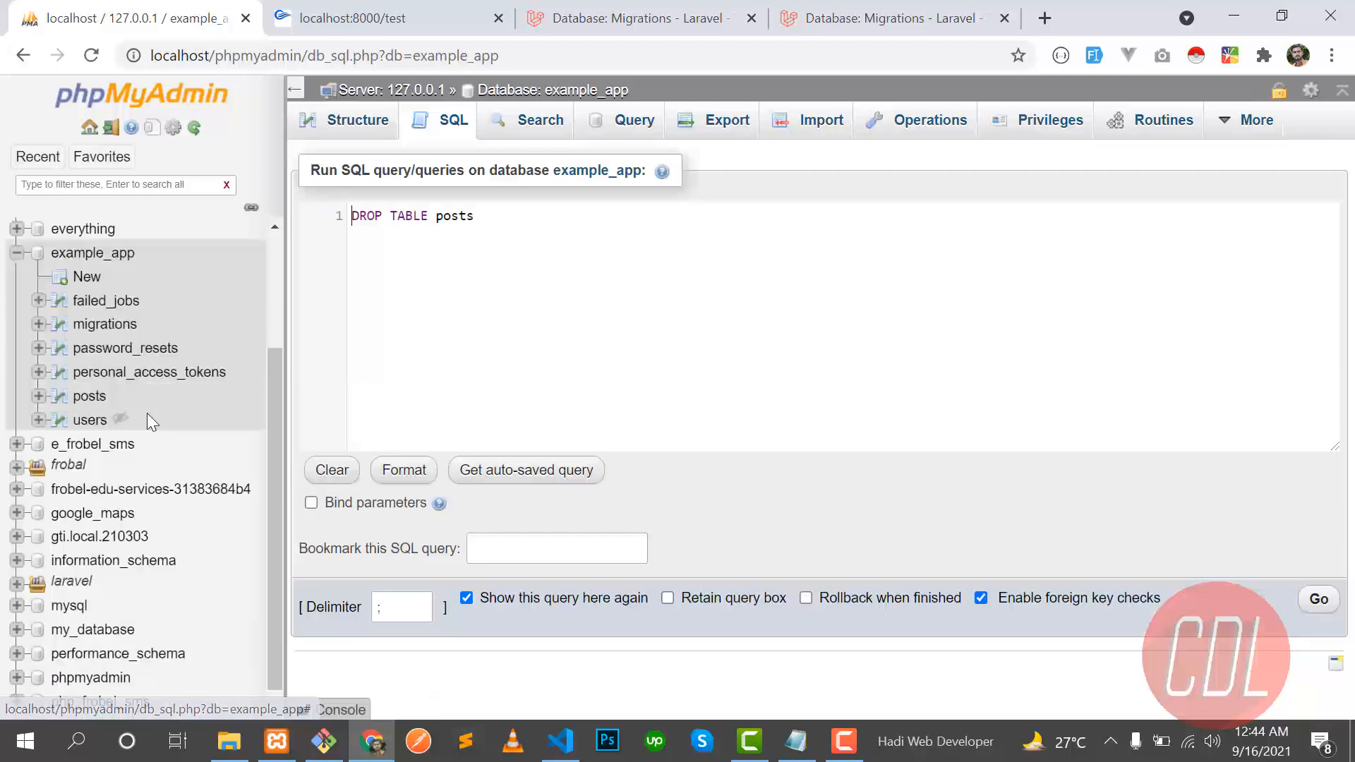
{"action": "left_click", "coordinate": [89, 395]}
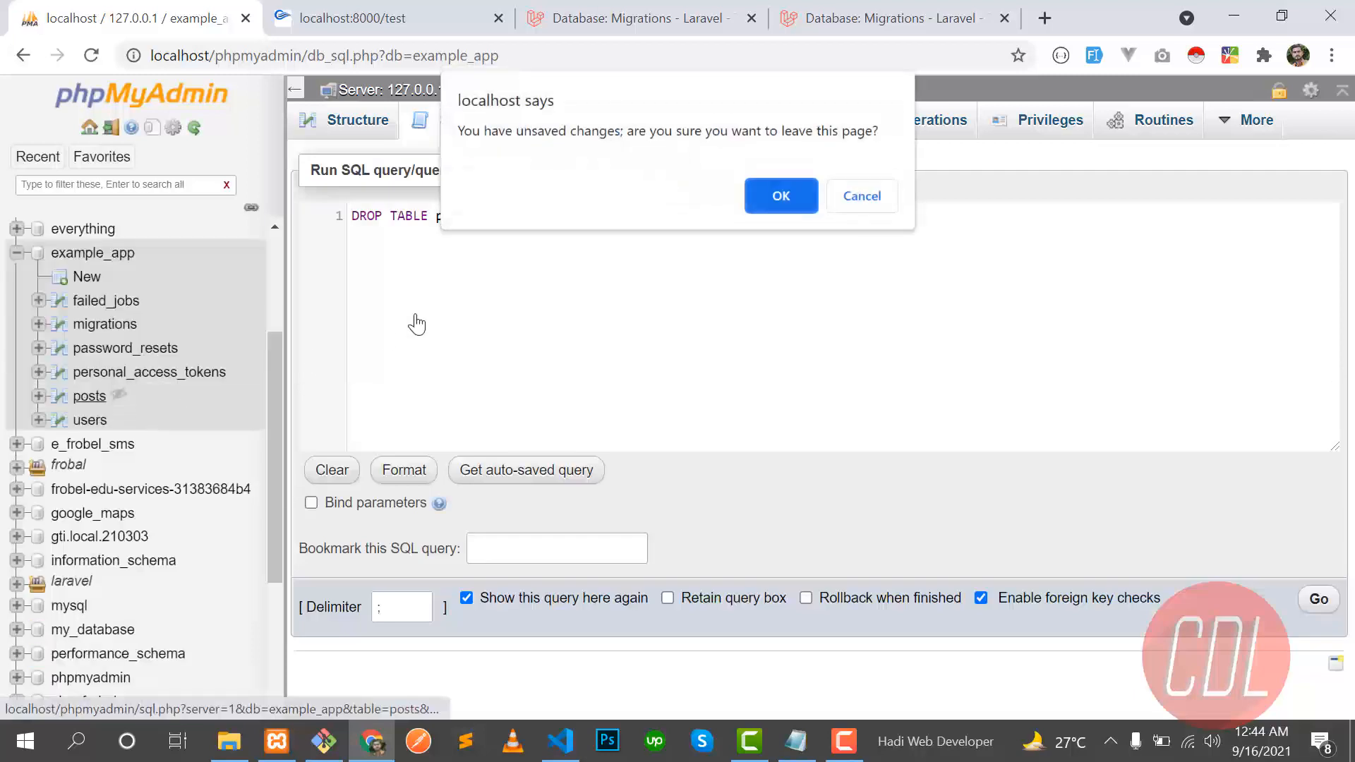
{"action": "left_click", "coordinate": [779, 194]}
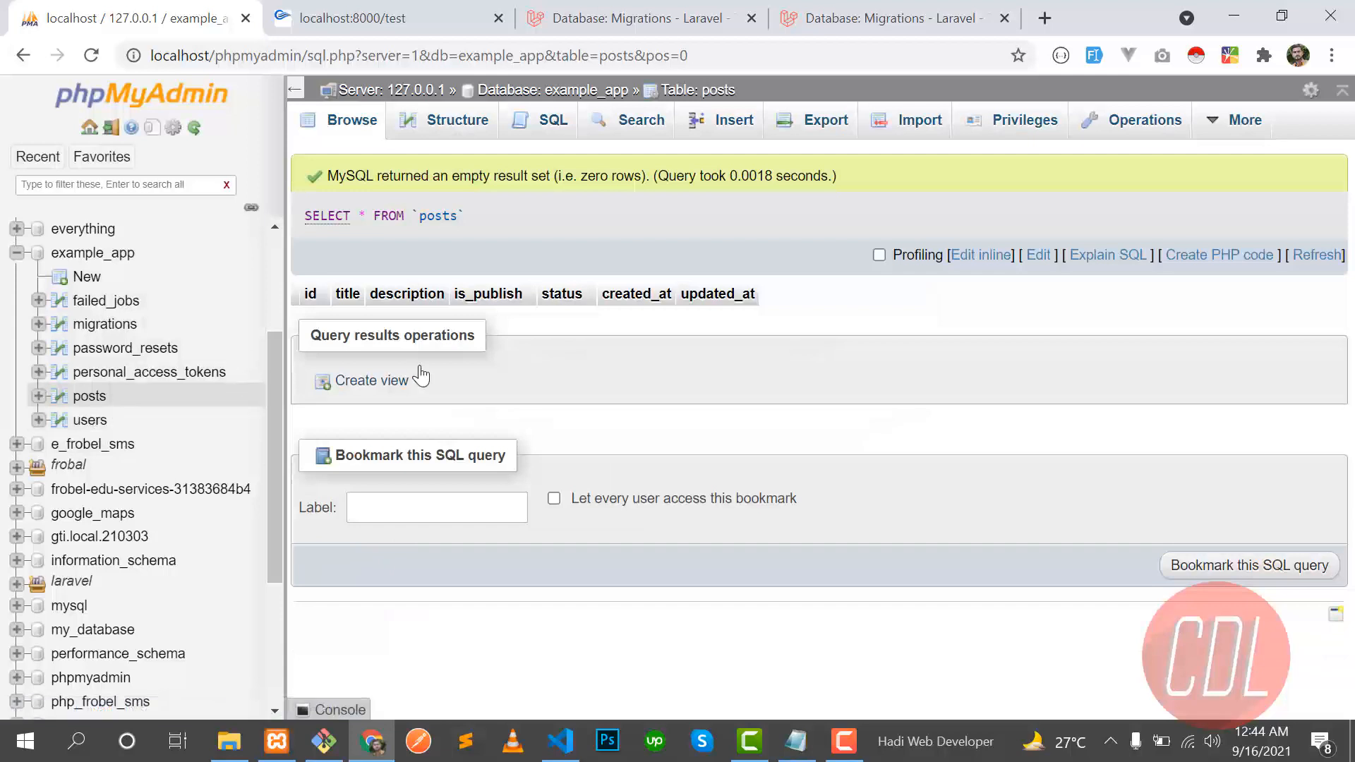
{"action": "left_click", "coordinate": [891, 17]}
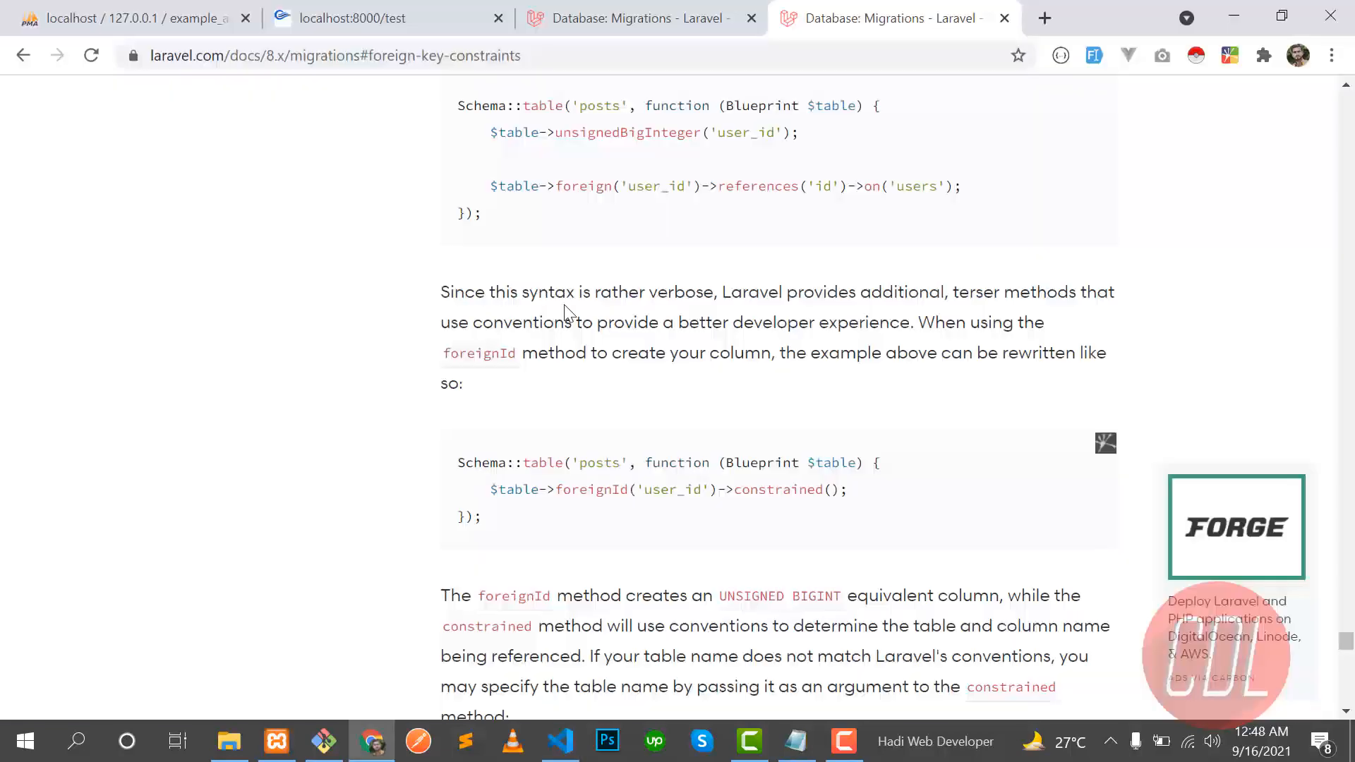